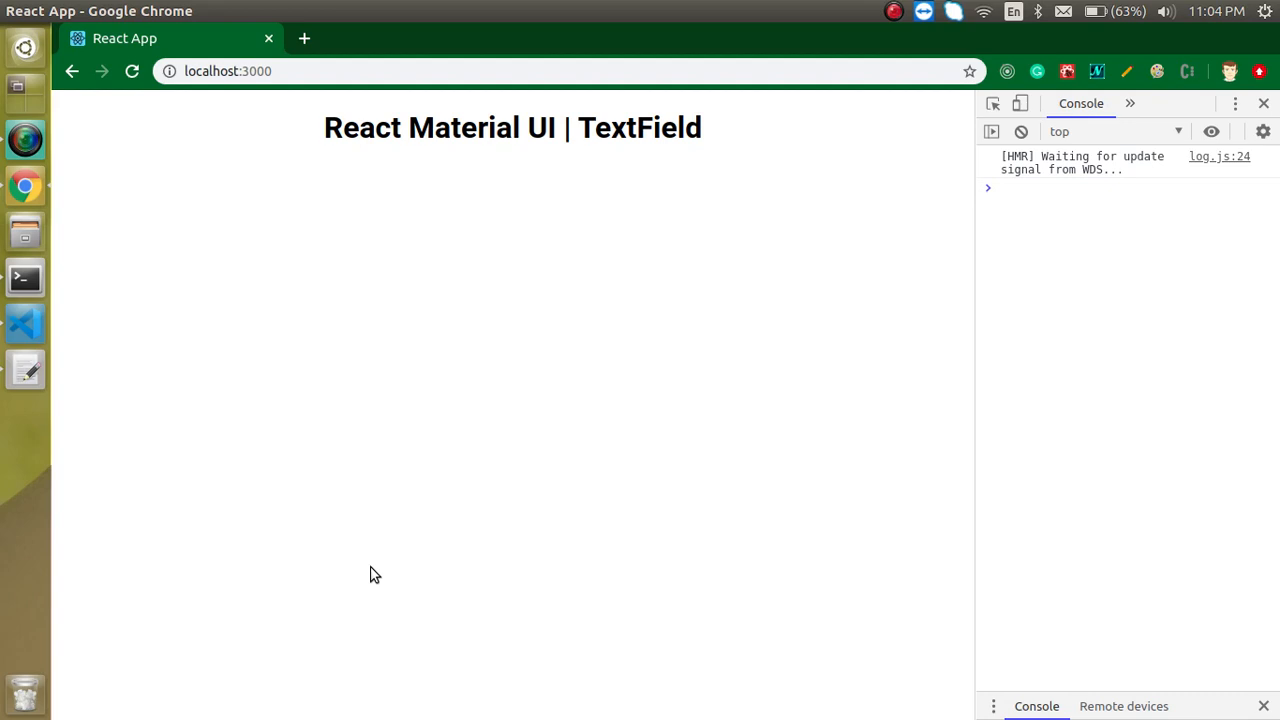
mouse_move(630, 128)
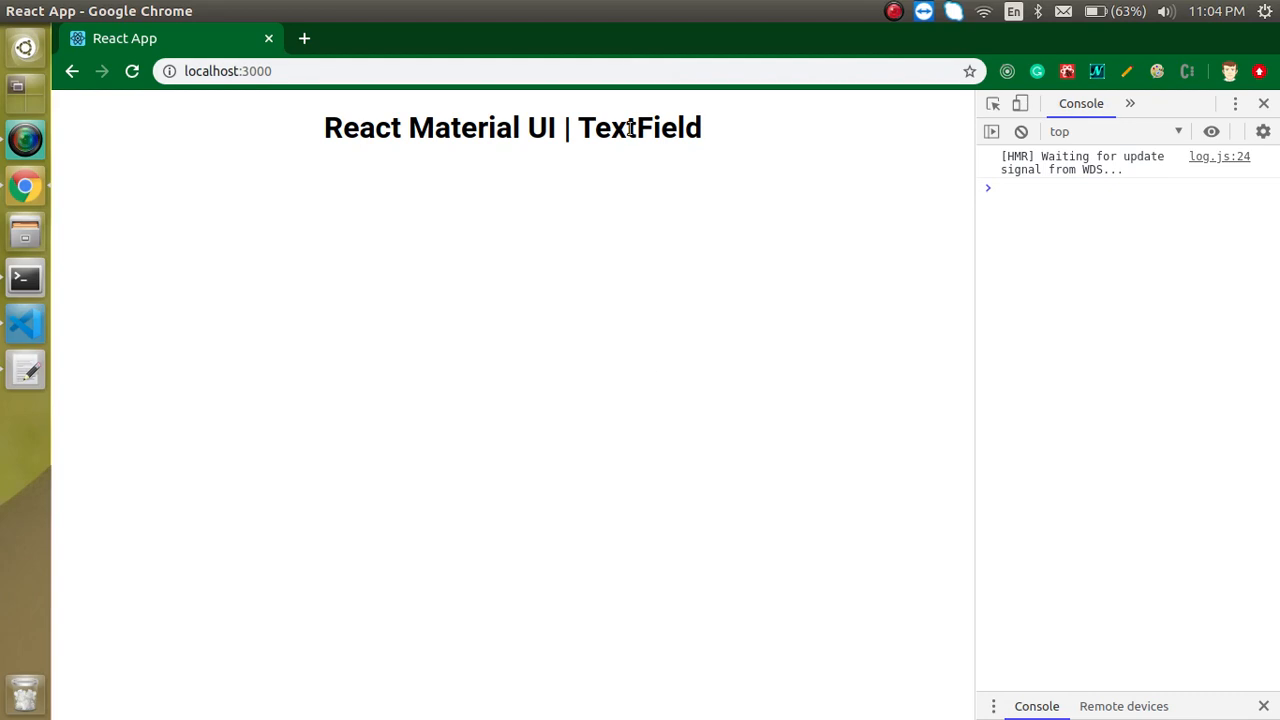
mouse_move(576, 188)
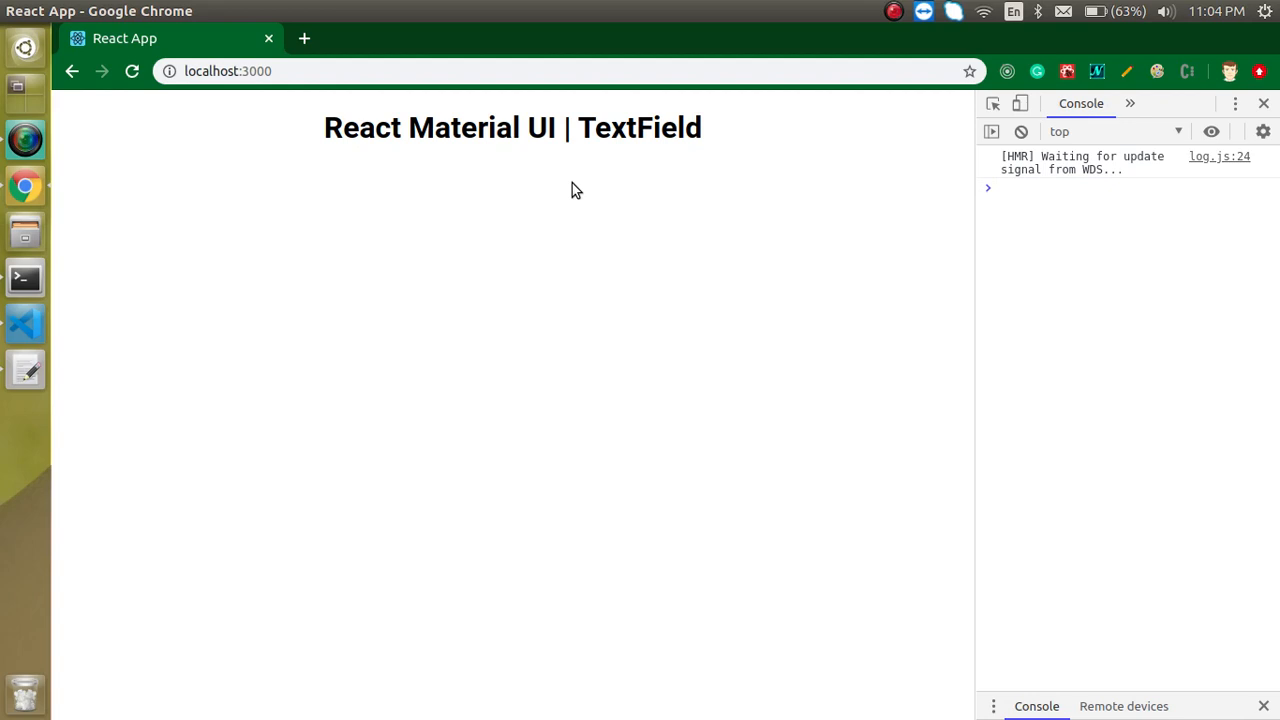
mouse_move(660, 124)
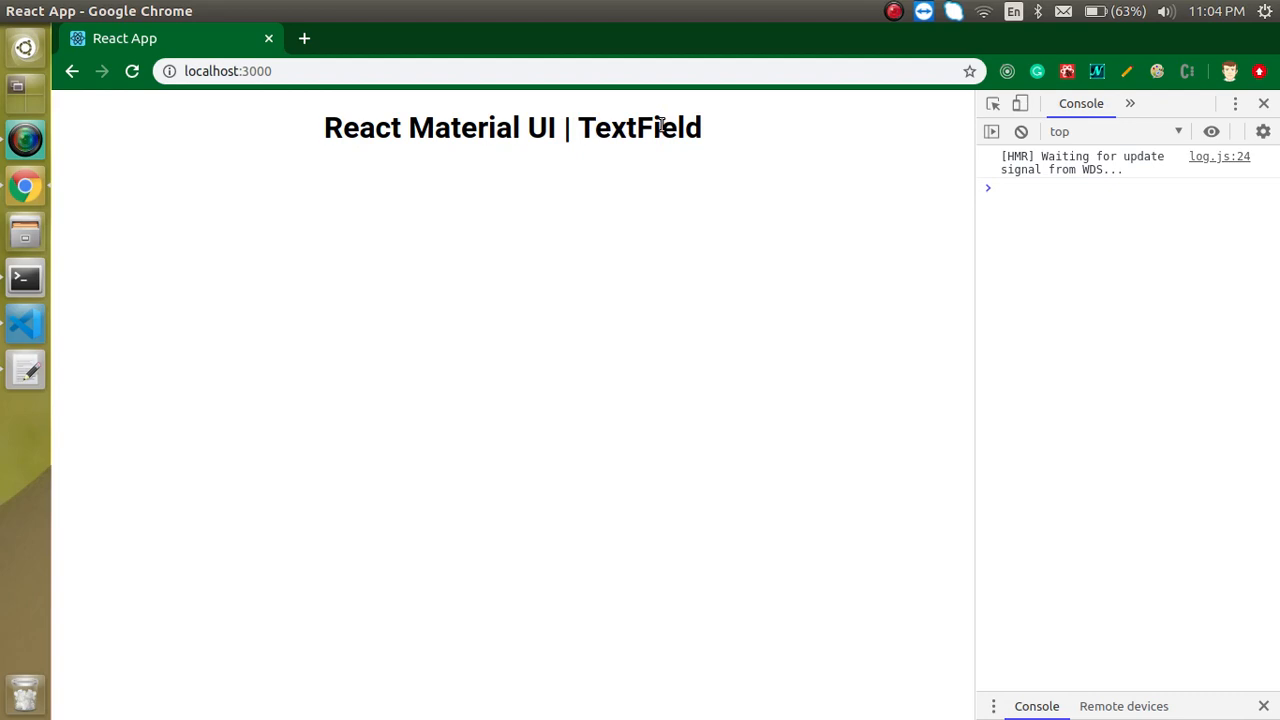
- Review the scratch notes listing the planned TextField steps: placeholder, look and feel, type
double_click(636, 128)
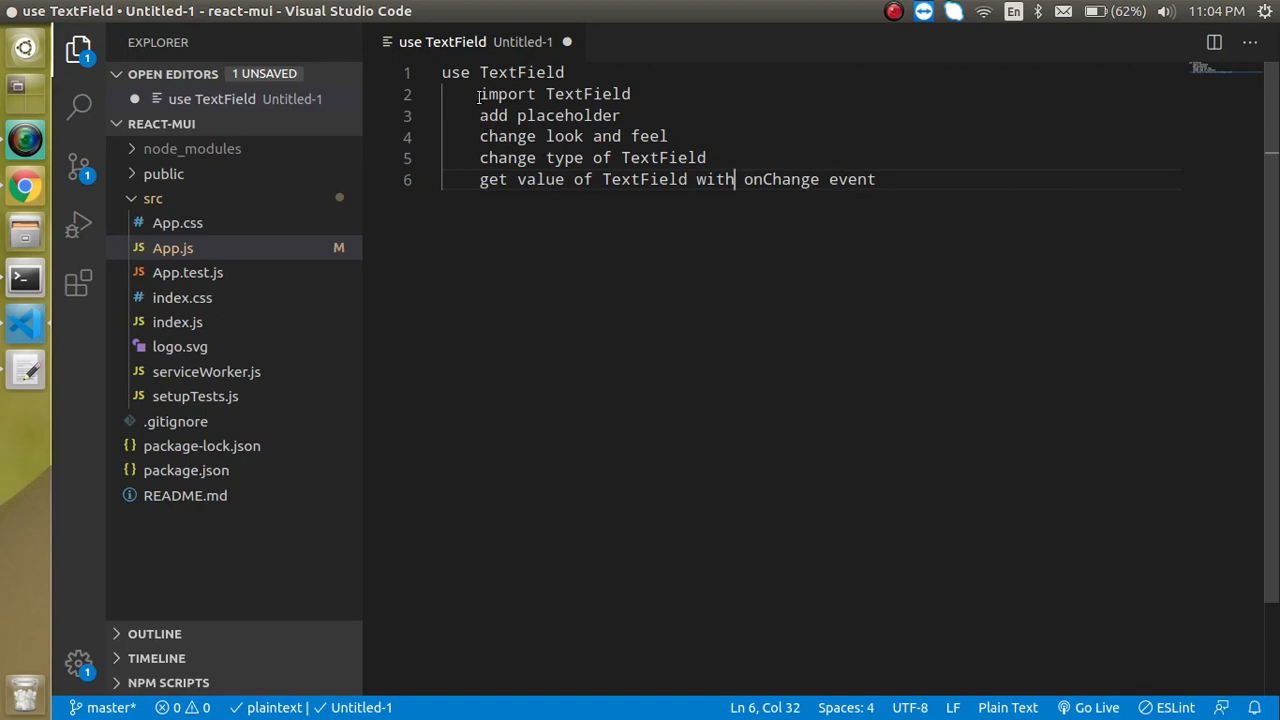
left_click(632, 94)
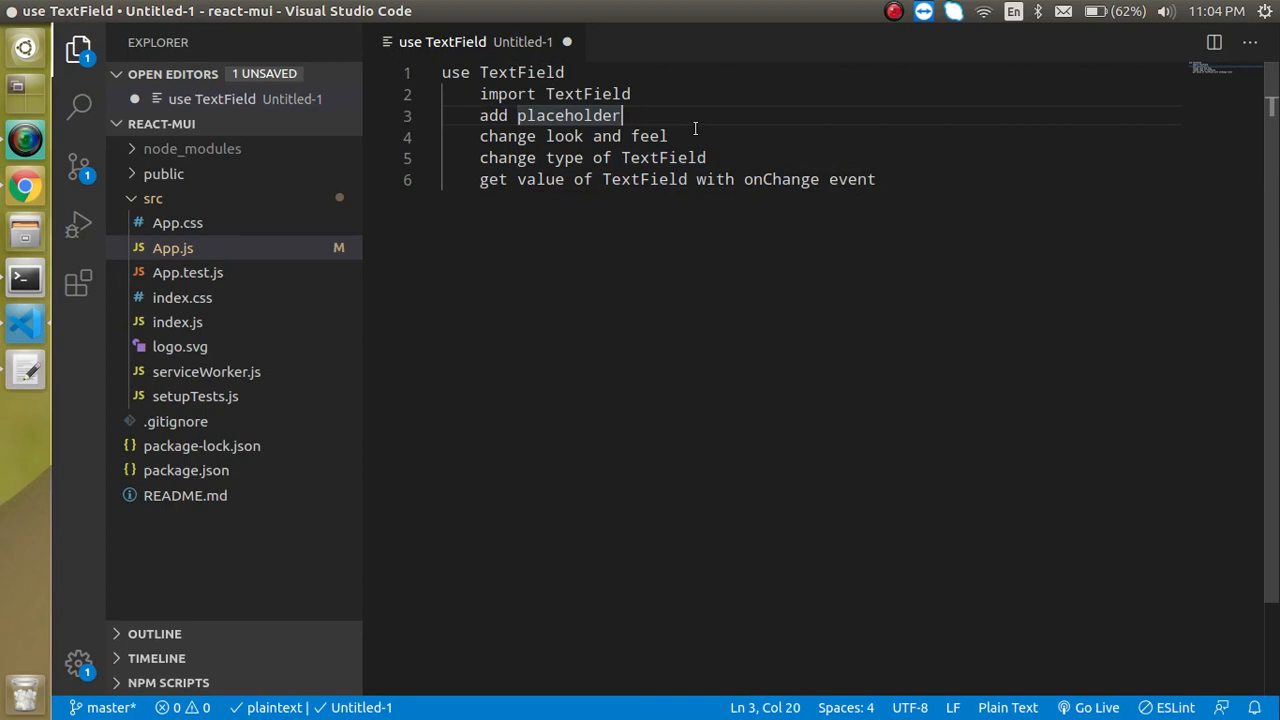
left_click(696, 136)
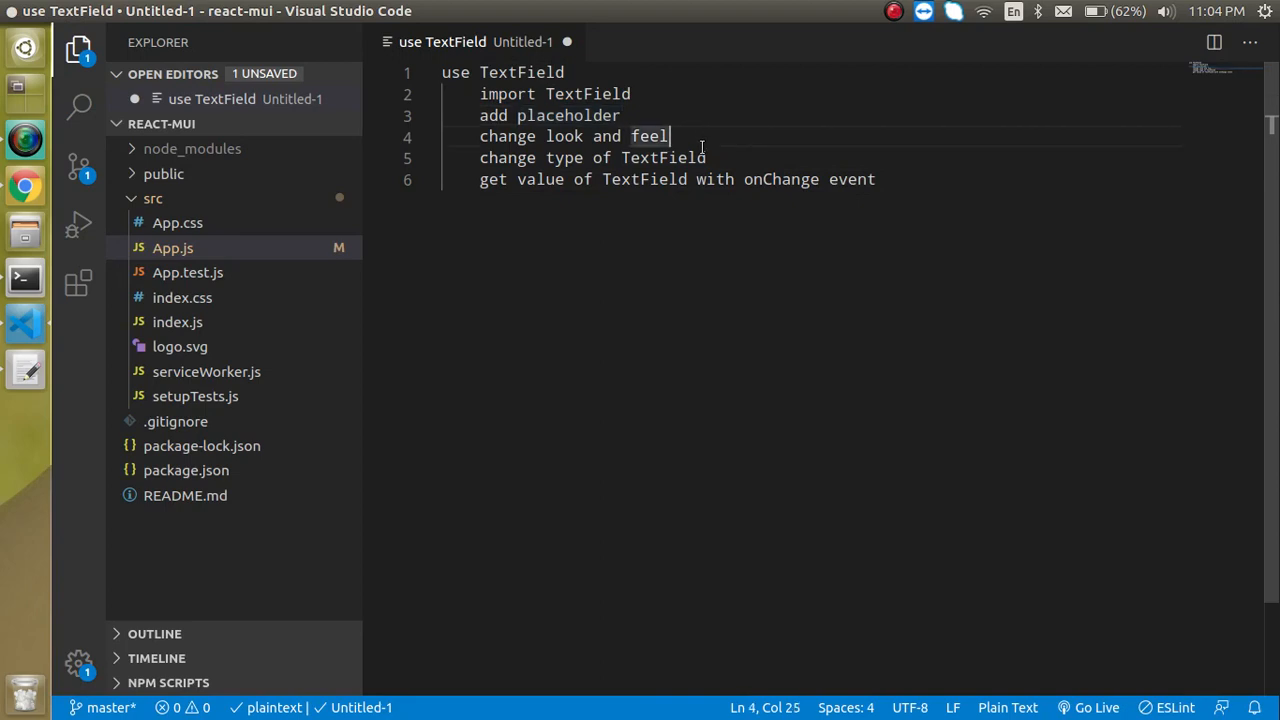
mouse_move(536, 136)
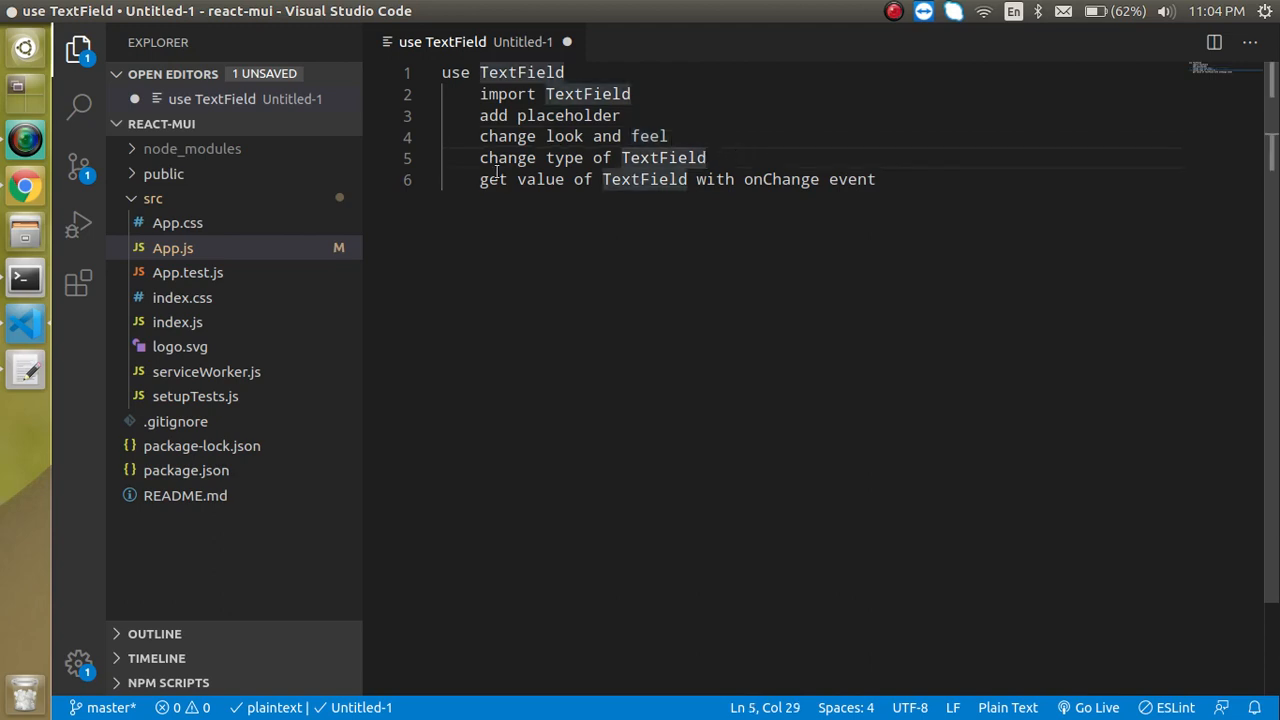
left_click(644, 156)
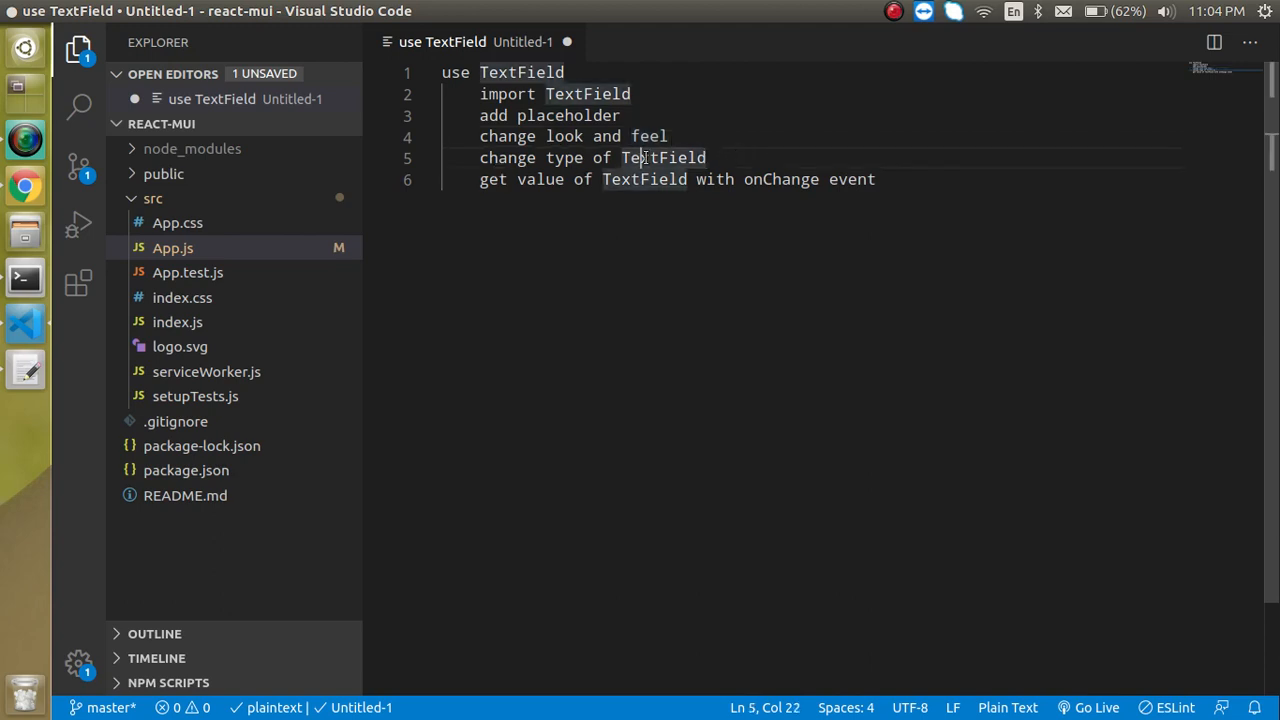
double_click(664, 156)
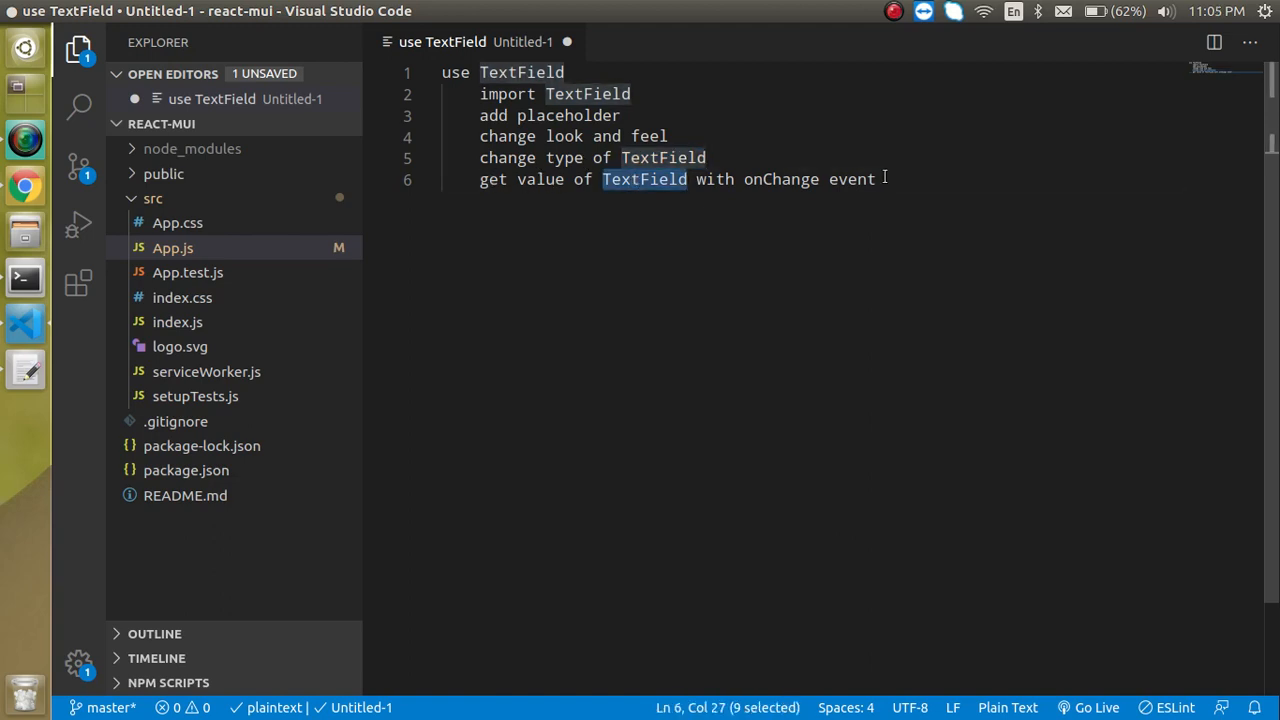
left_click(884, 180)
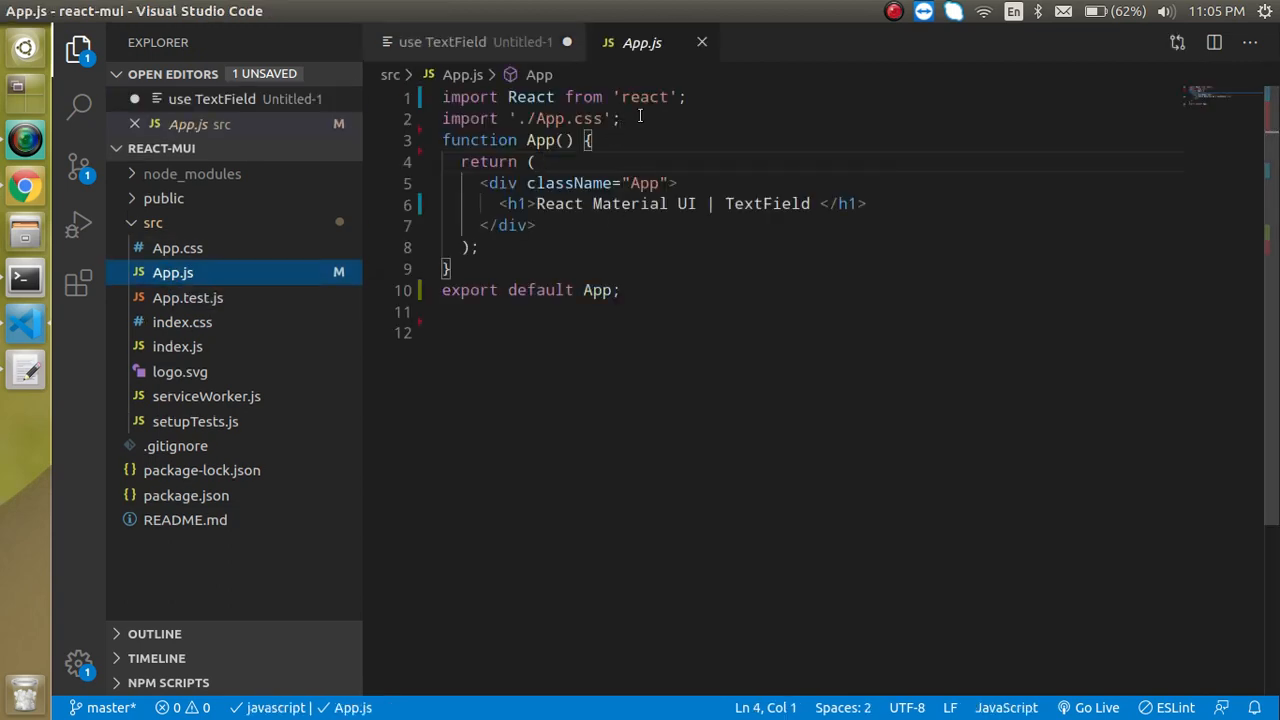
type("import {")
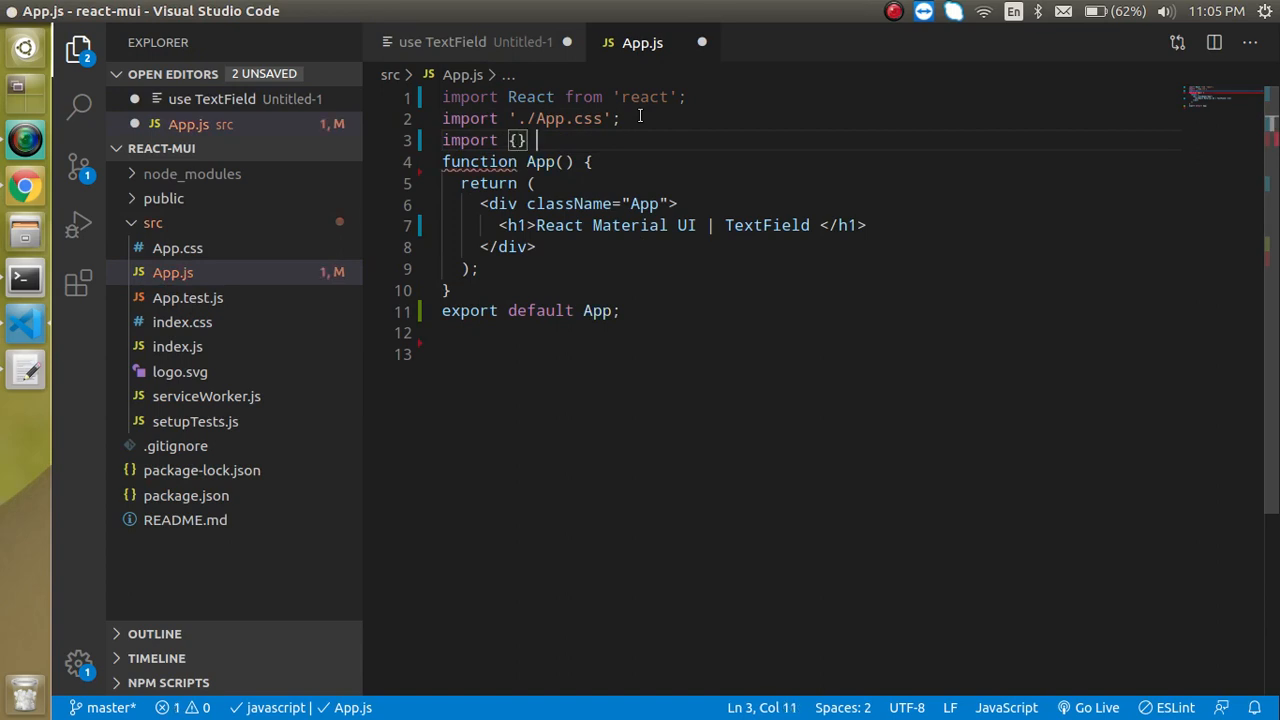
type("from '.")
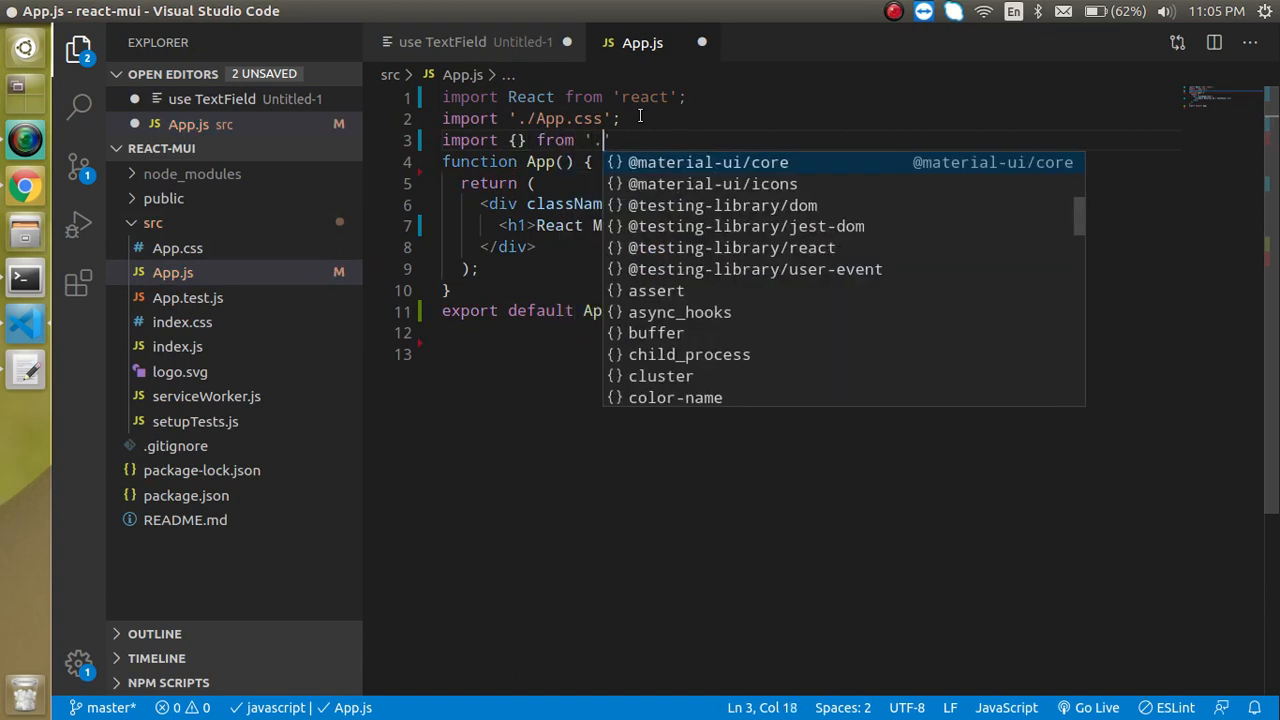
type("@")
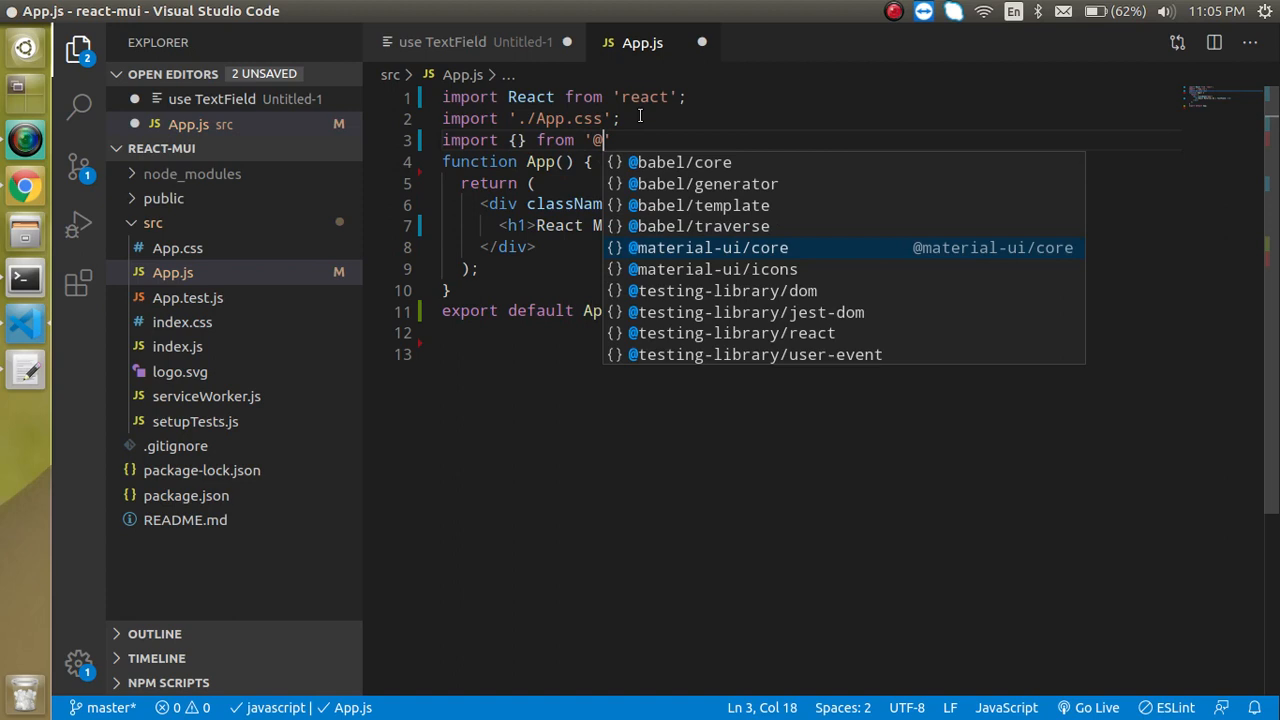
left_click(706, 248)
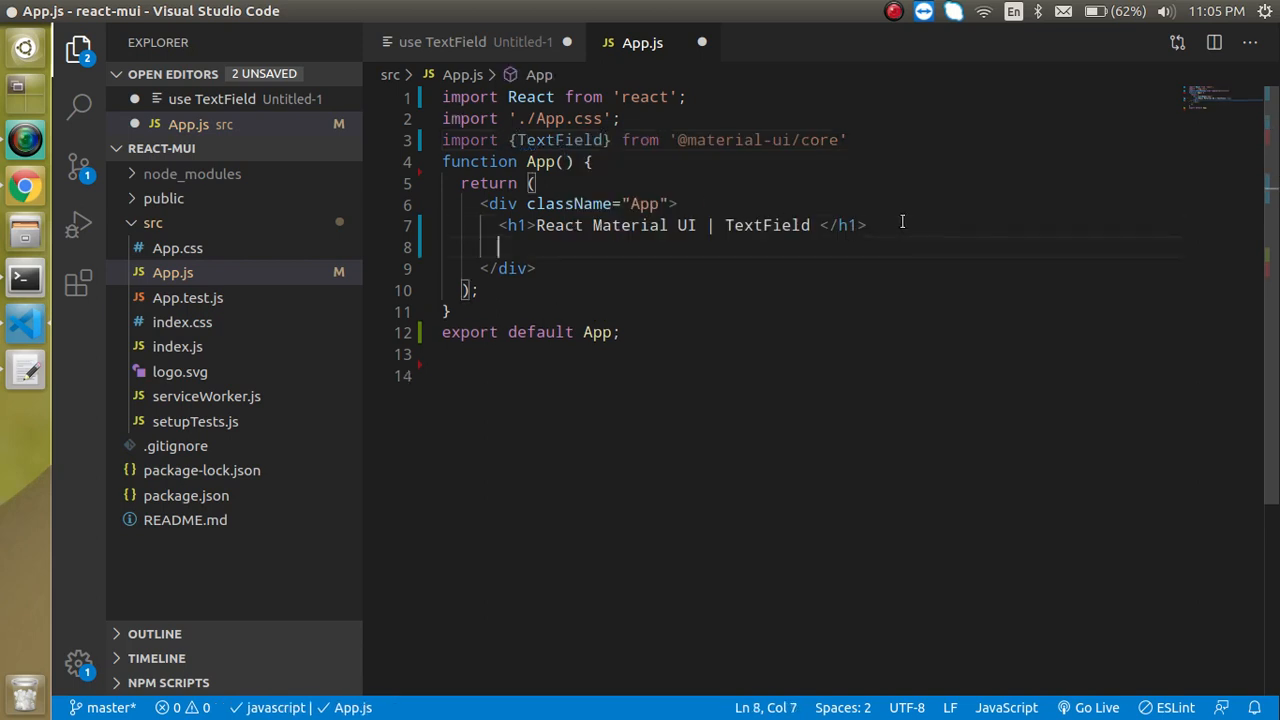
- Render a self-closing <TextField /> element below the h1 heading
type("<TextTrack")
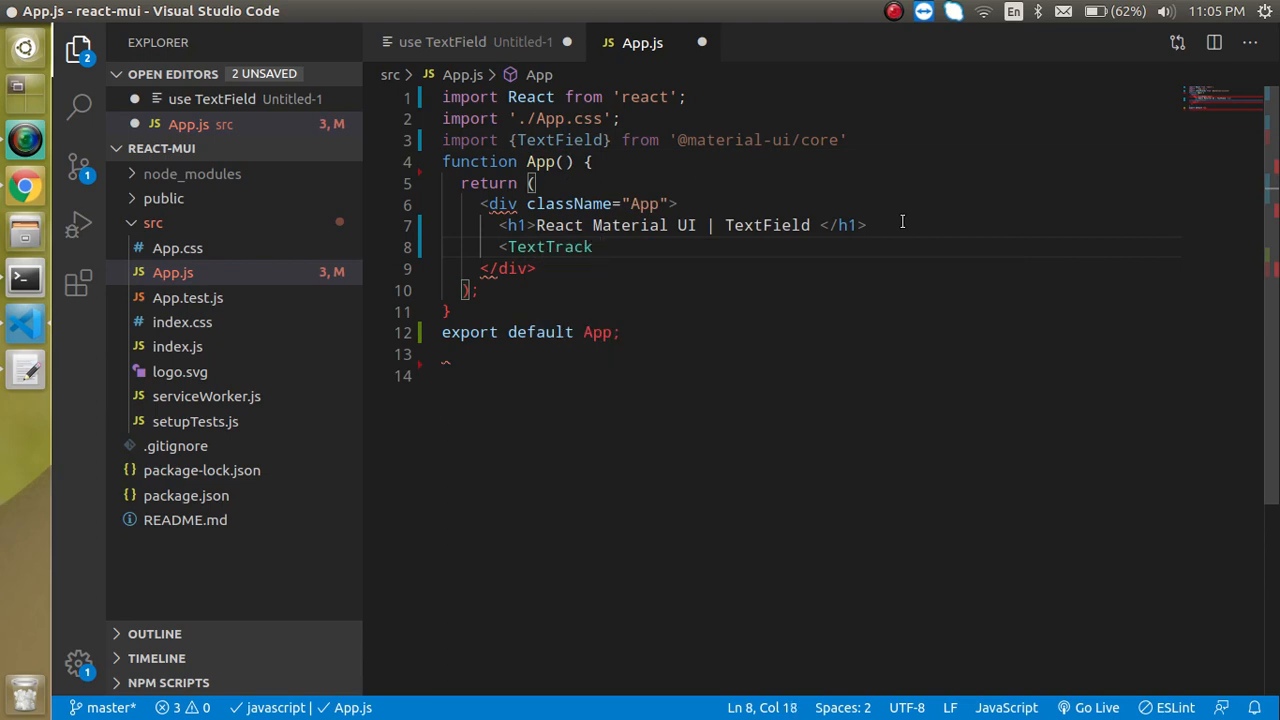
key("Backspace")
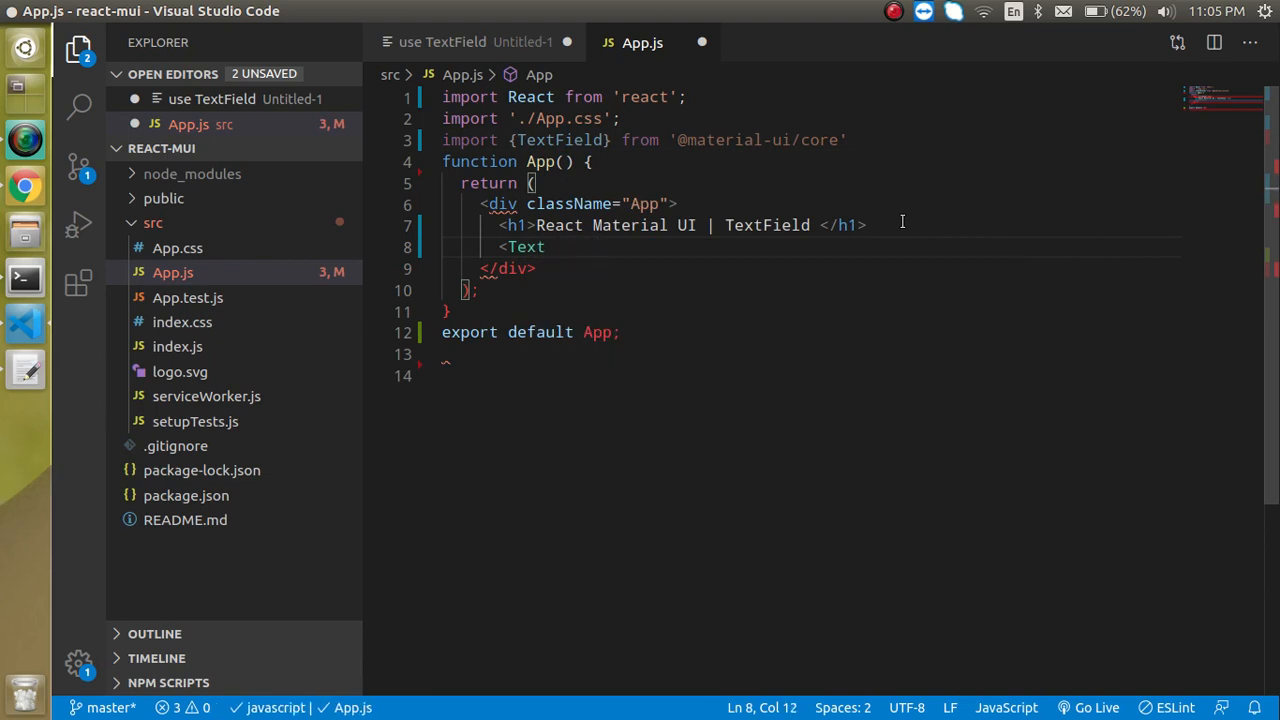
type("Field />")
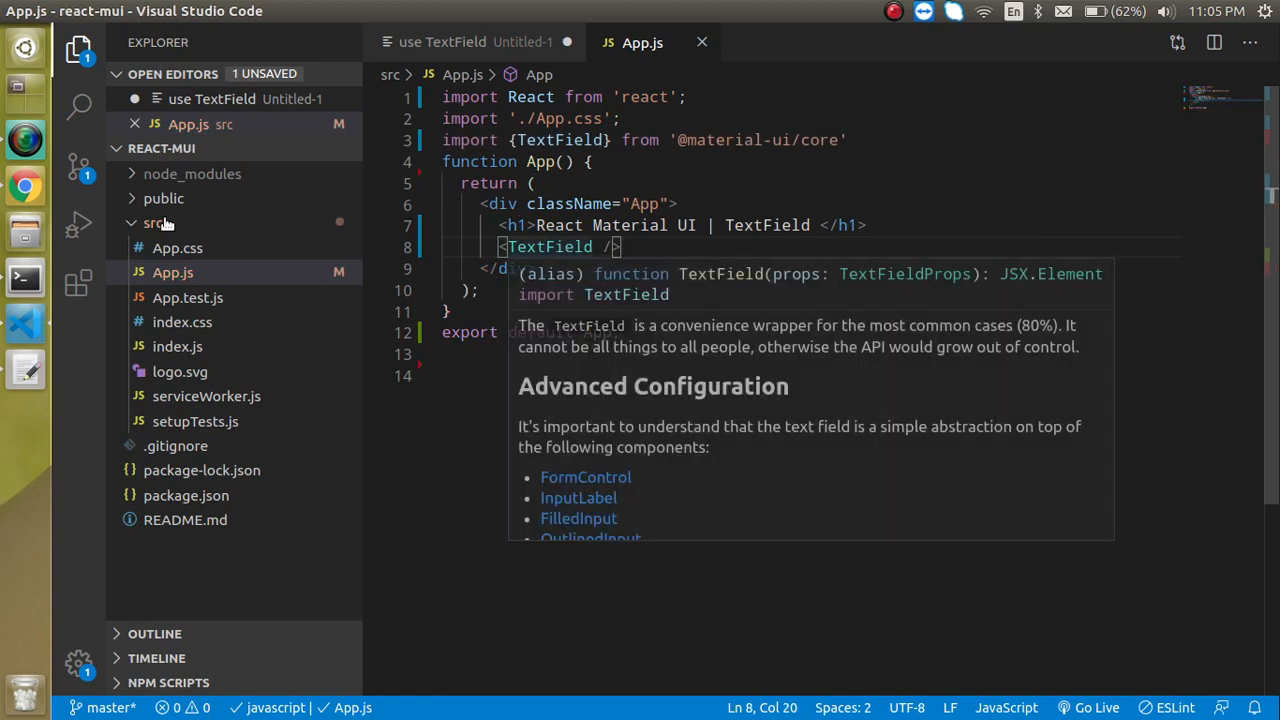
- Test the plain text field in Chrome by entering 'hello', then return to the editor
left_click(24, 184)
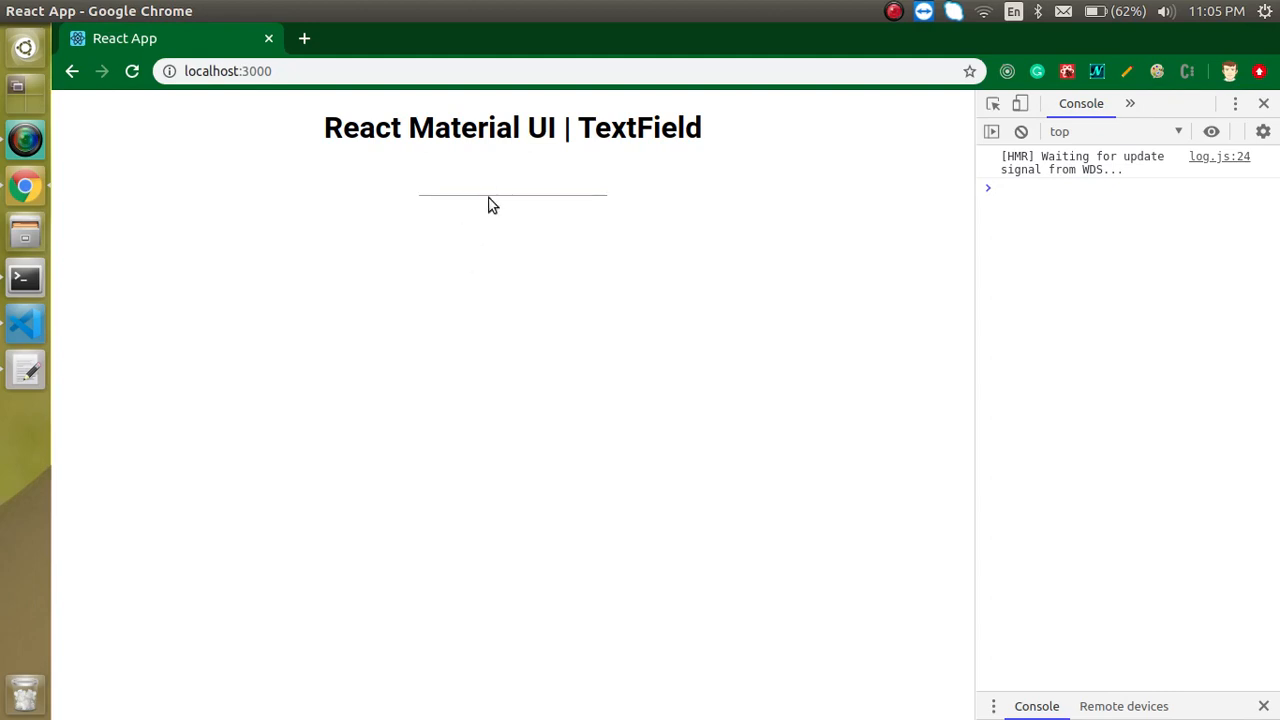
type("hel")
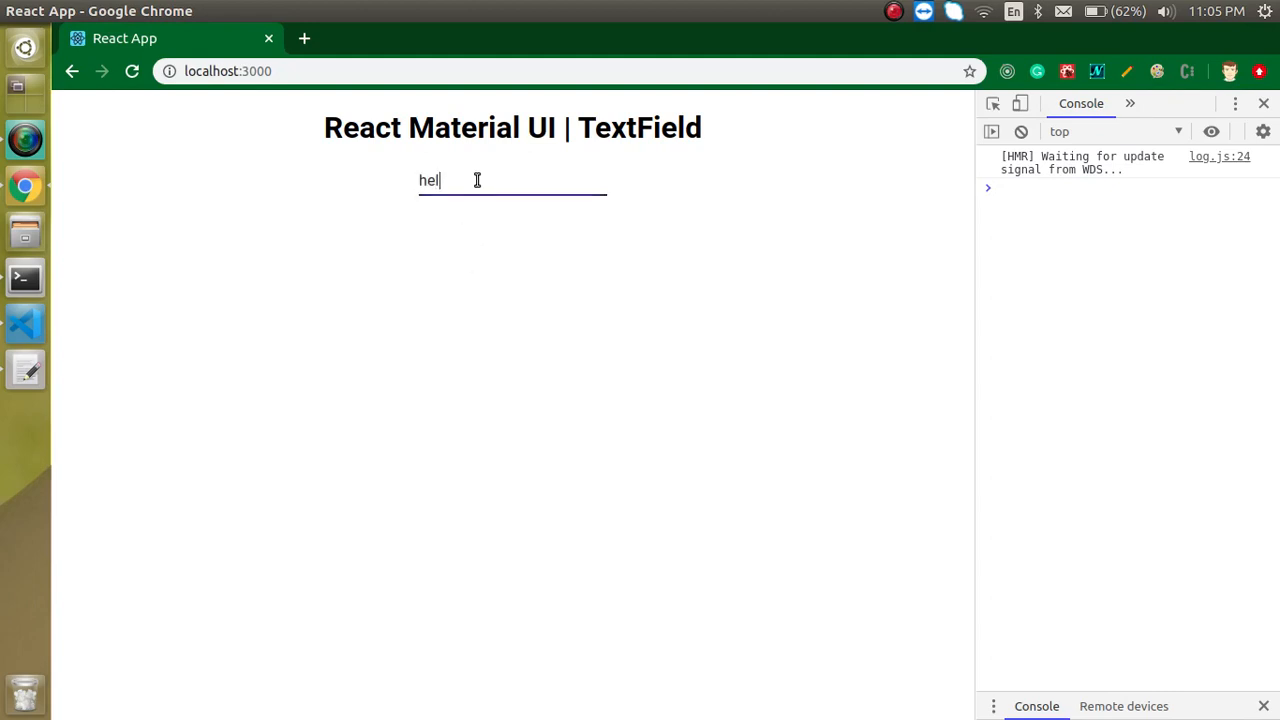
type("lo")
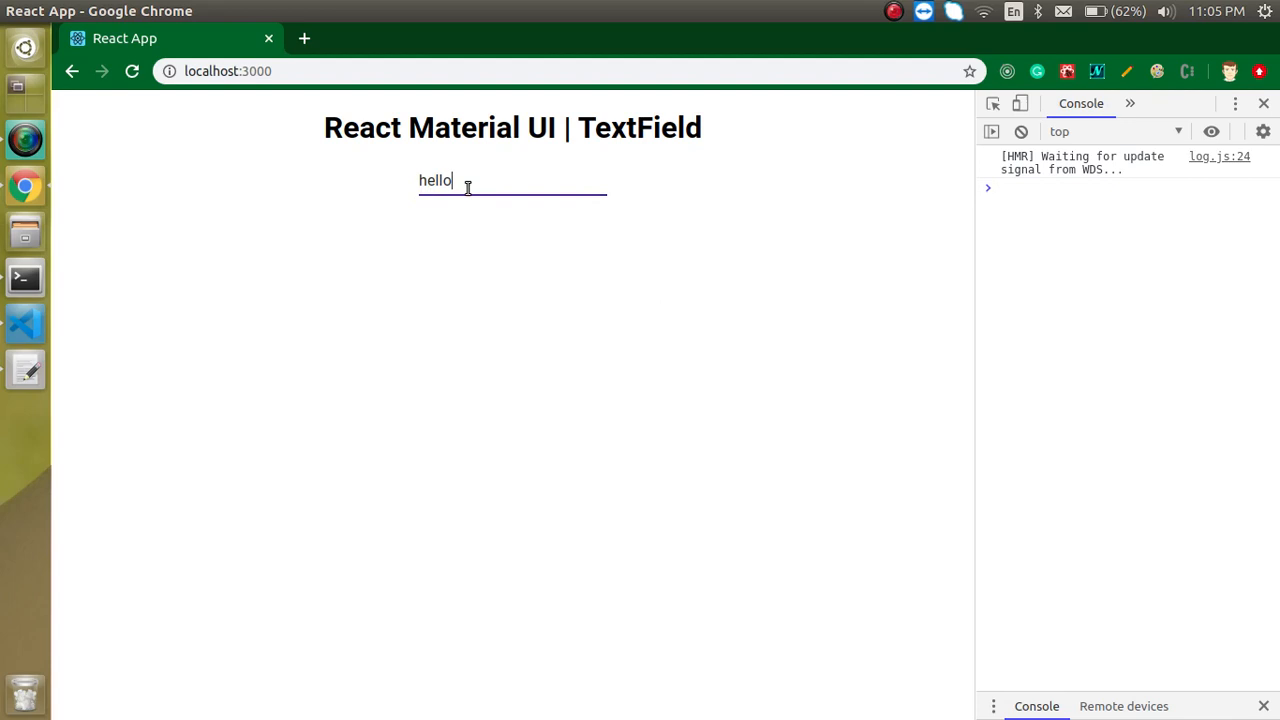
mouse_move(20, 324)
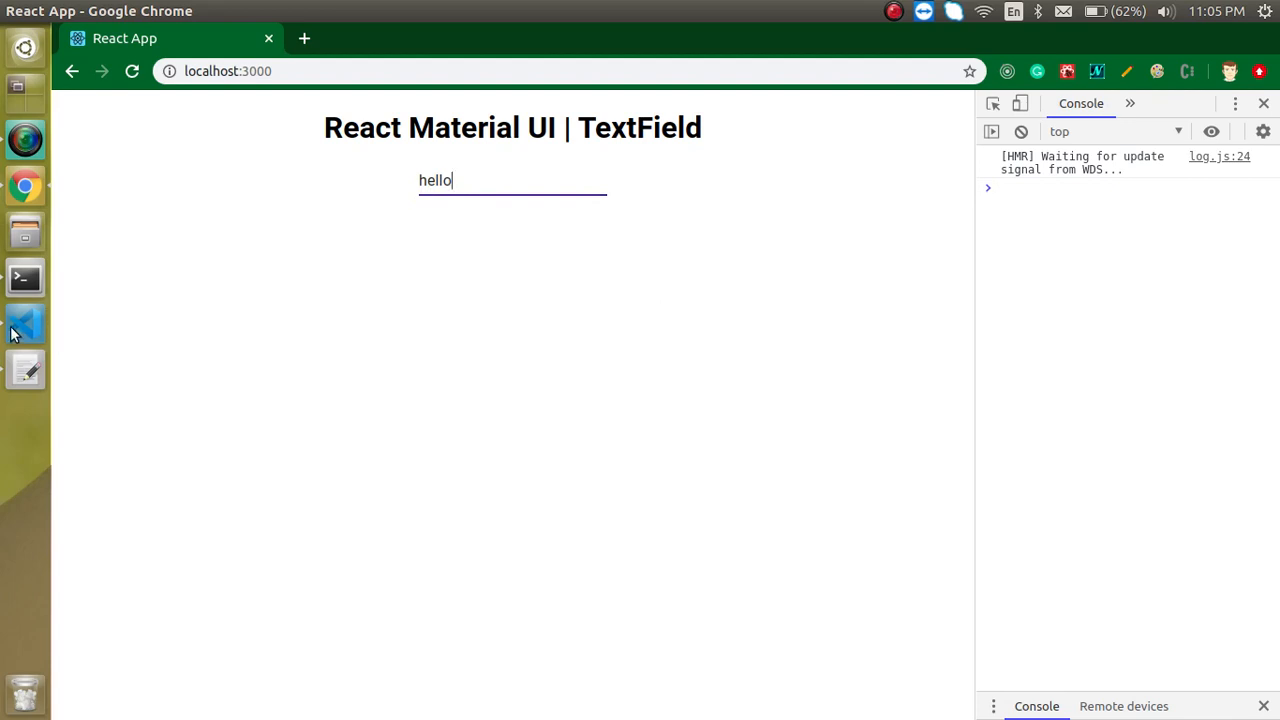
key("Backspace")
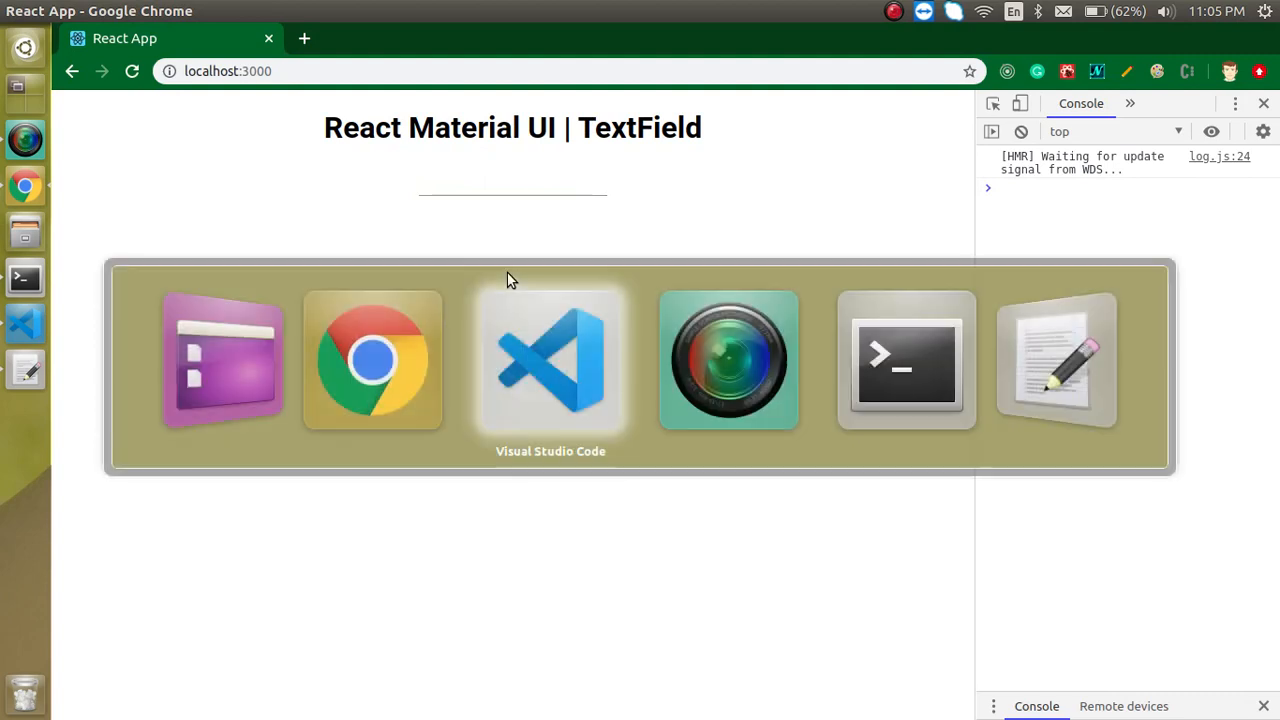
- Split the TextField tag over lines and give it label="Enter Name"
left_click(550, 360)
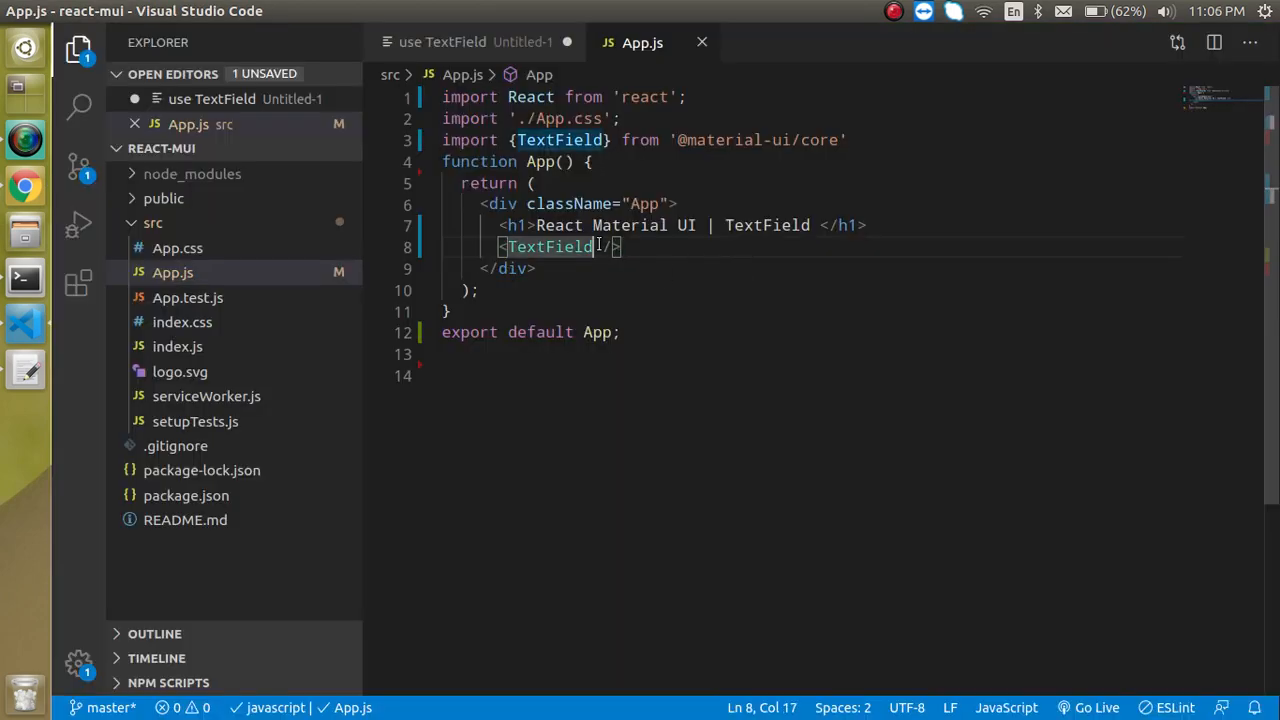
key("Enter")
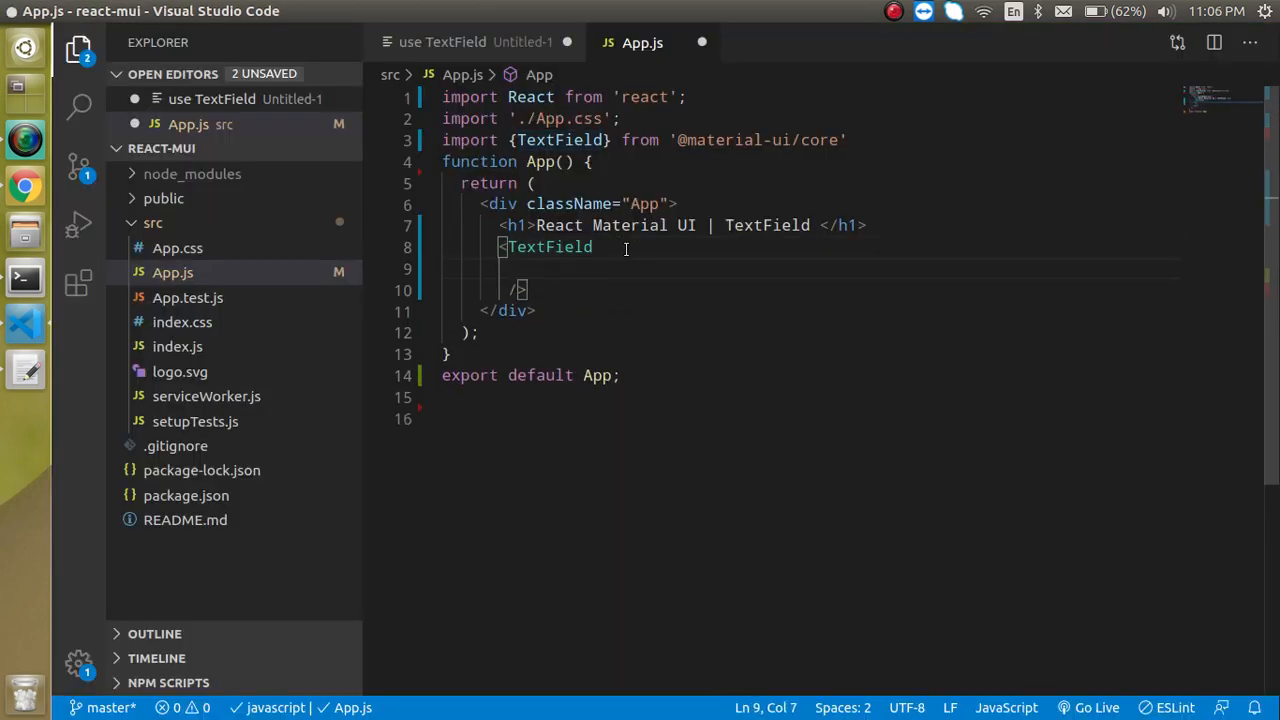
type("label")
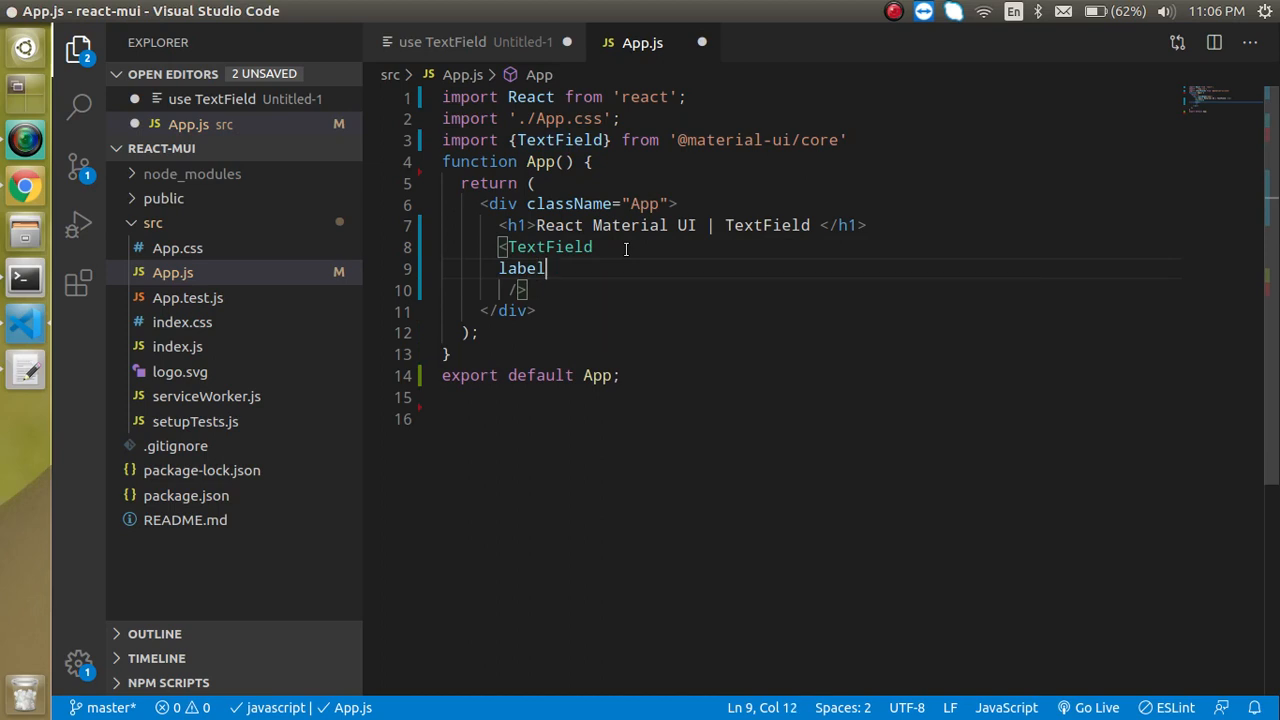
type("=\"E")
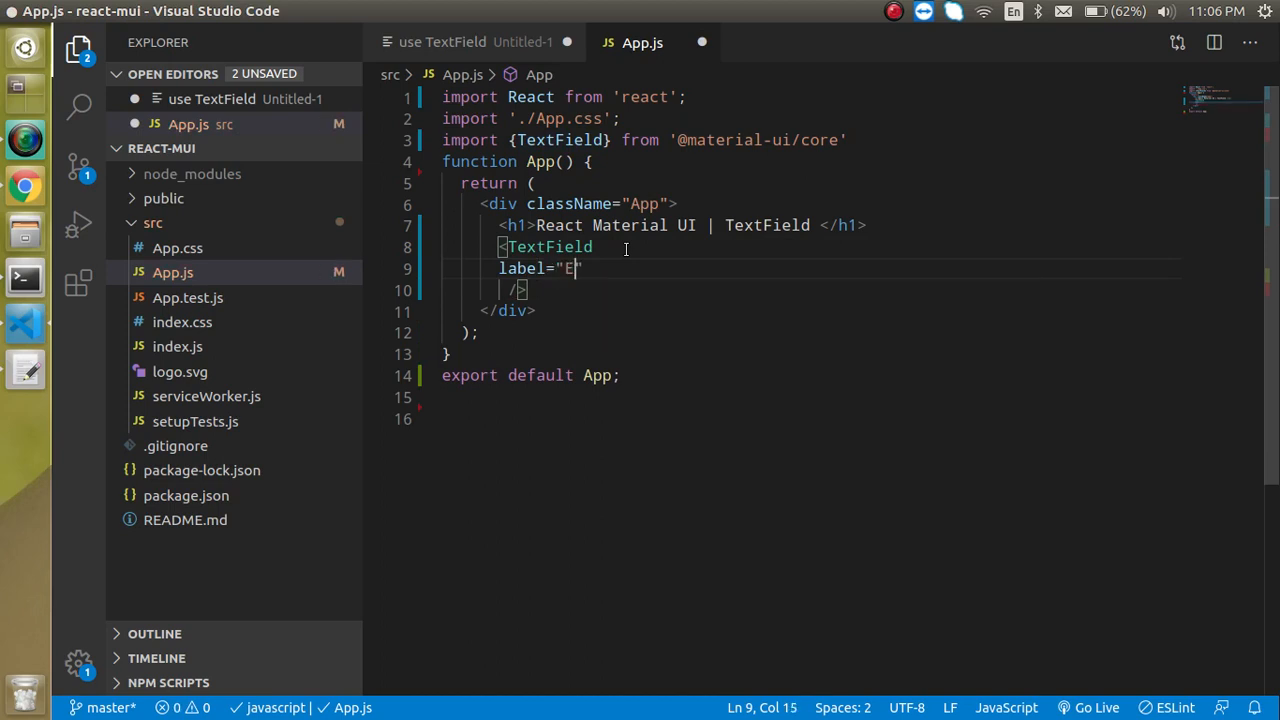
type("nter Na")
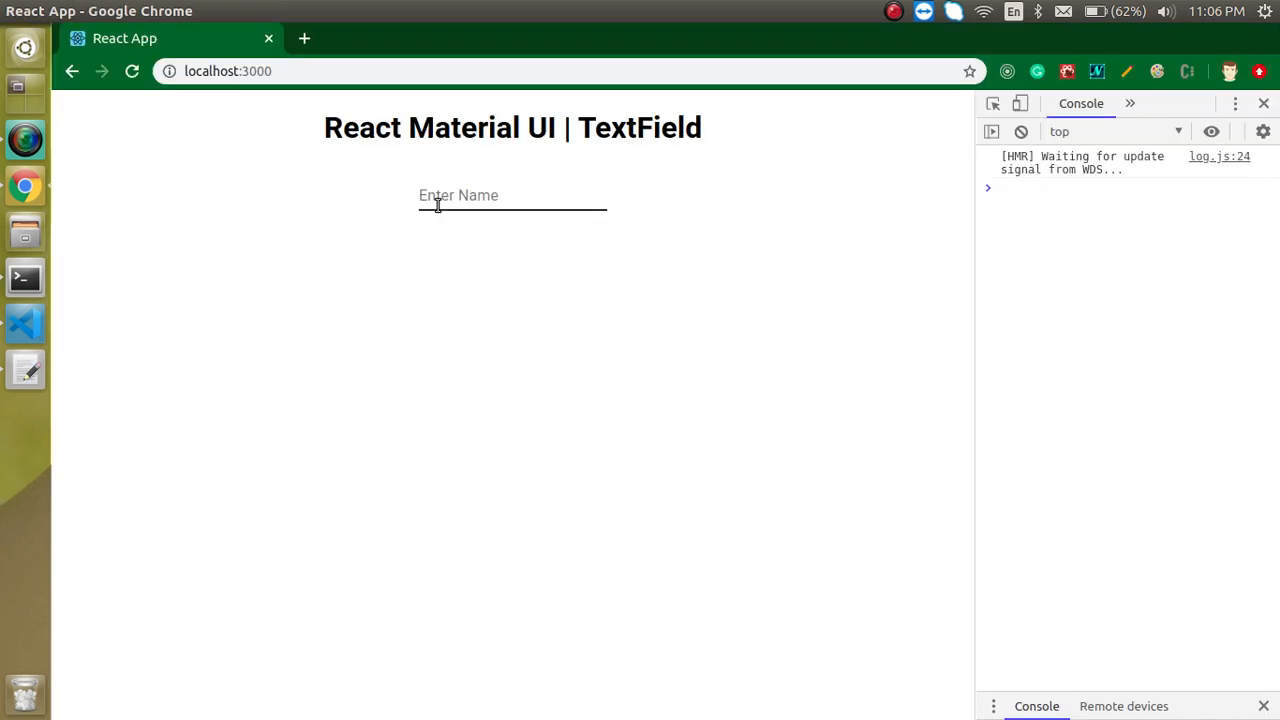
mouse_move(504, 204)
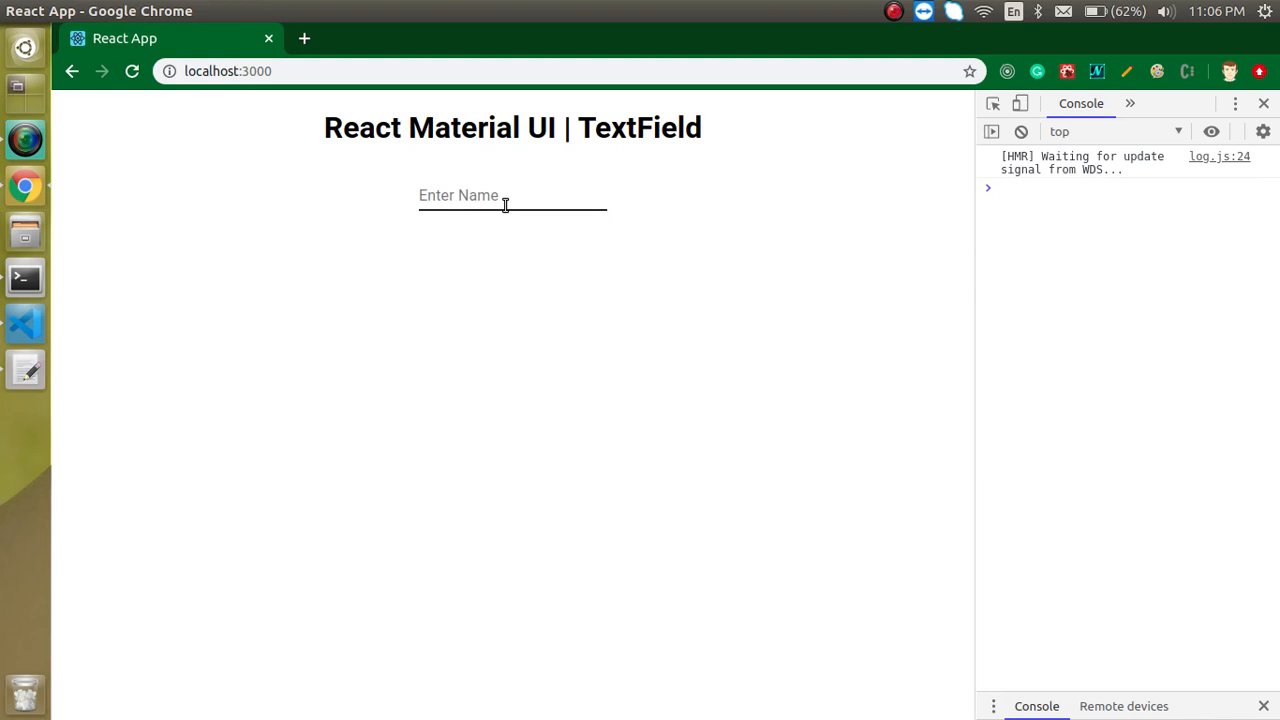
- Enter 'Hello' into the labelled Enter Name field on the Chrome preview
left_click(504, 198)
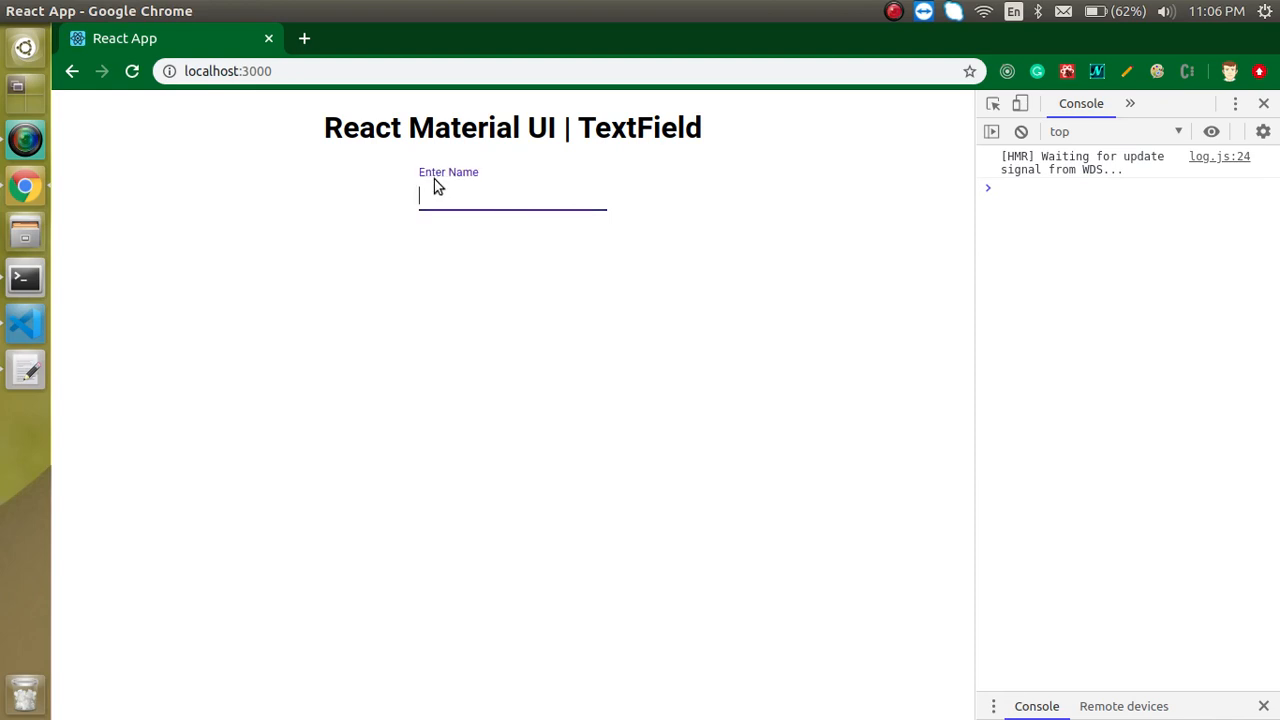
left_click(502, 322)
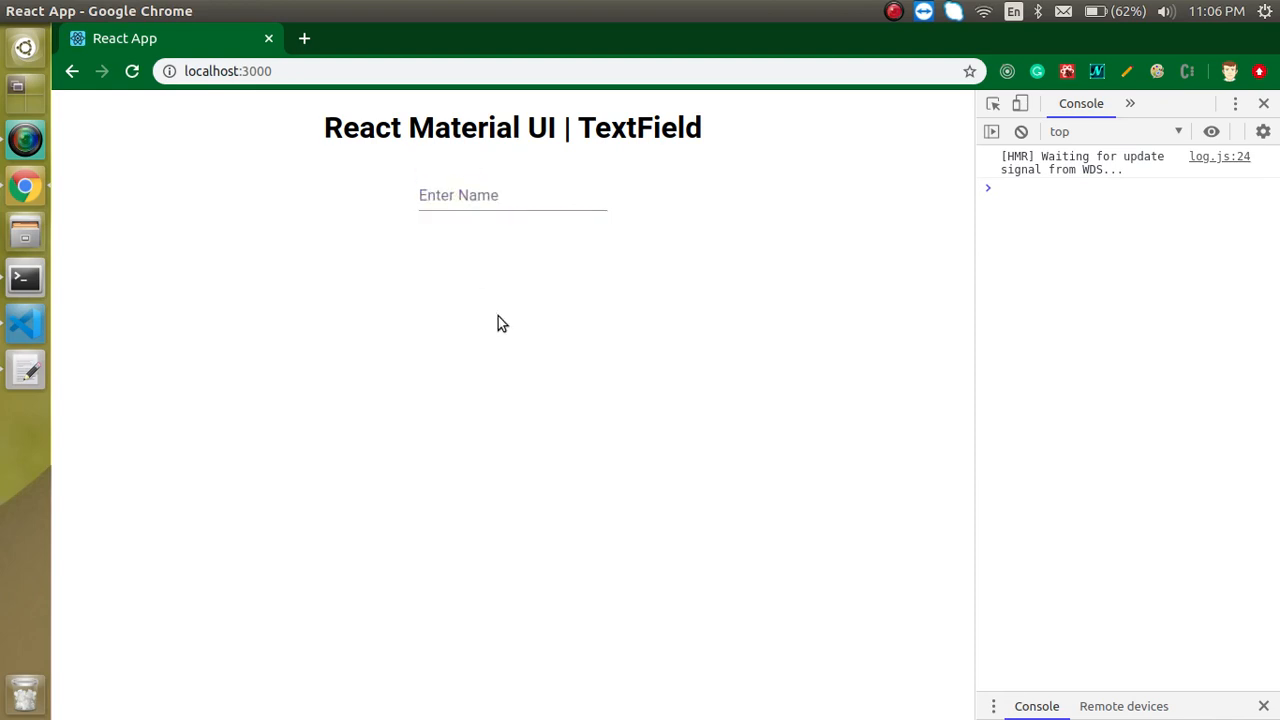
mouse_move(488, 272)
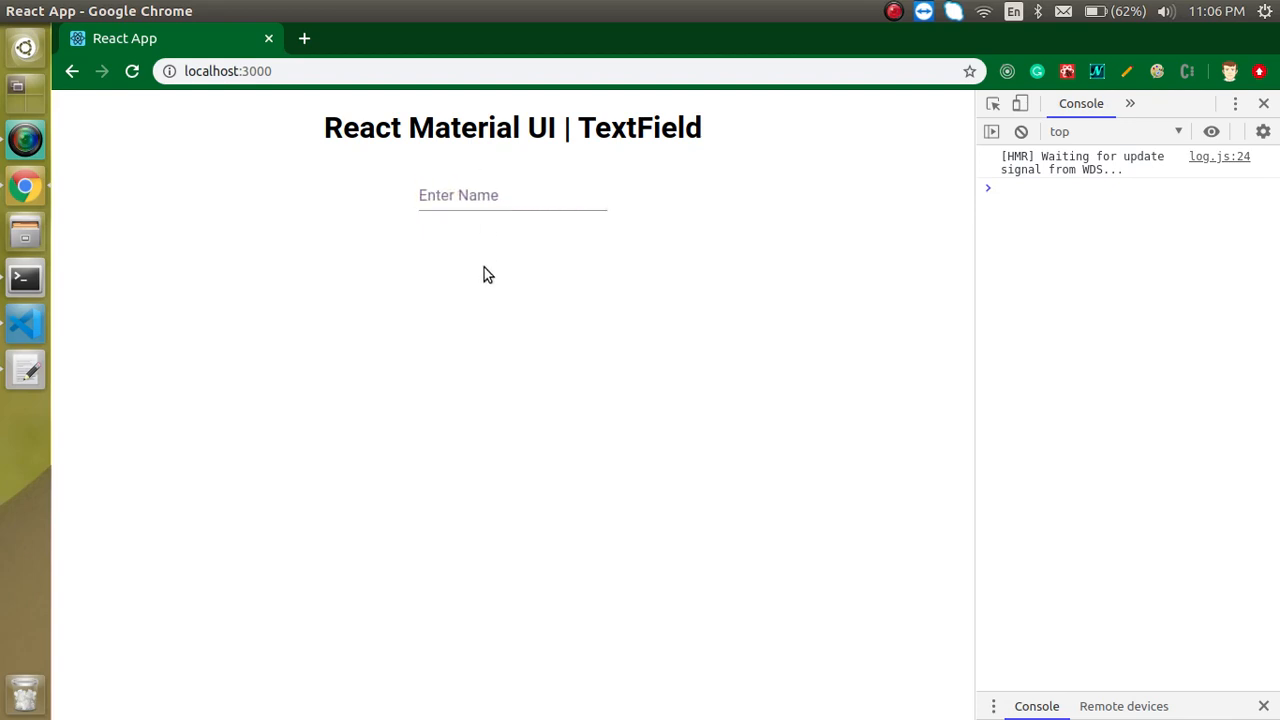
type("H")
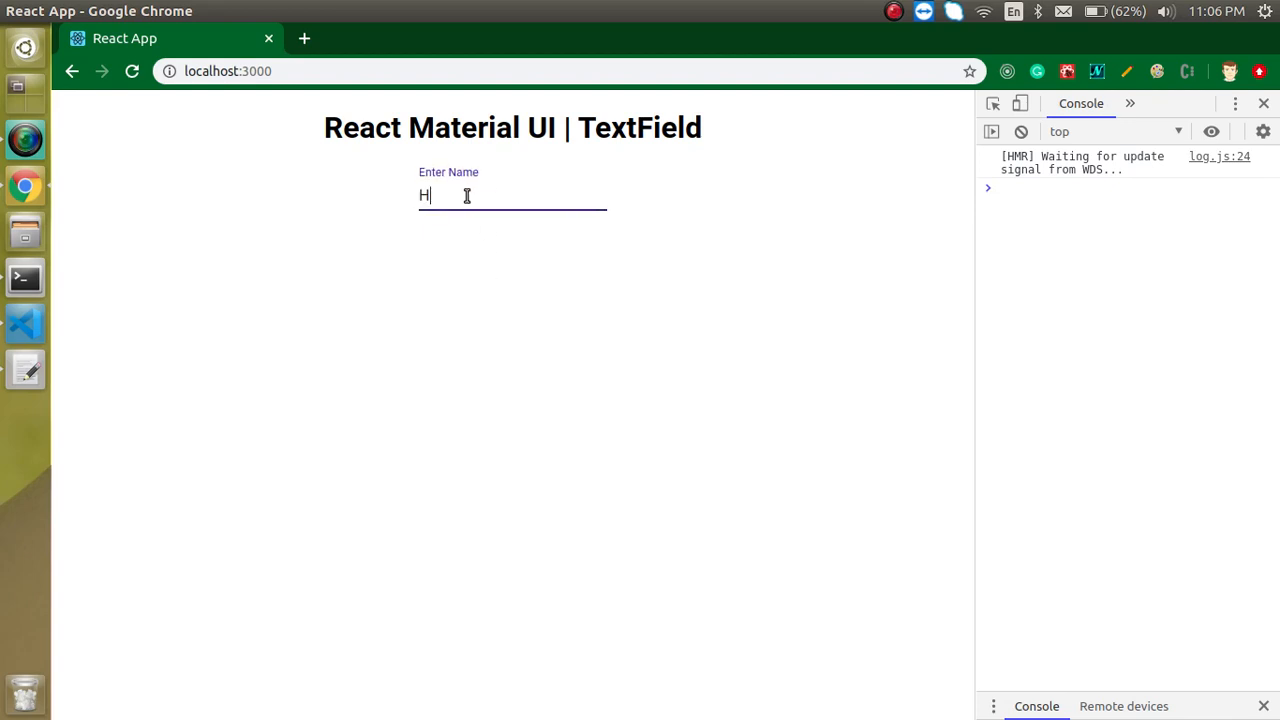
type("ello")
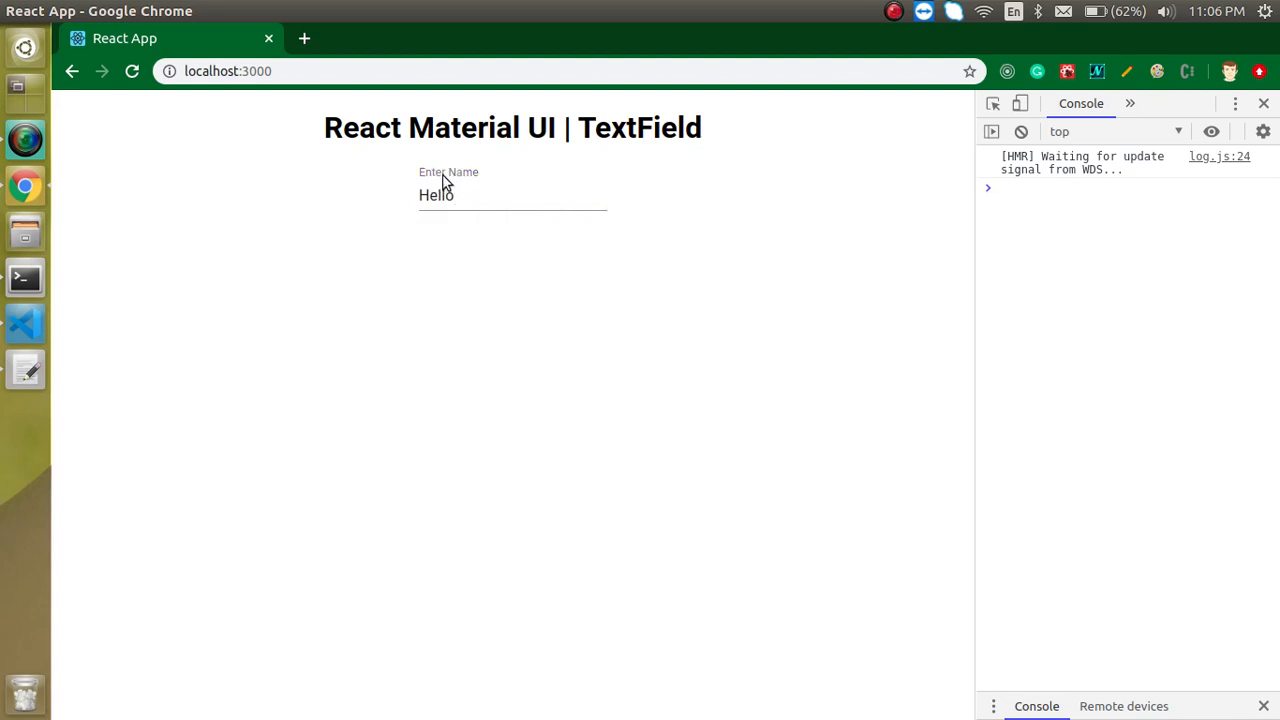
mouse_move(432, 188)
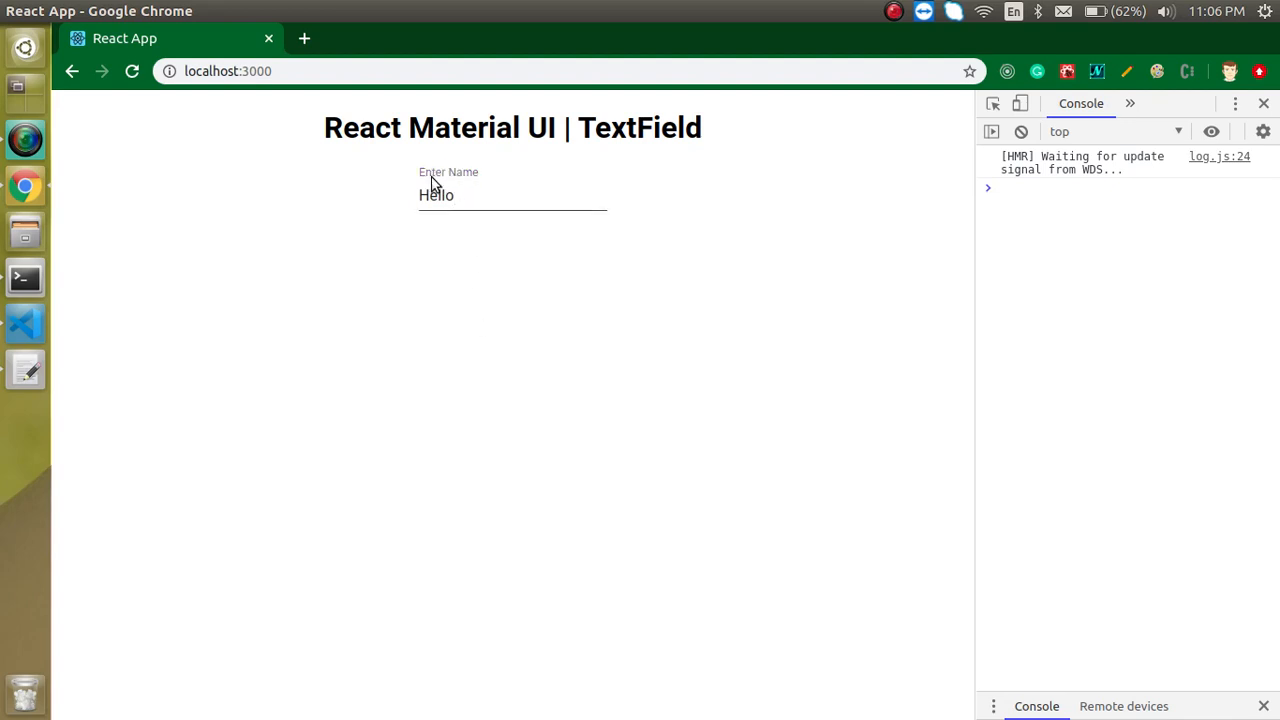
mouse_move(320, 308)
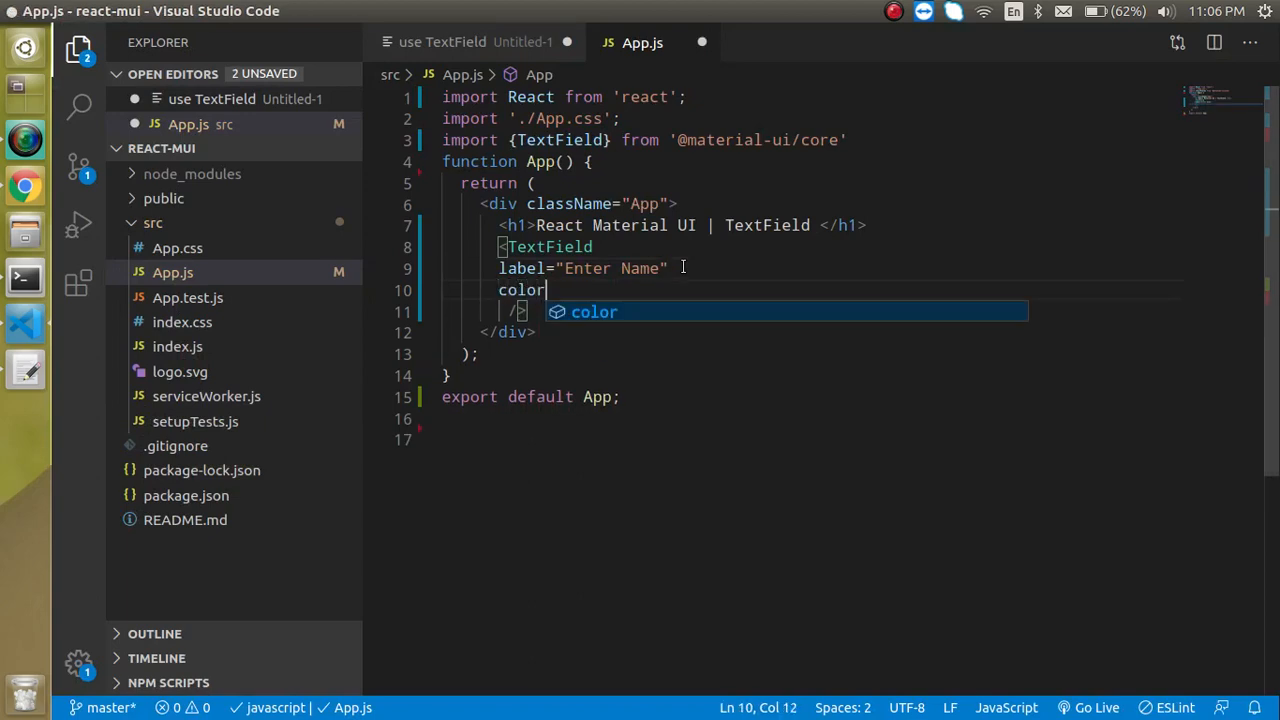
- Add color="secondary" to the TextField and begin a variant prop
type("=\"")
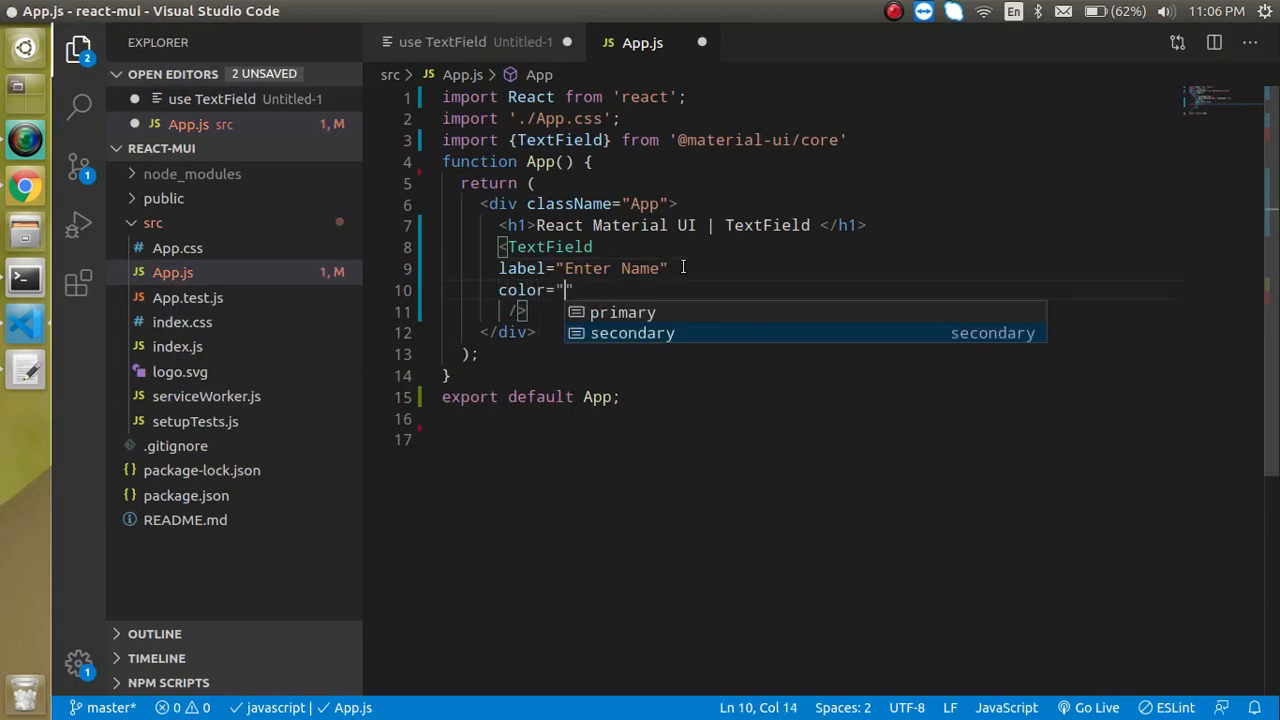
left_click(632, 332)
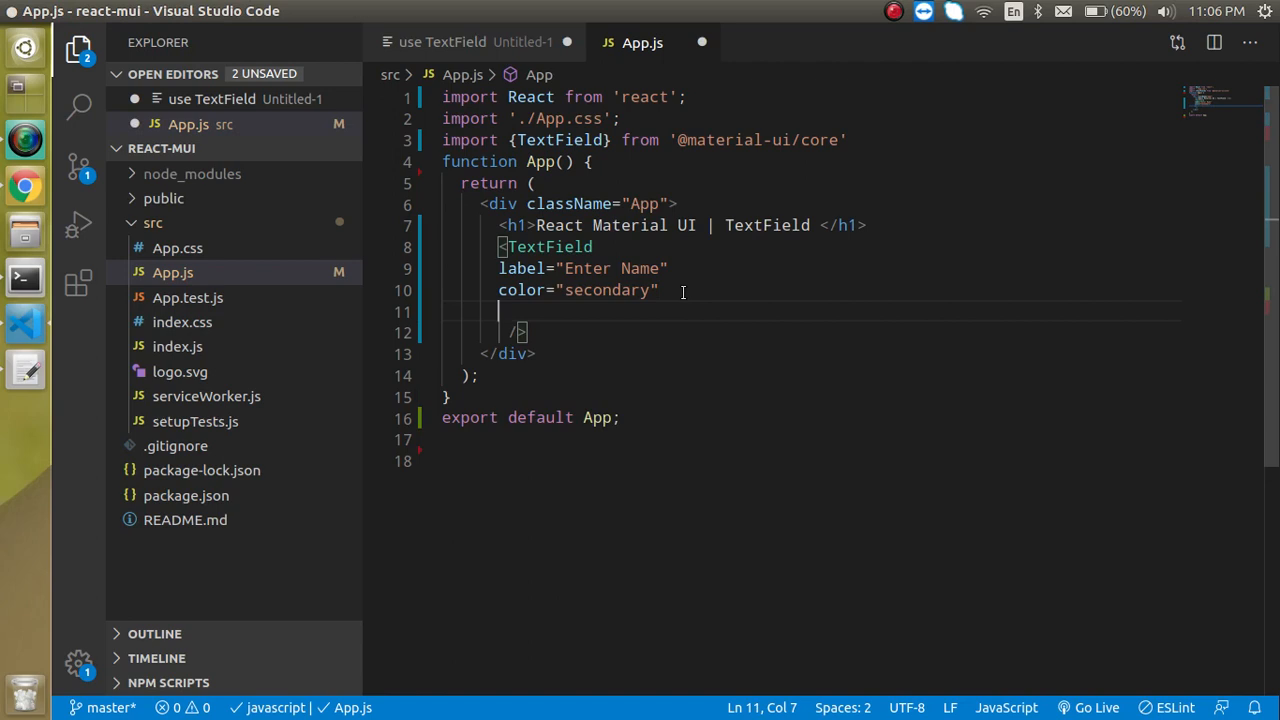
type("variant=")
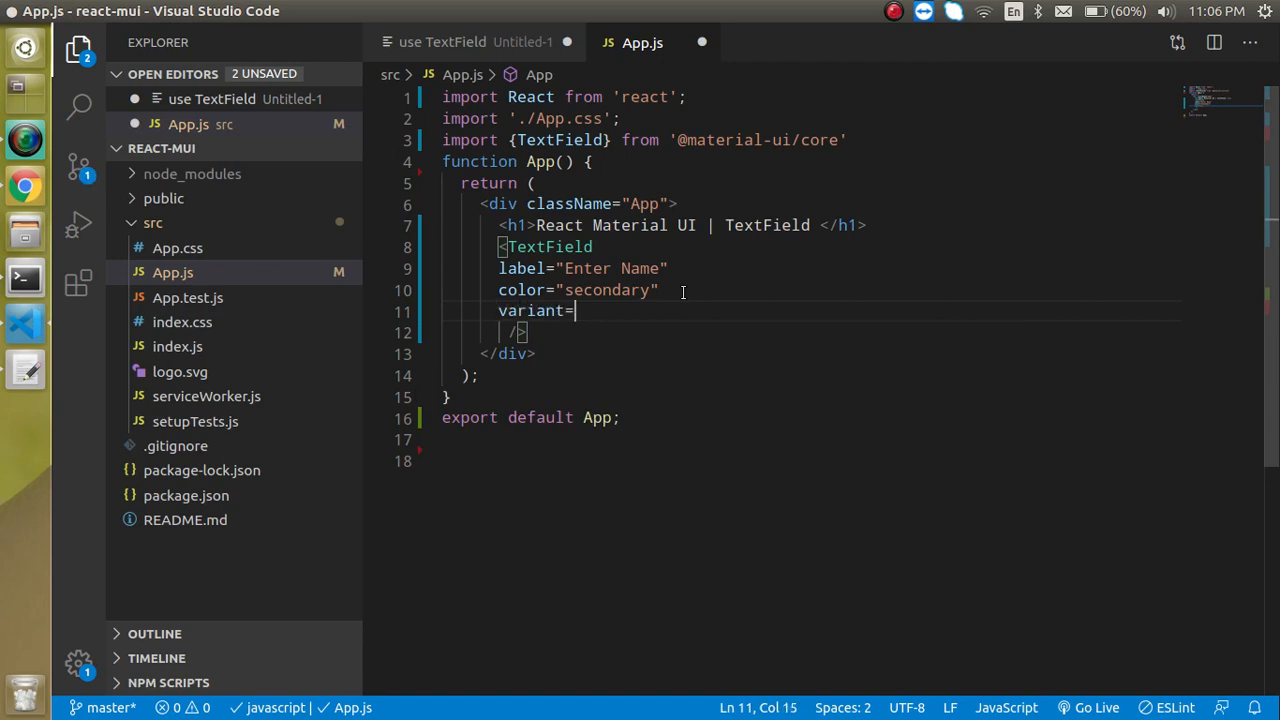
type("\"")
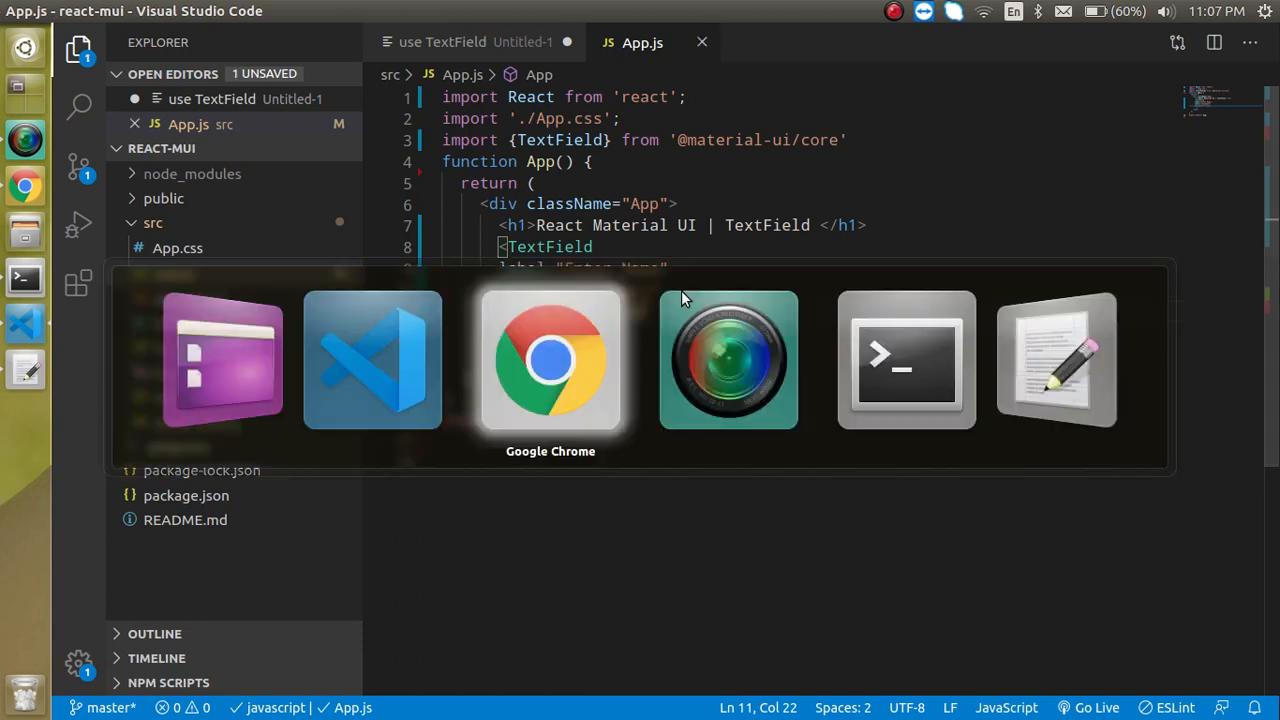
- Set the TextField variant to "outlined" and reload the Chrome preview
left_click(550, 360)
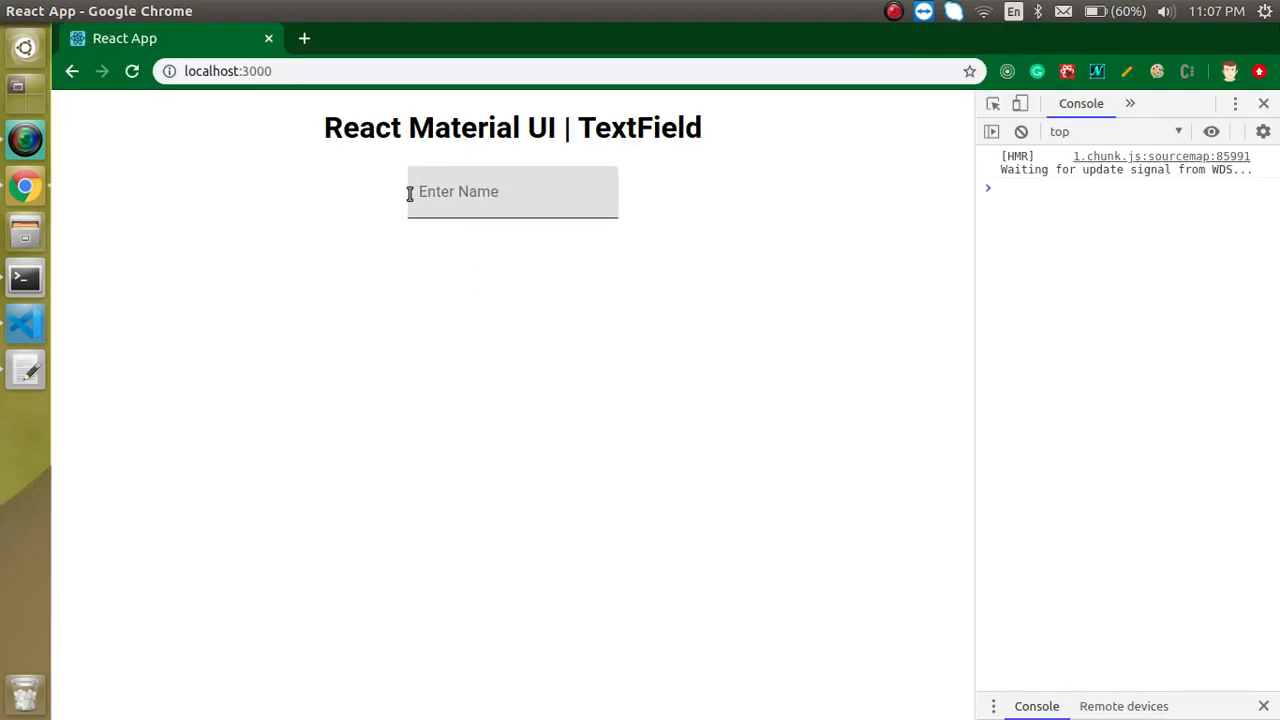
double_click(458, 192)
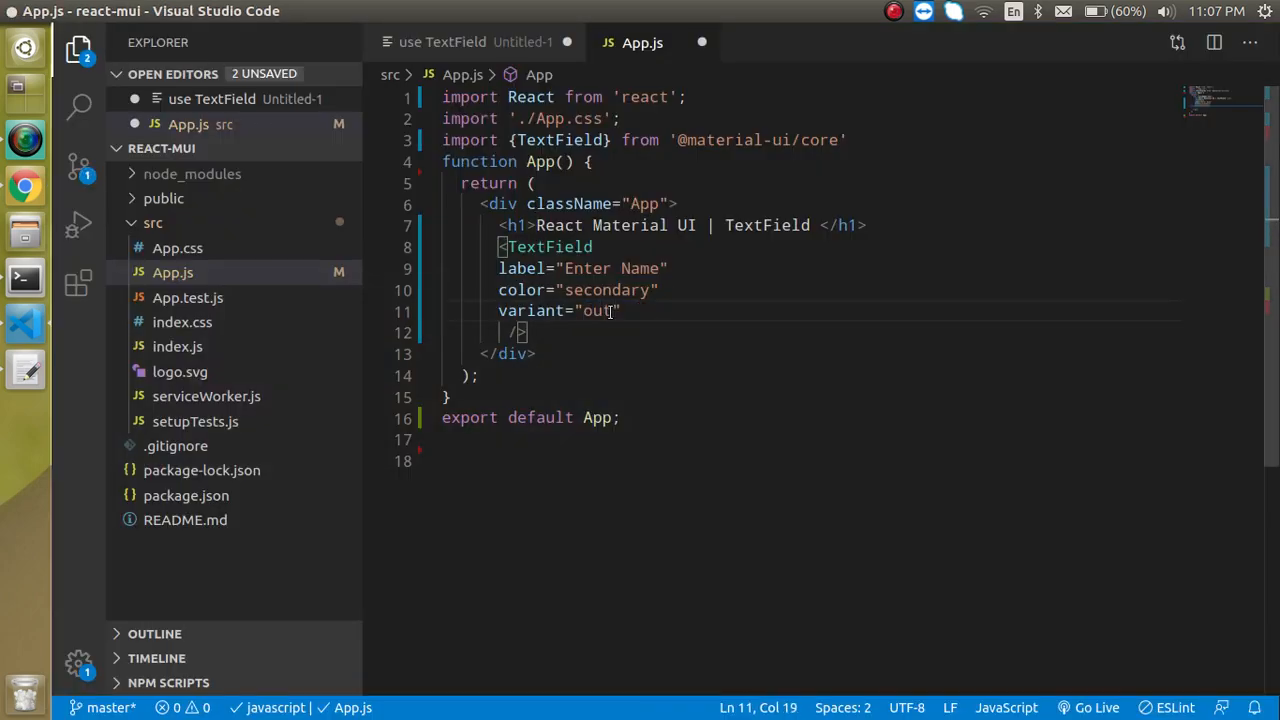
type("lined")
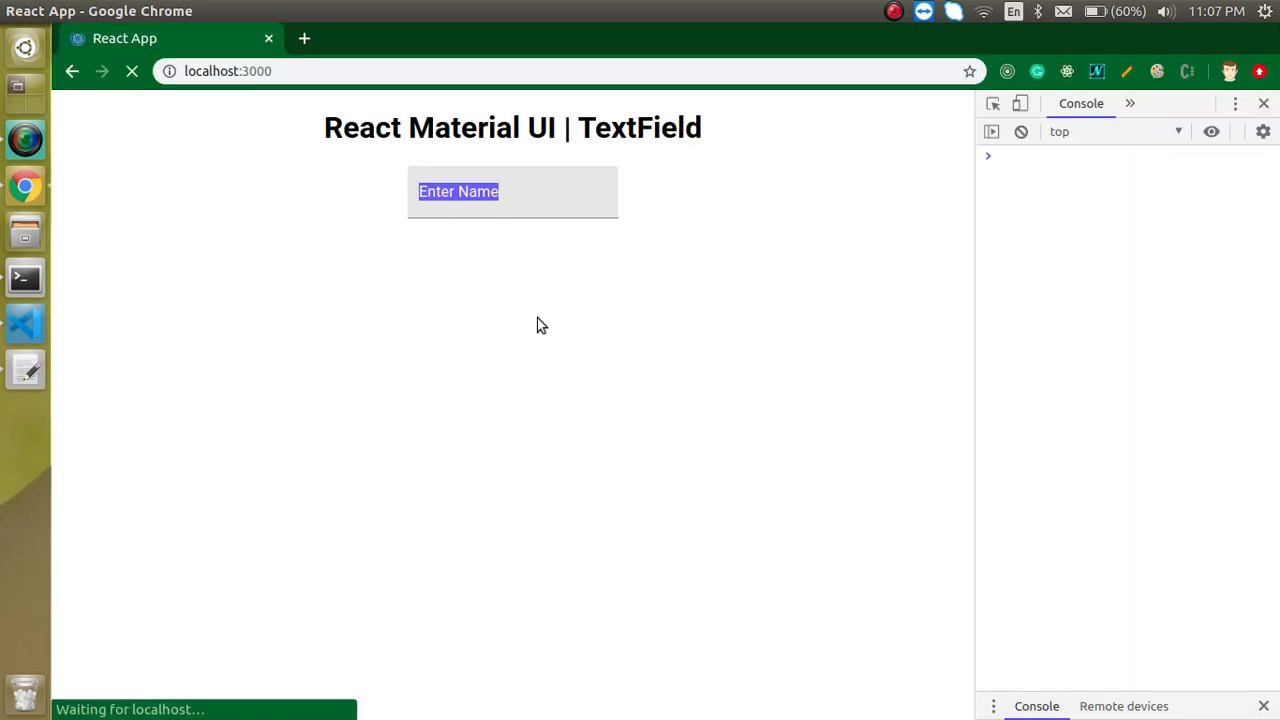
left_click(132, 72)
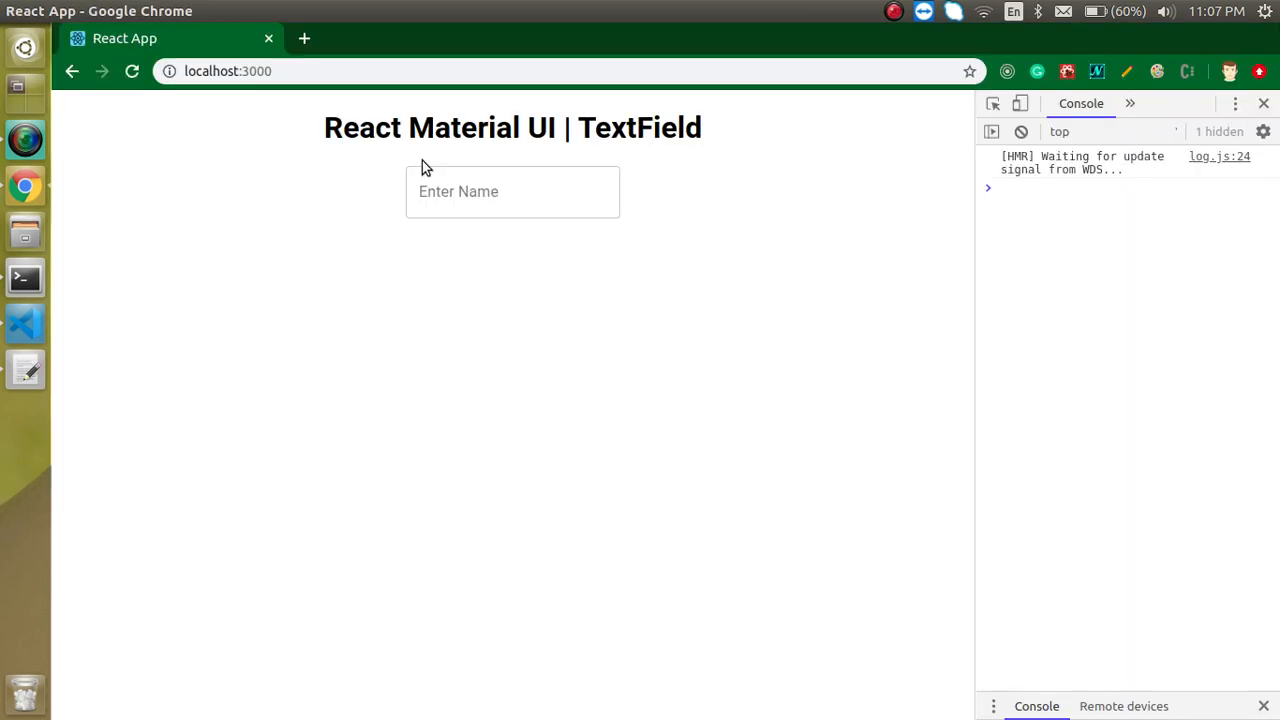
- Try the red outlined field in Chrome by entering 'hello', then return to the editor
left_click(512, 192)
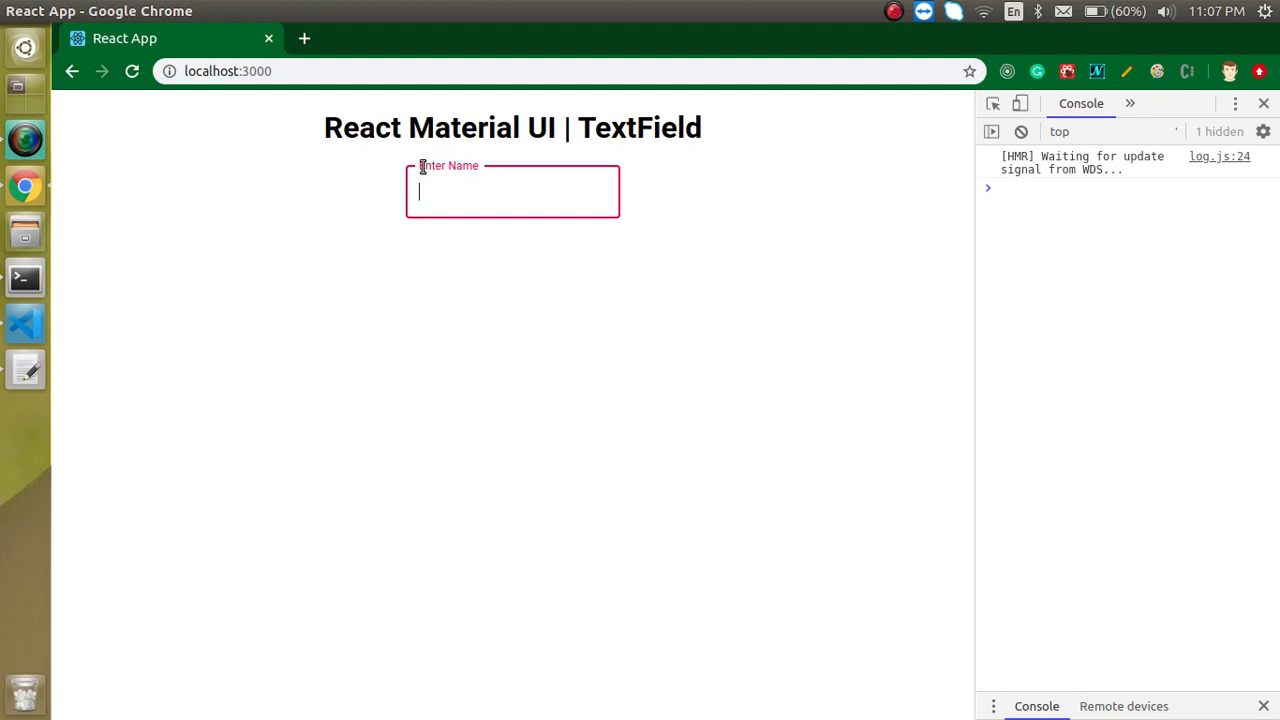
left_click(308, 204)
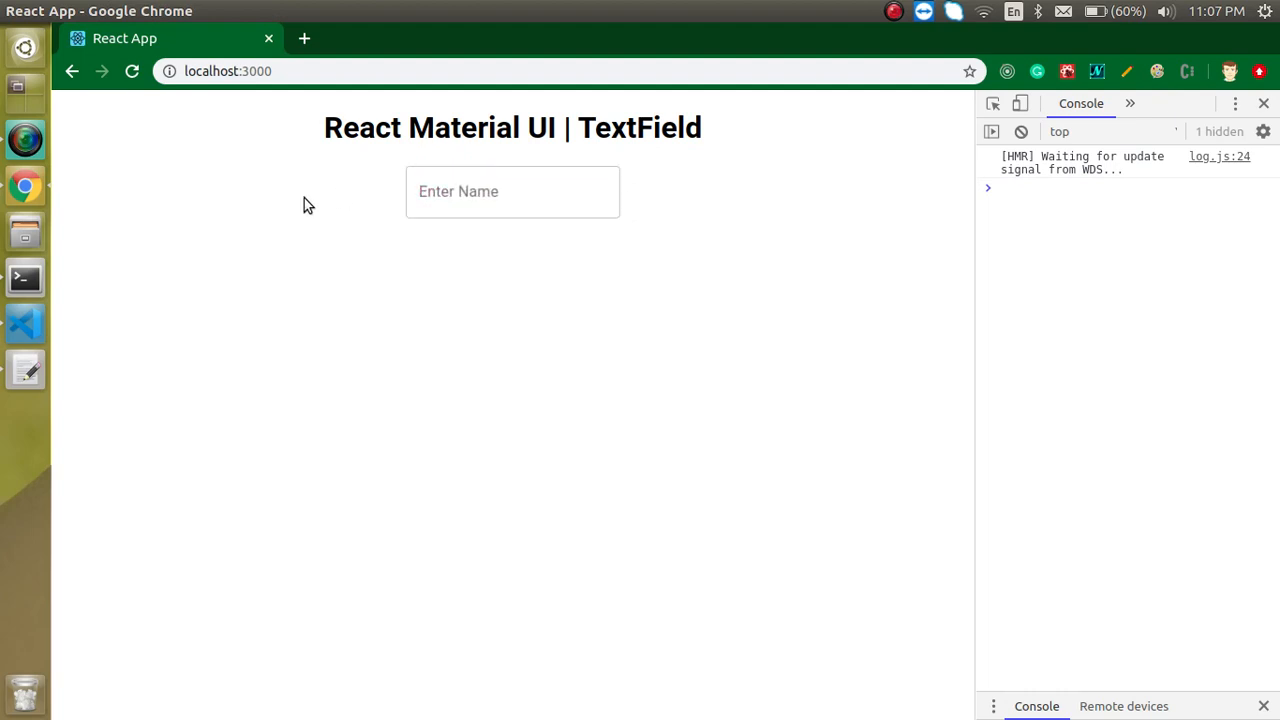
left_click(512, 192)
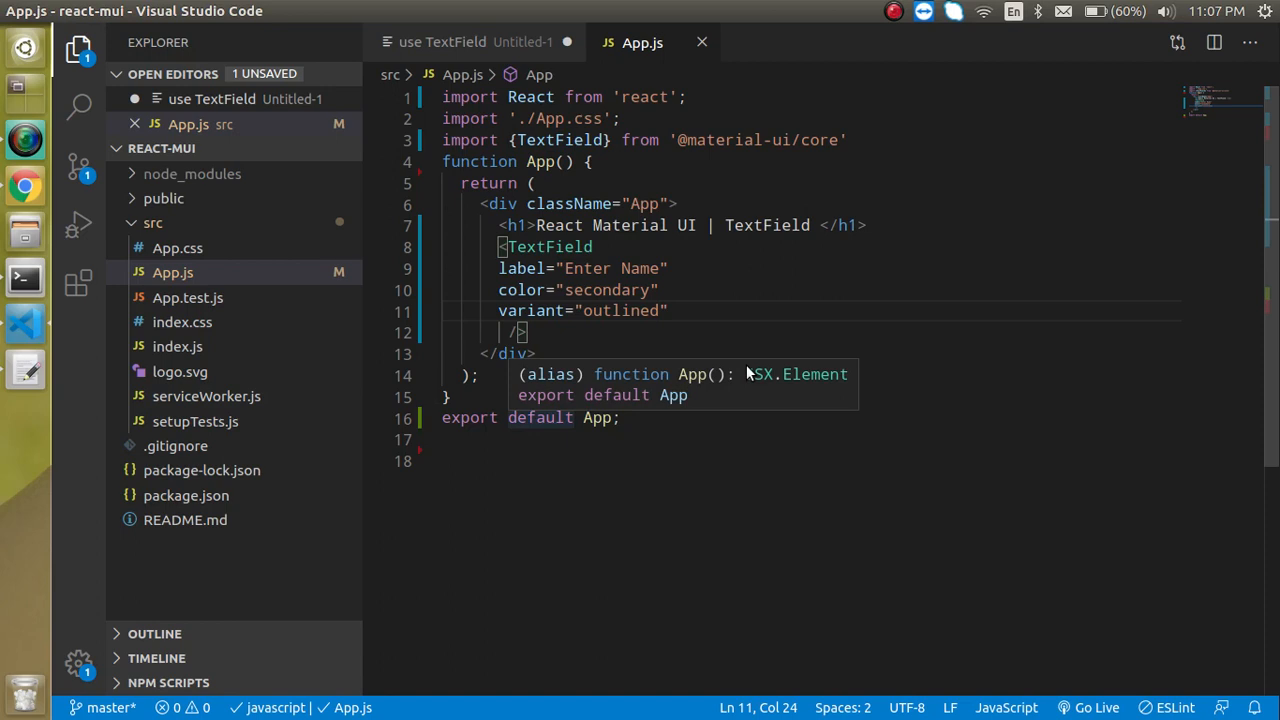
left_click(748, 316)
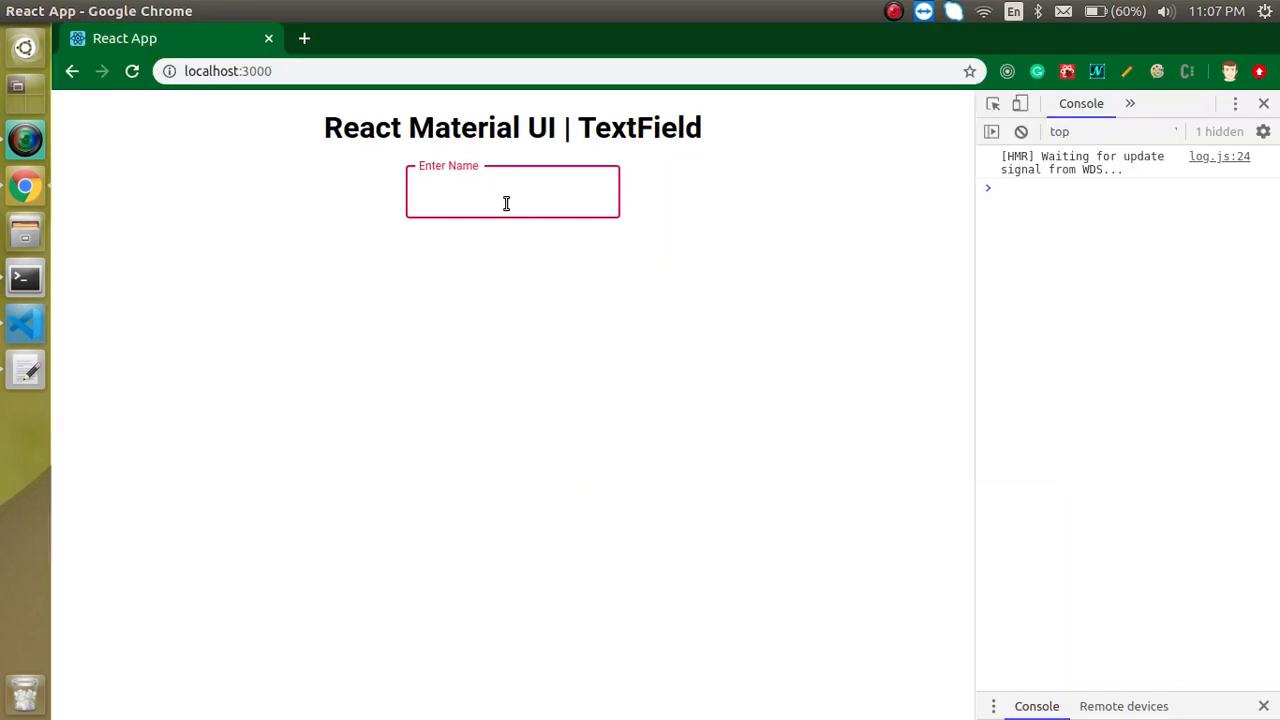
type("hello")
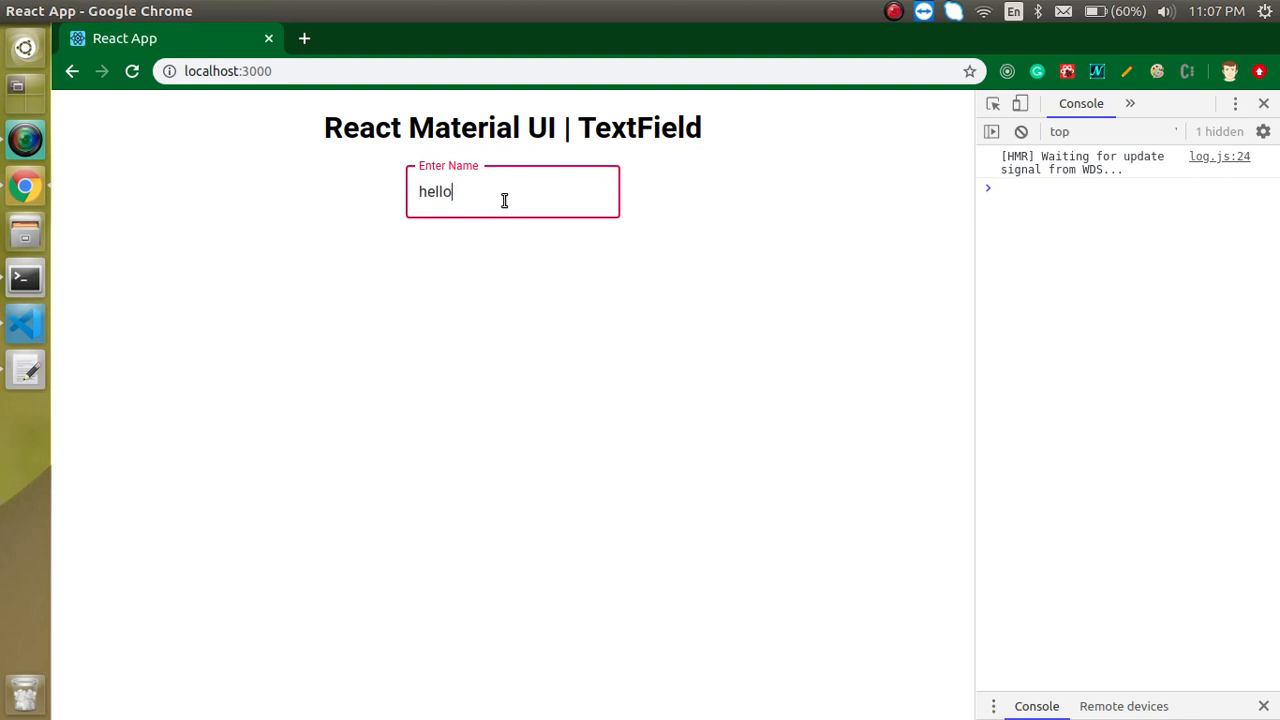
key("alt+Tab")
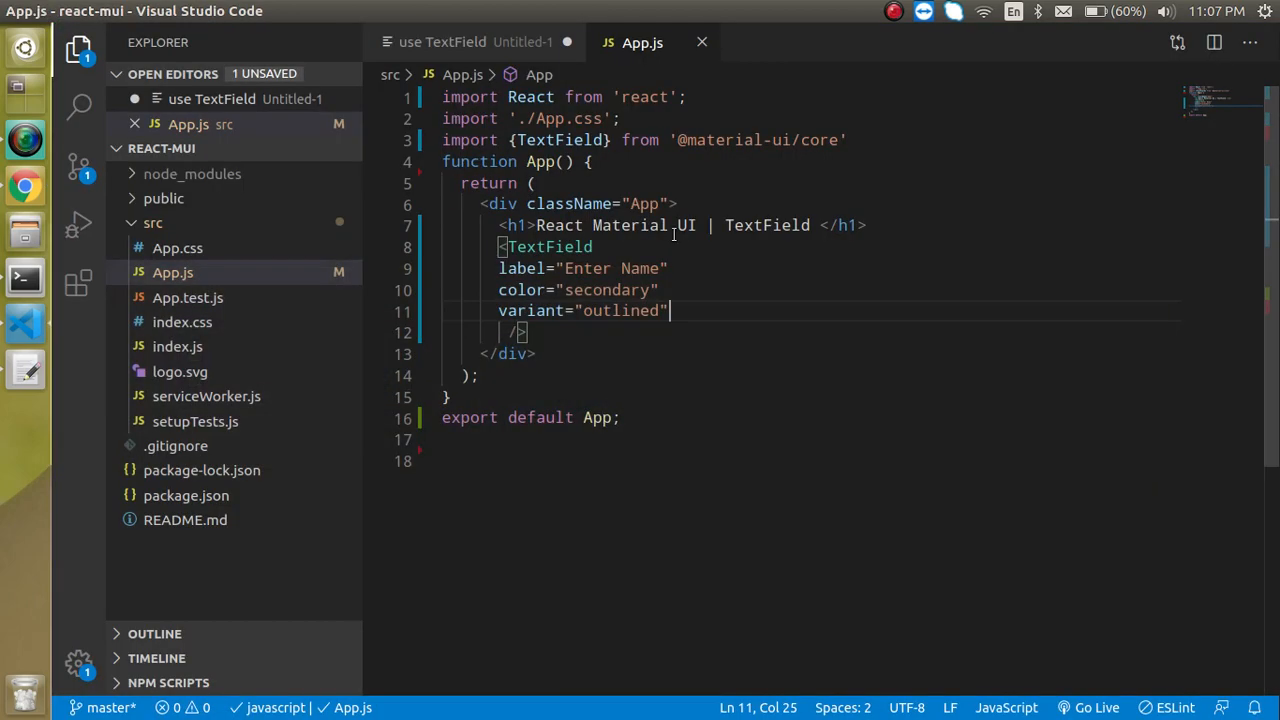
- Add multiline and fullWidth props to the TextField on new lines
key("Enter")
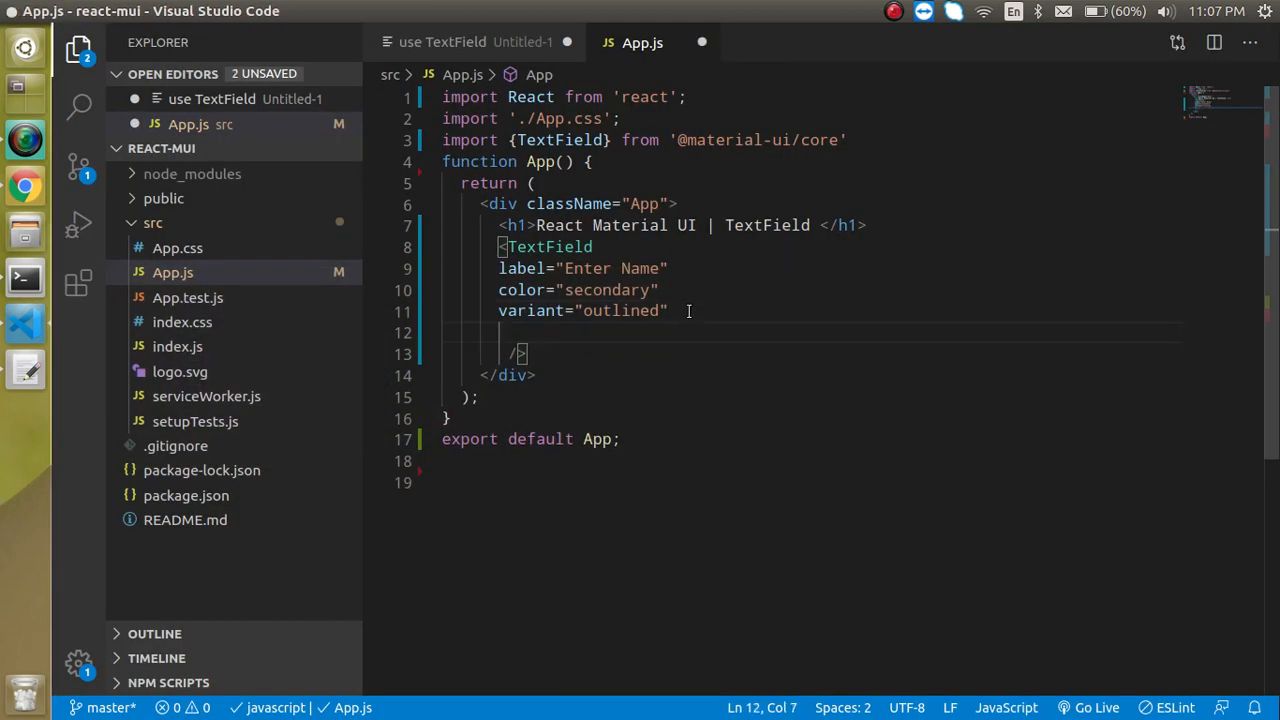
type("multiline")
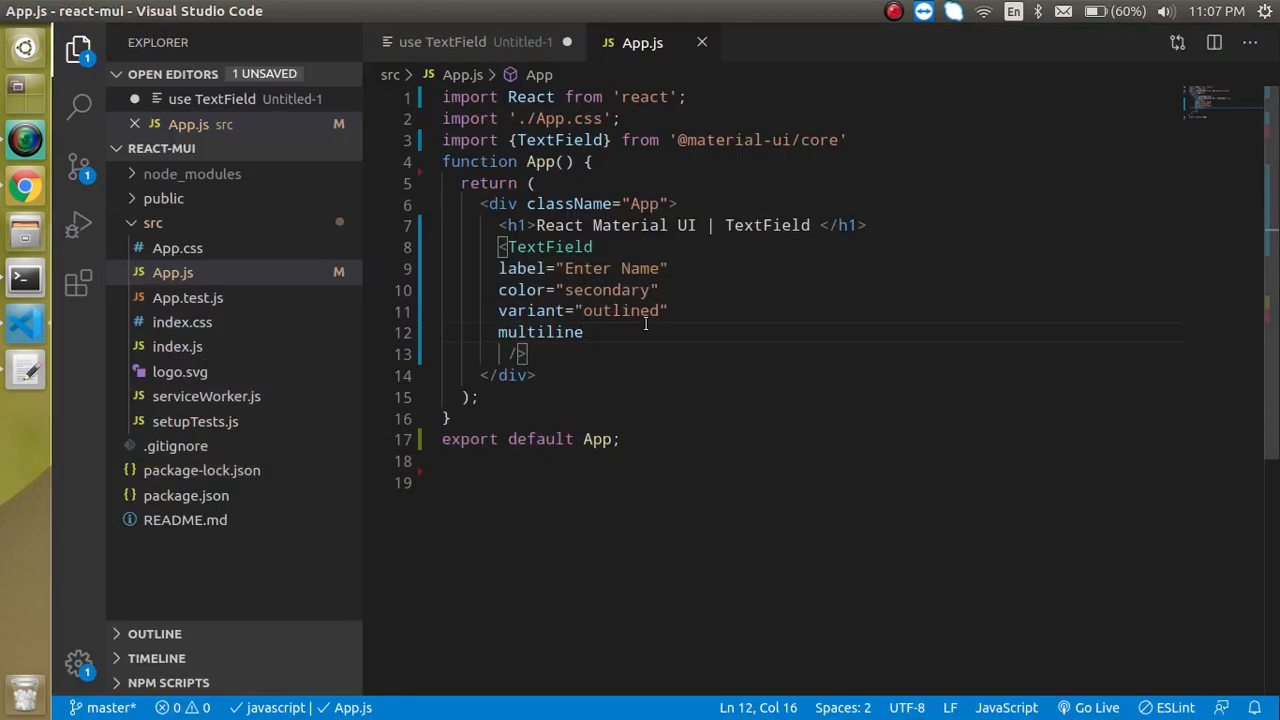
key("Enter")
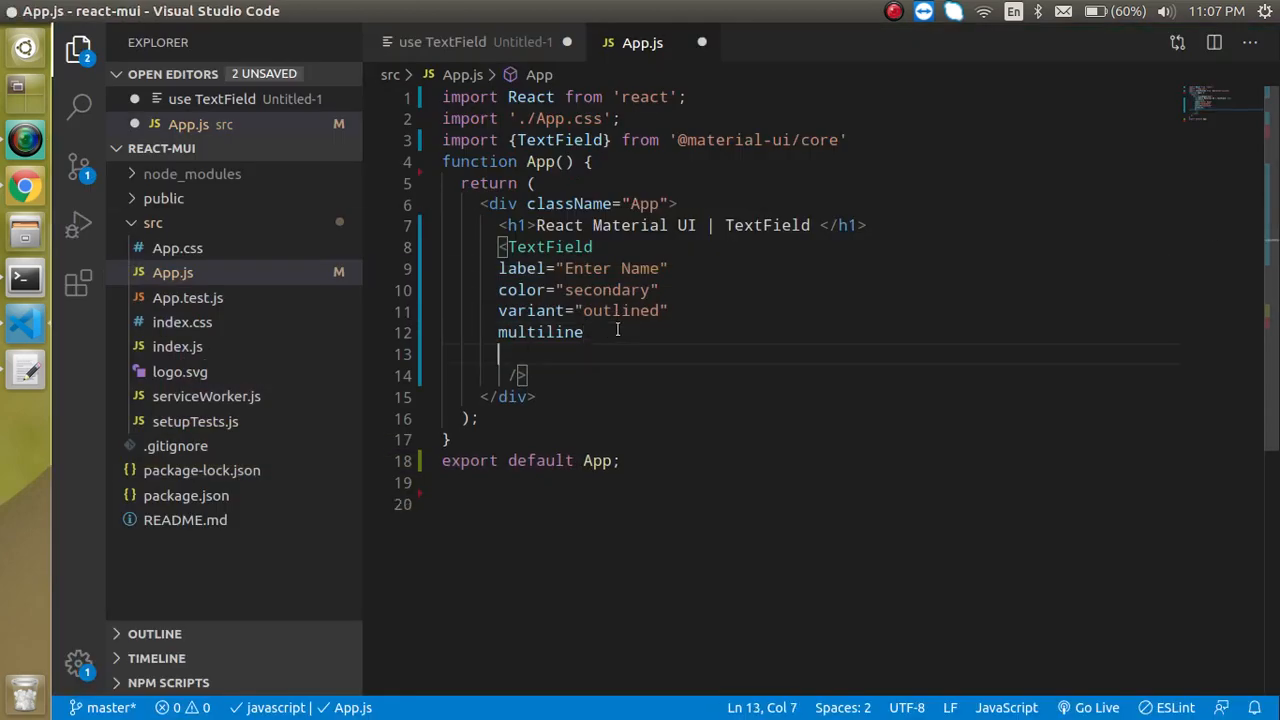
type("fullWidth")
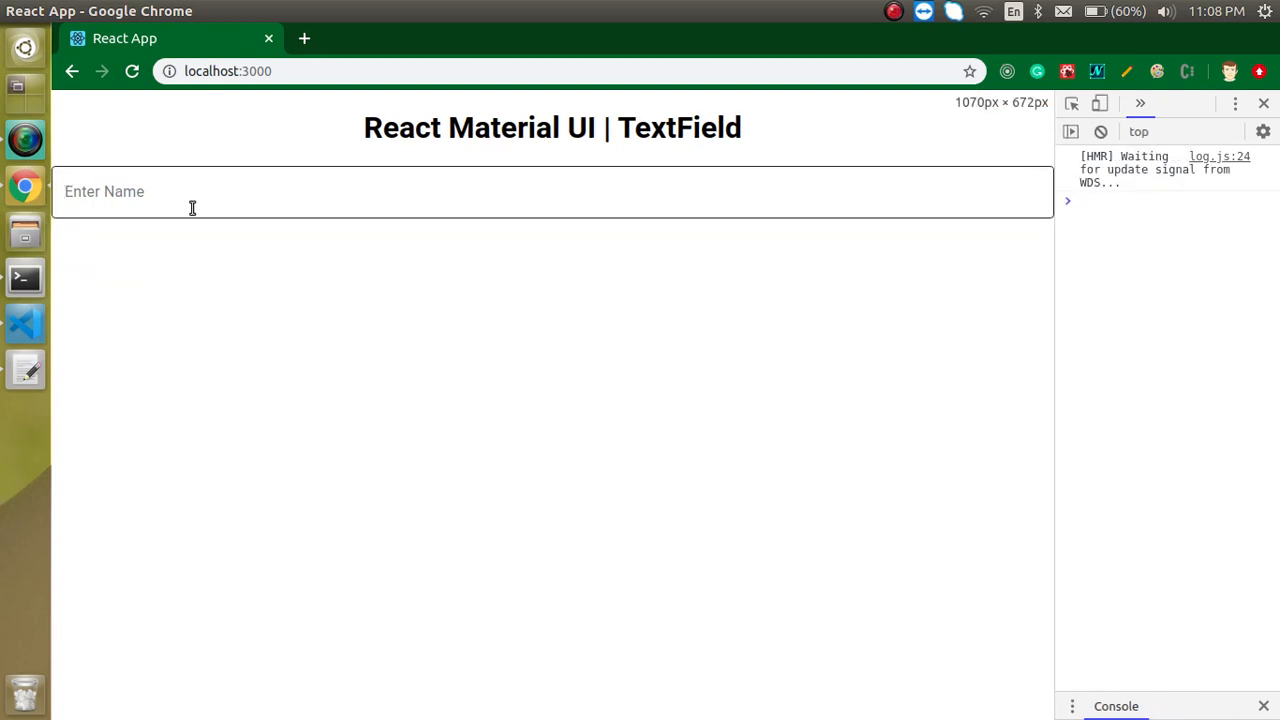
mouse_move(24, 330)
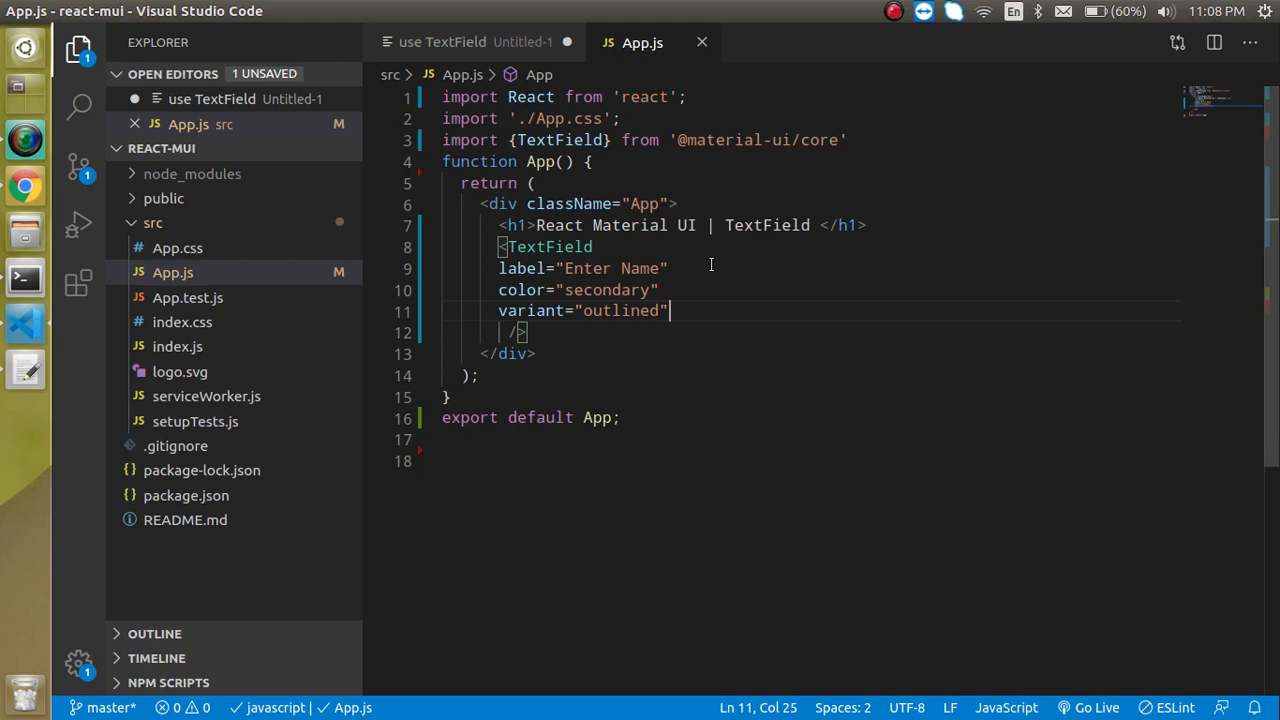
- Give the TextField type="password", change it to "number", and verify it accepts 123 in Chrome
key("Enter")
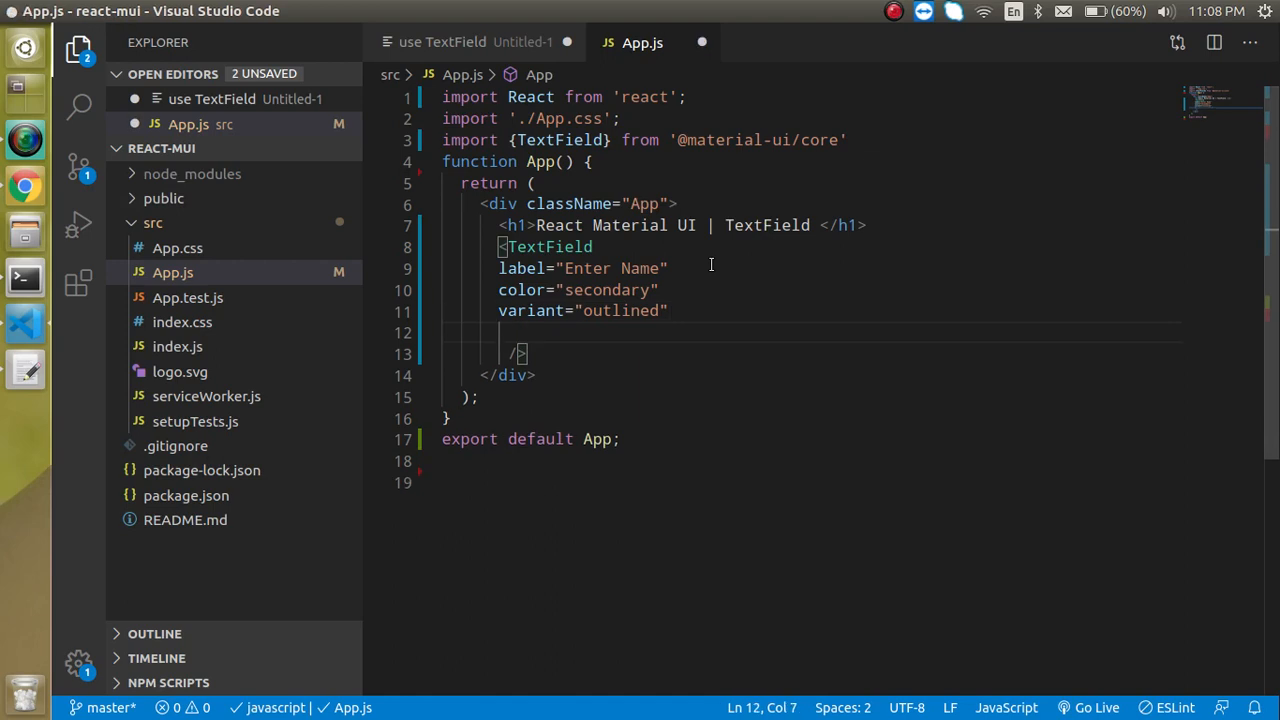
type("tye")
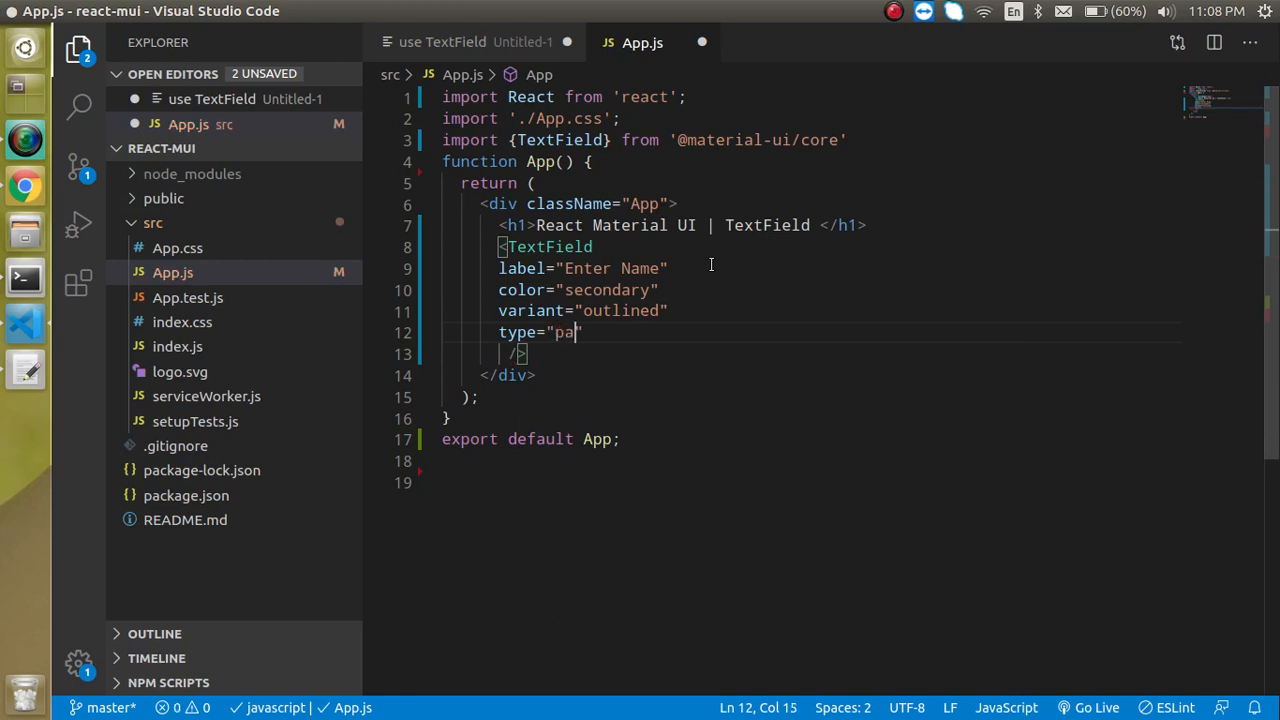
type("ssword")
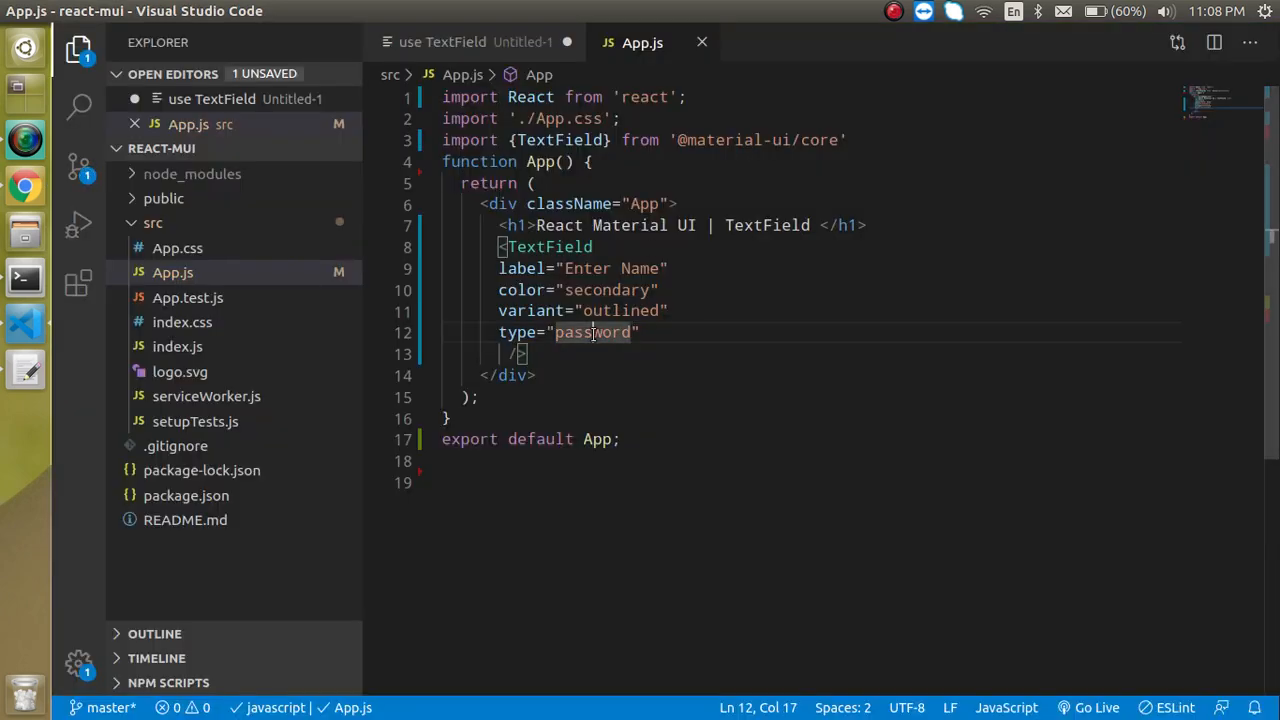
type("number")
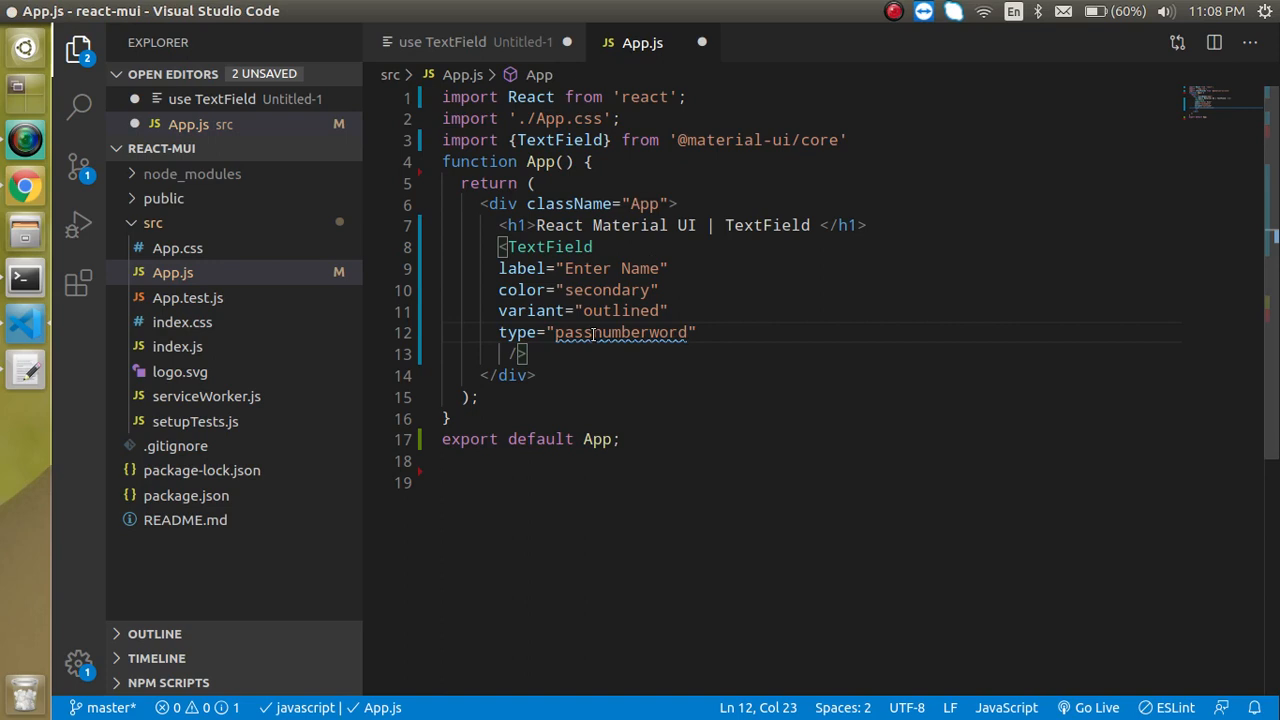
type("number")
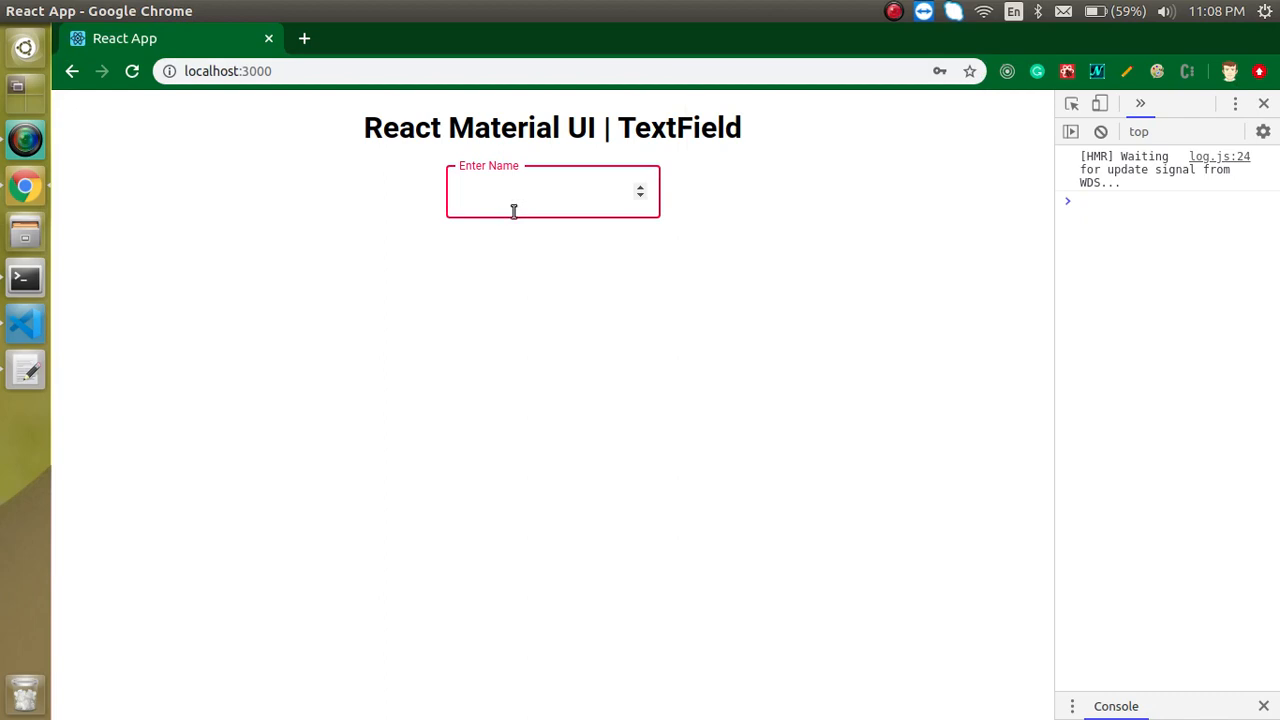
type("123")
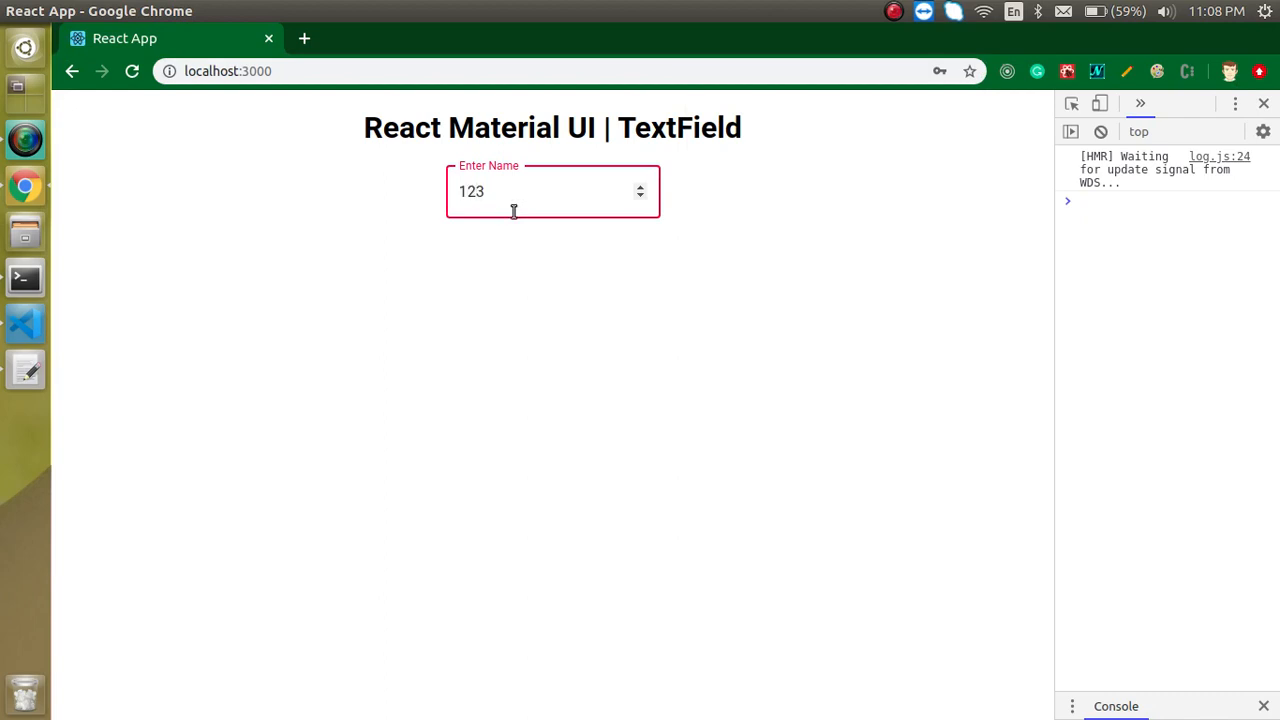
key("Backspace")
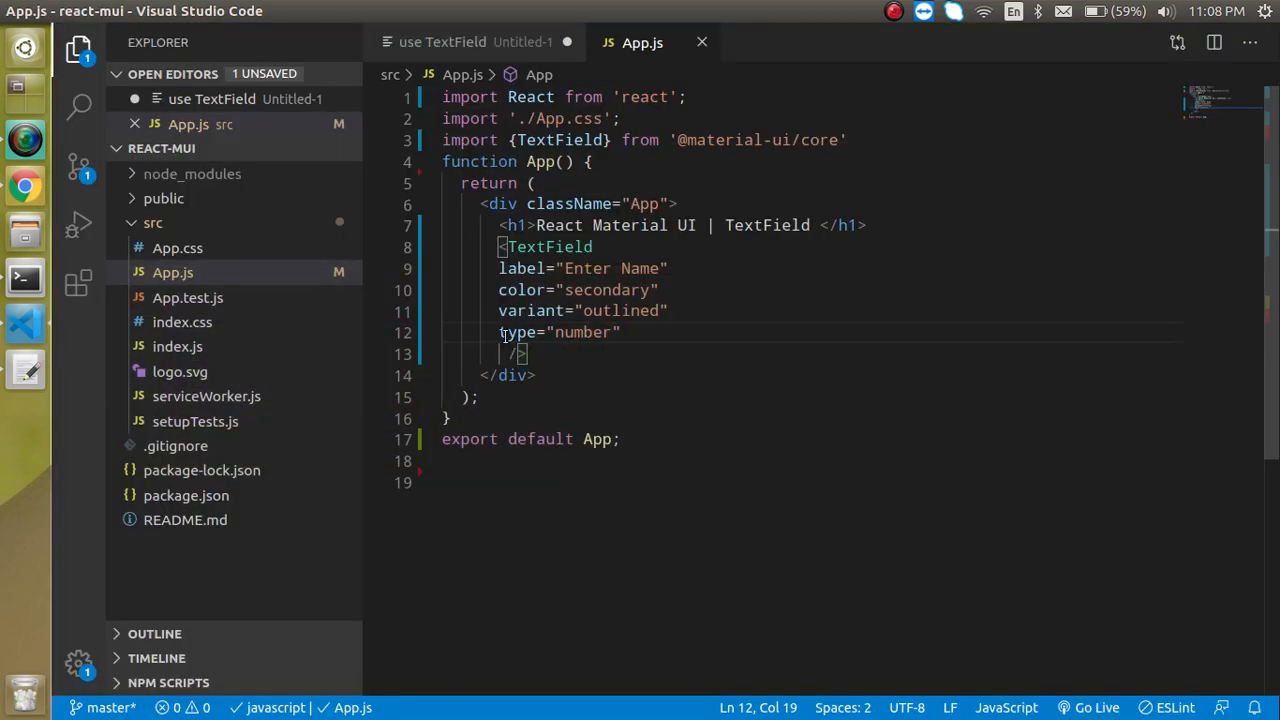
mouse_move(524, 332)
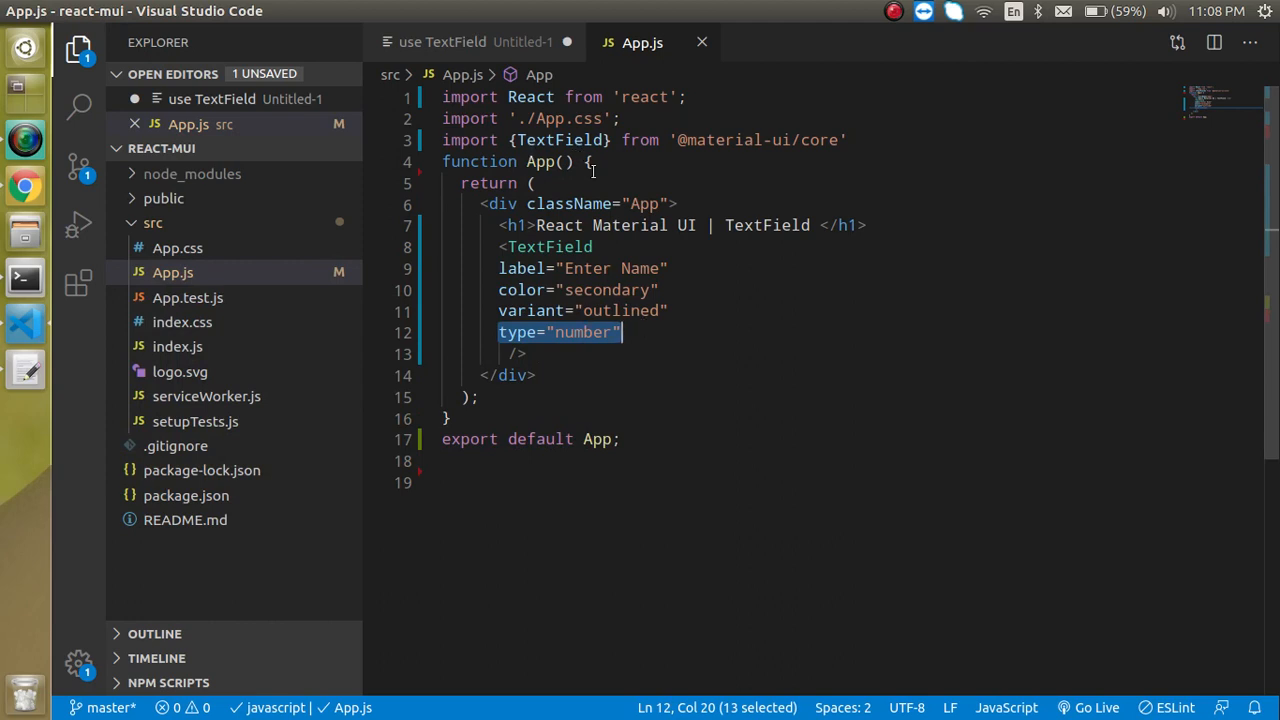
- Replace the type prop with onChange={getData} and save App.js
type("onc")
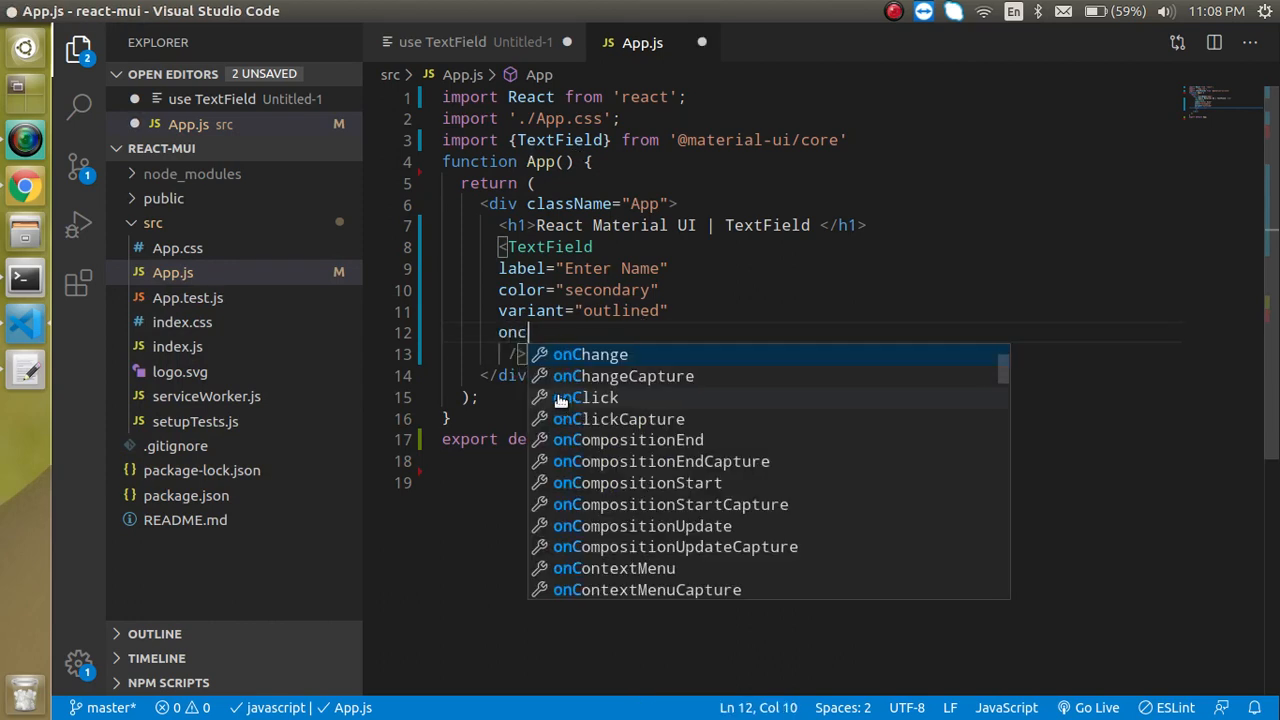
left_click(588, 354)
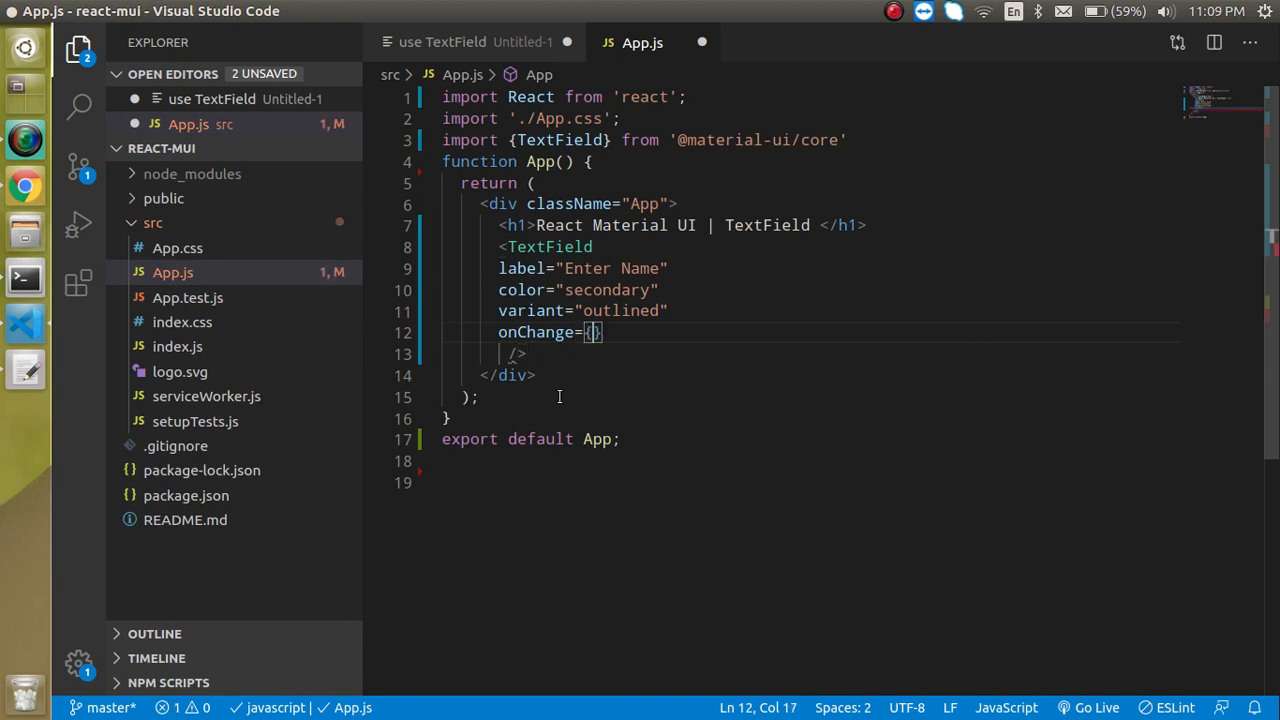
key("ctrl+s")
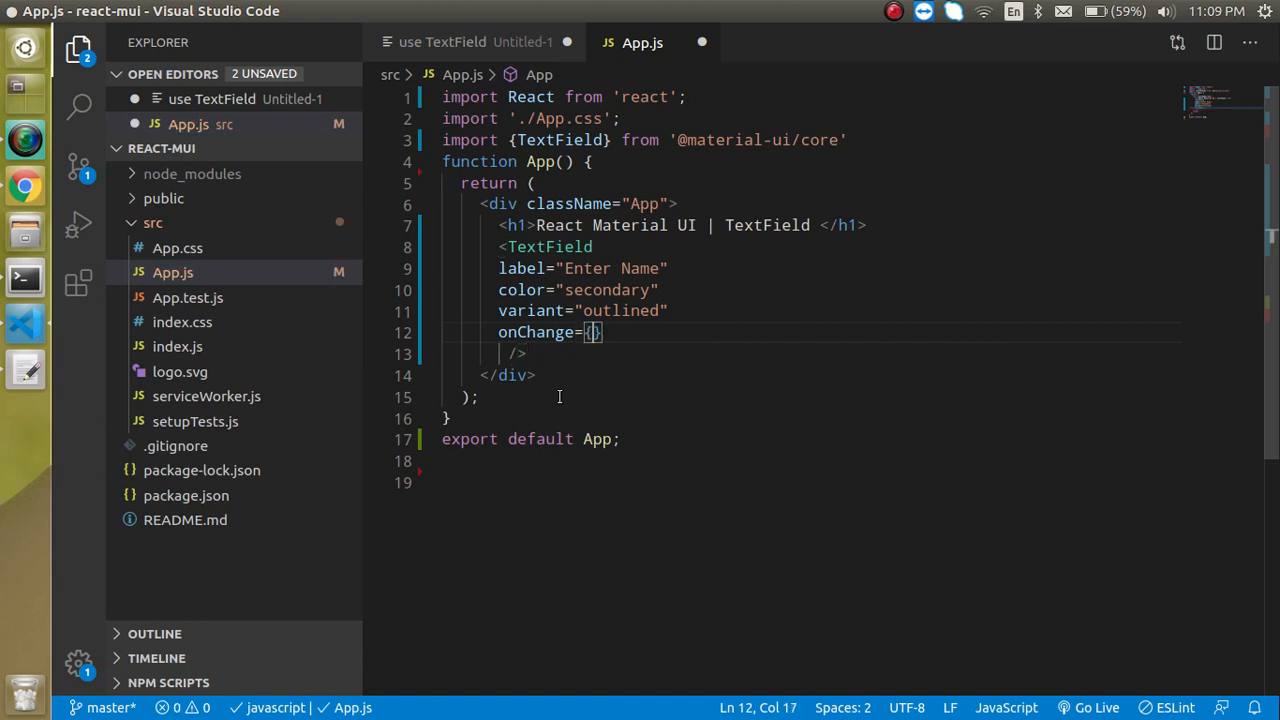
type("getDat")
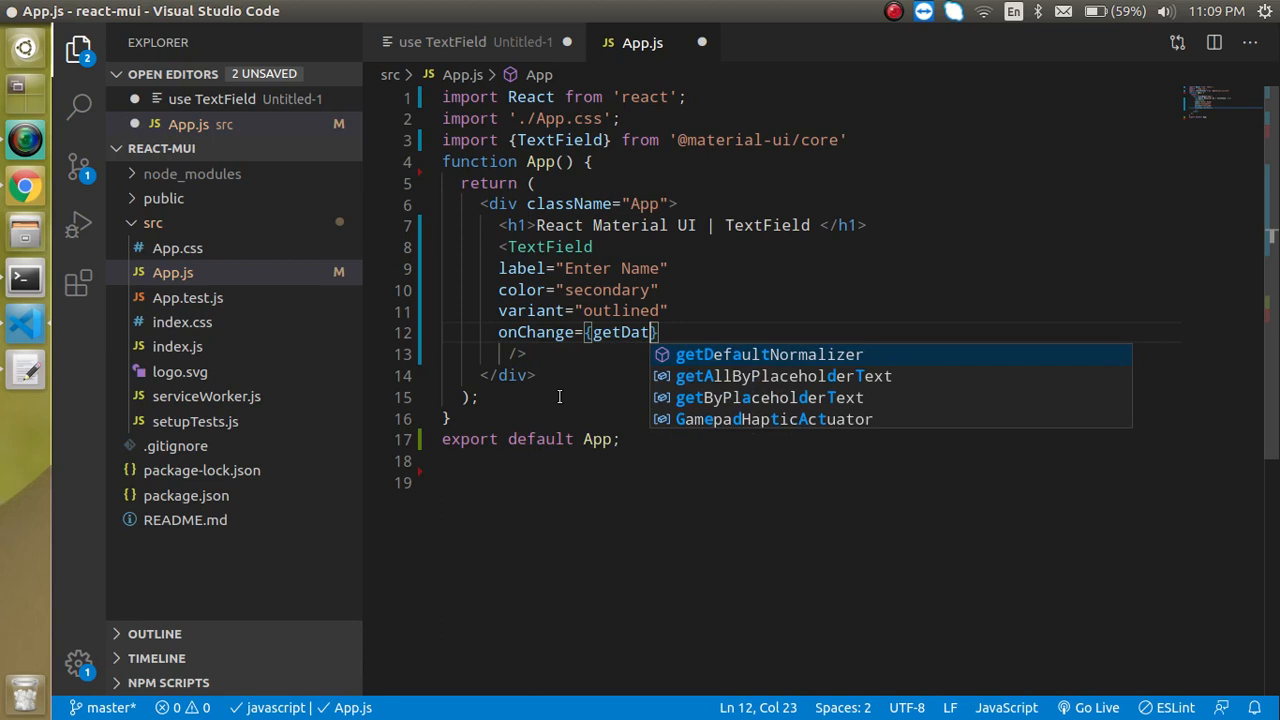
type("a")
type("const")
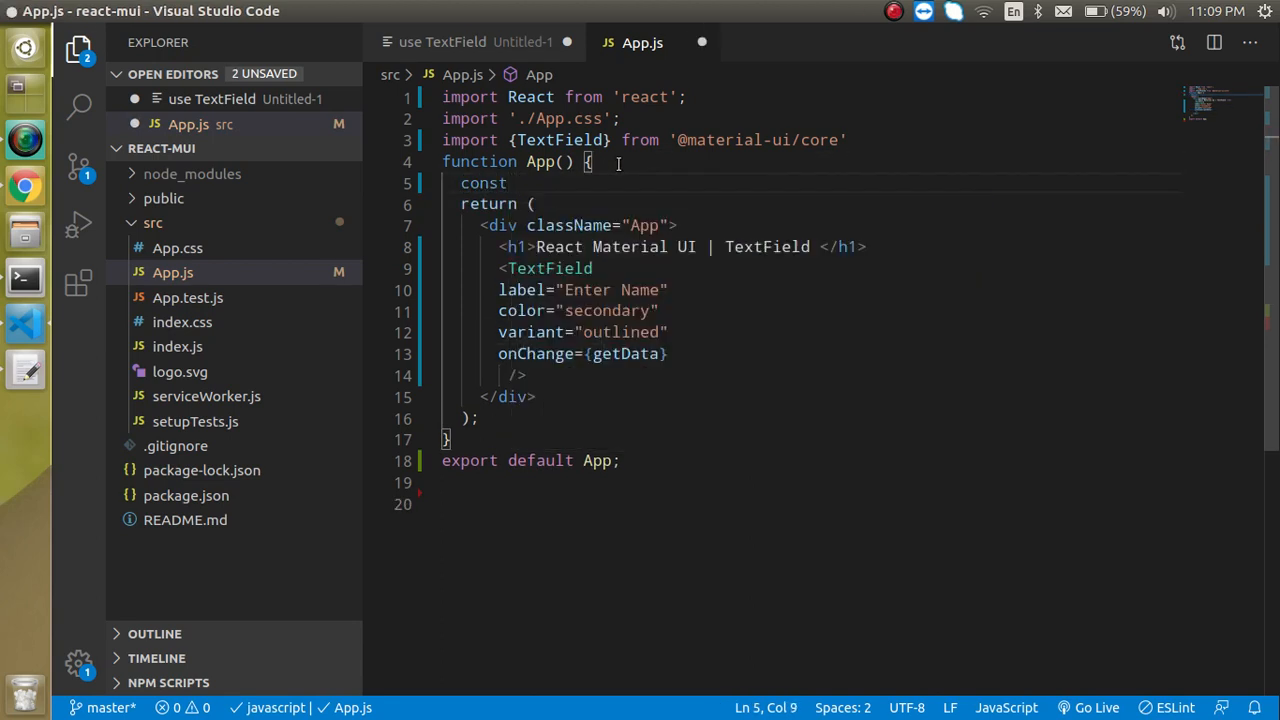
type("f")
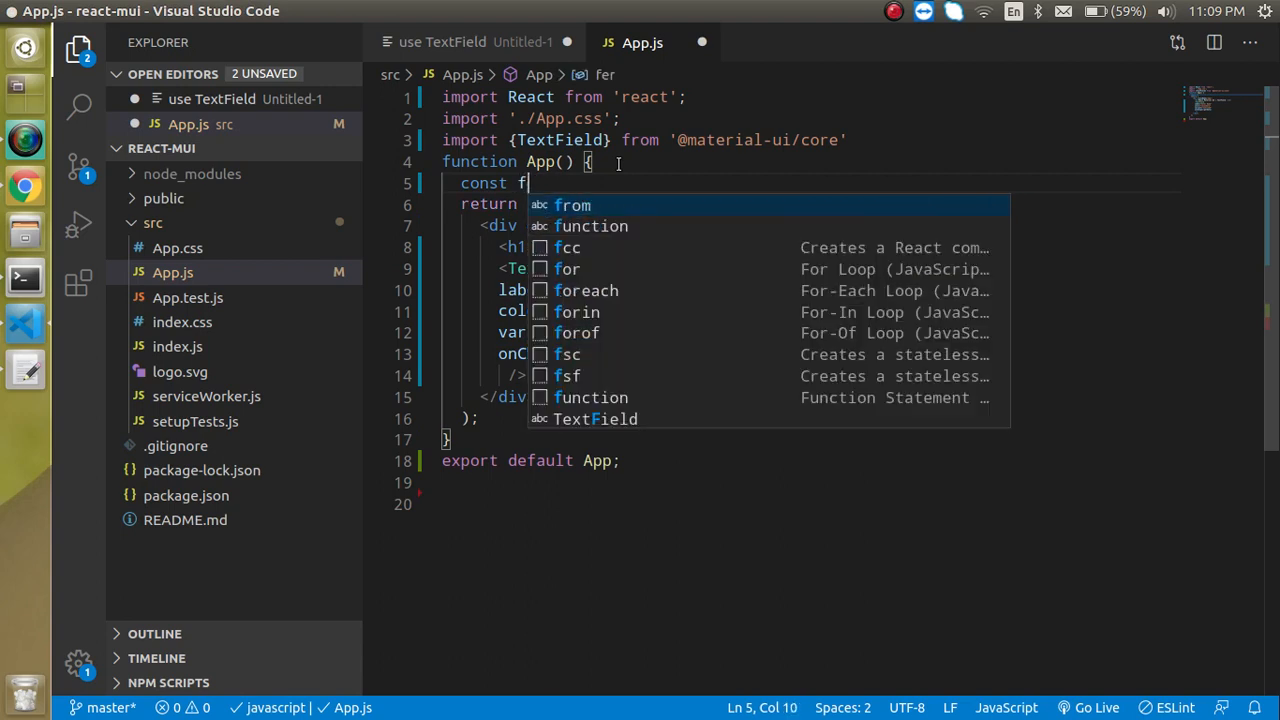
type("etData")
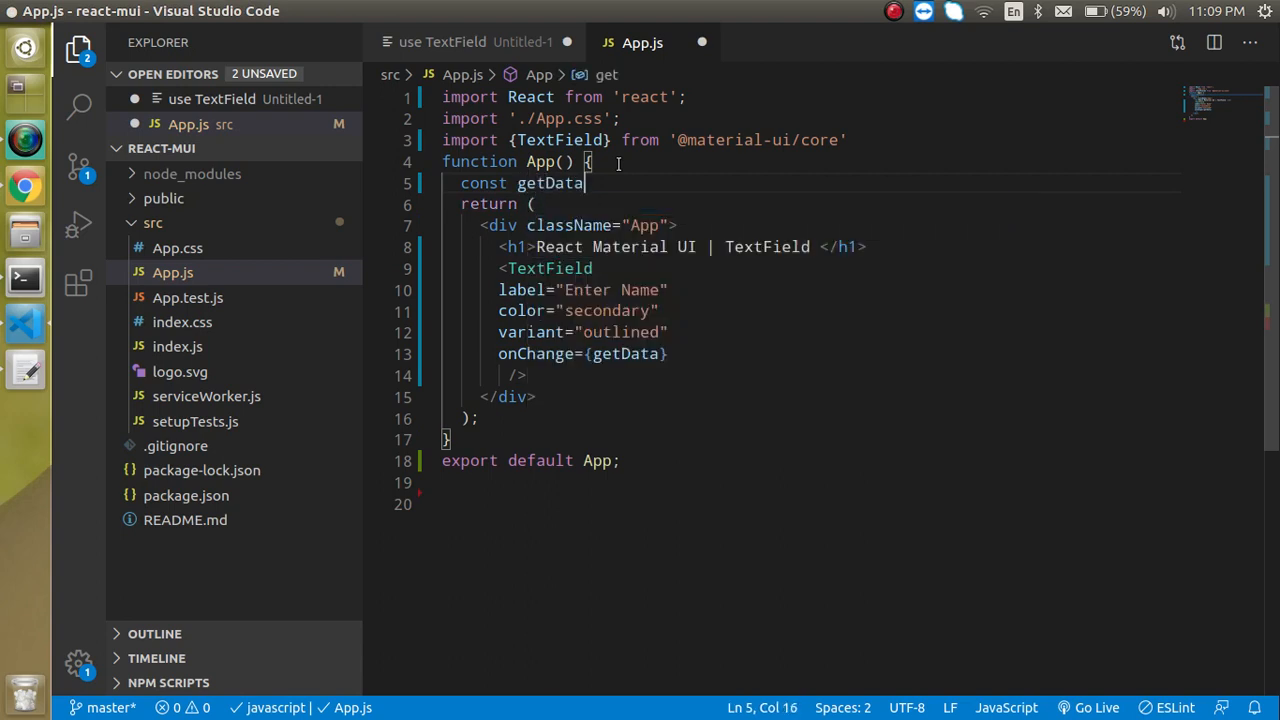
type("={}")
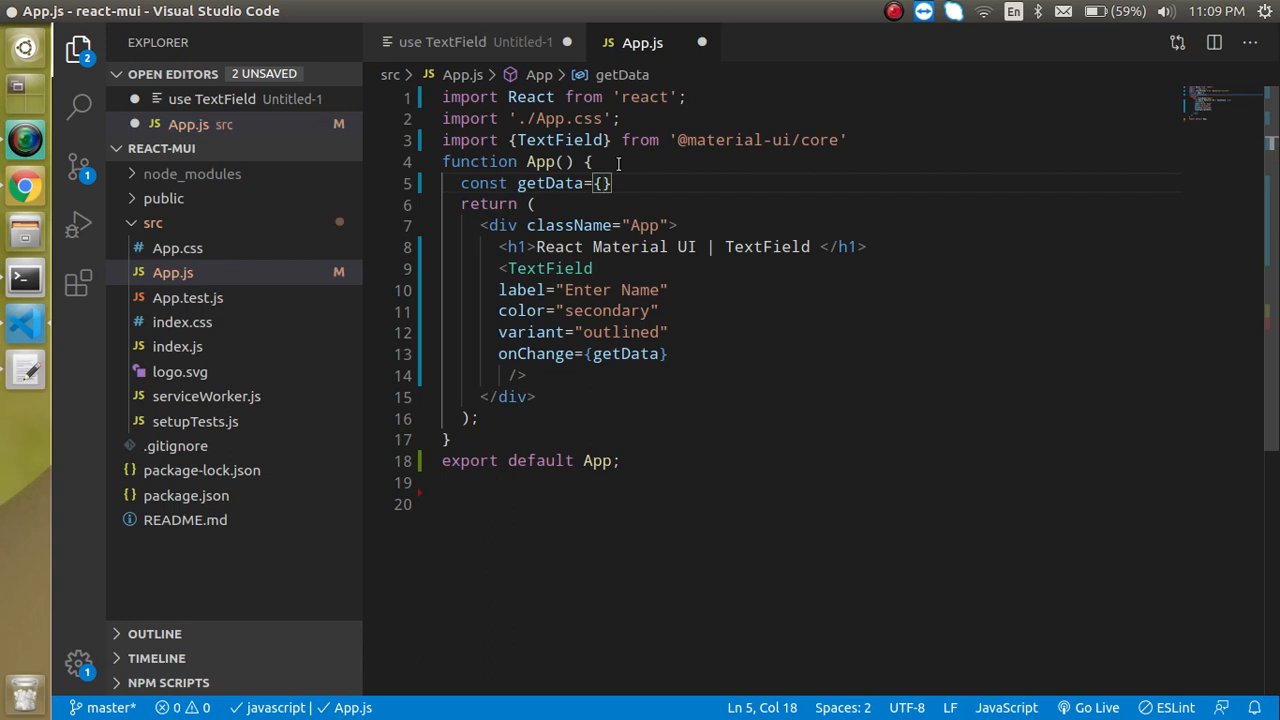
- Define getData=(e)=>{console.warn(e.target.value)} and watch 'anil' log in the Chrome console
type("(")
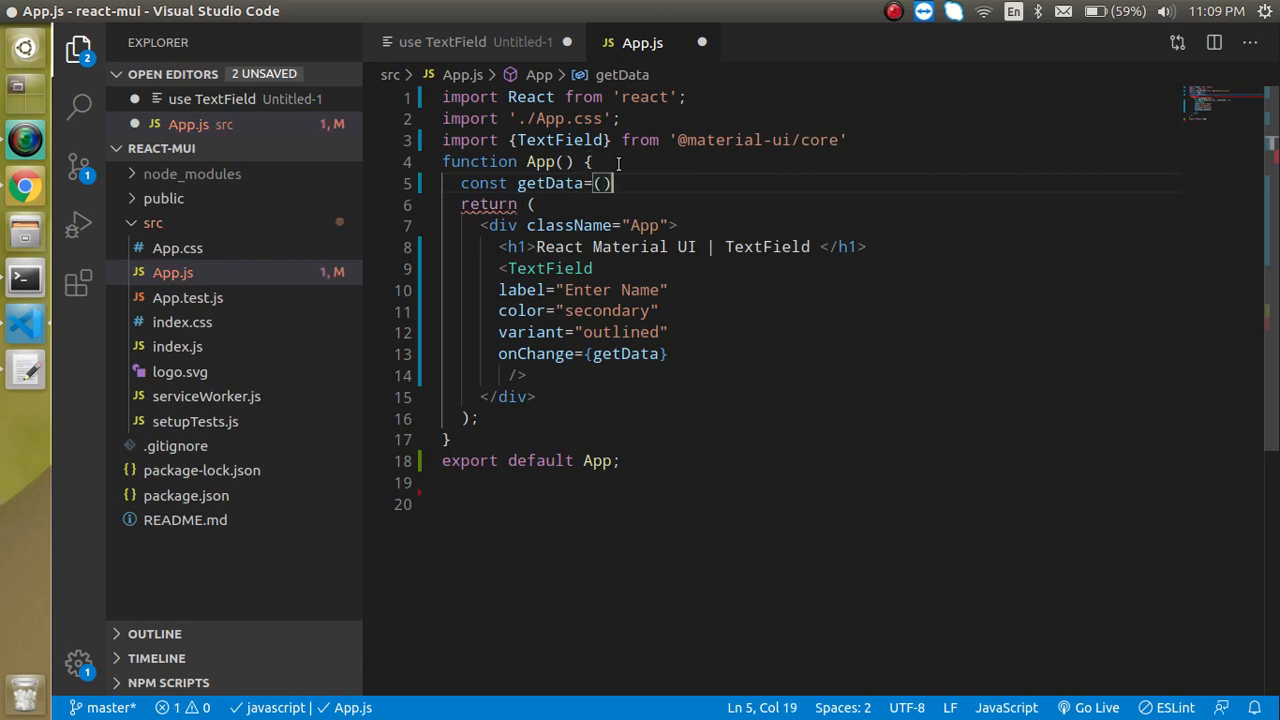
type("=>{}")
type("console")
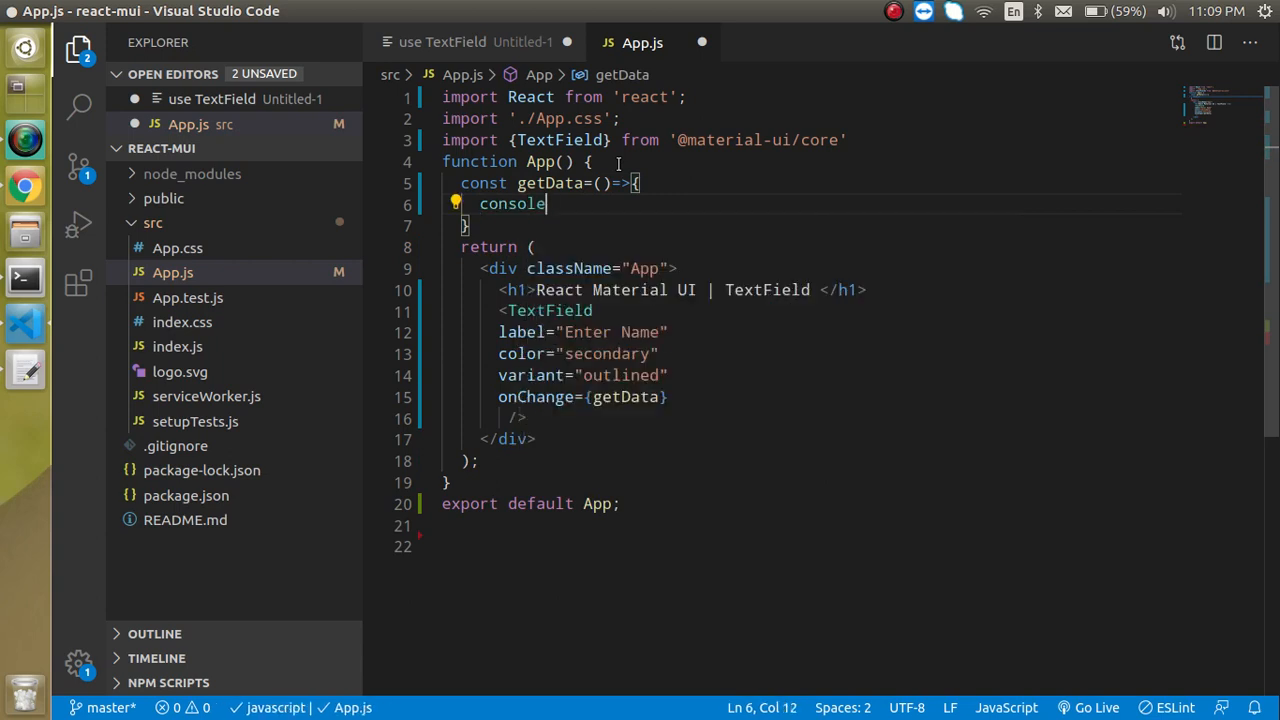
type(".warn(")
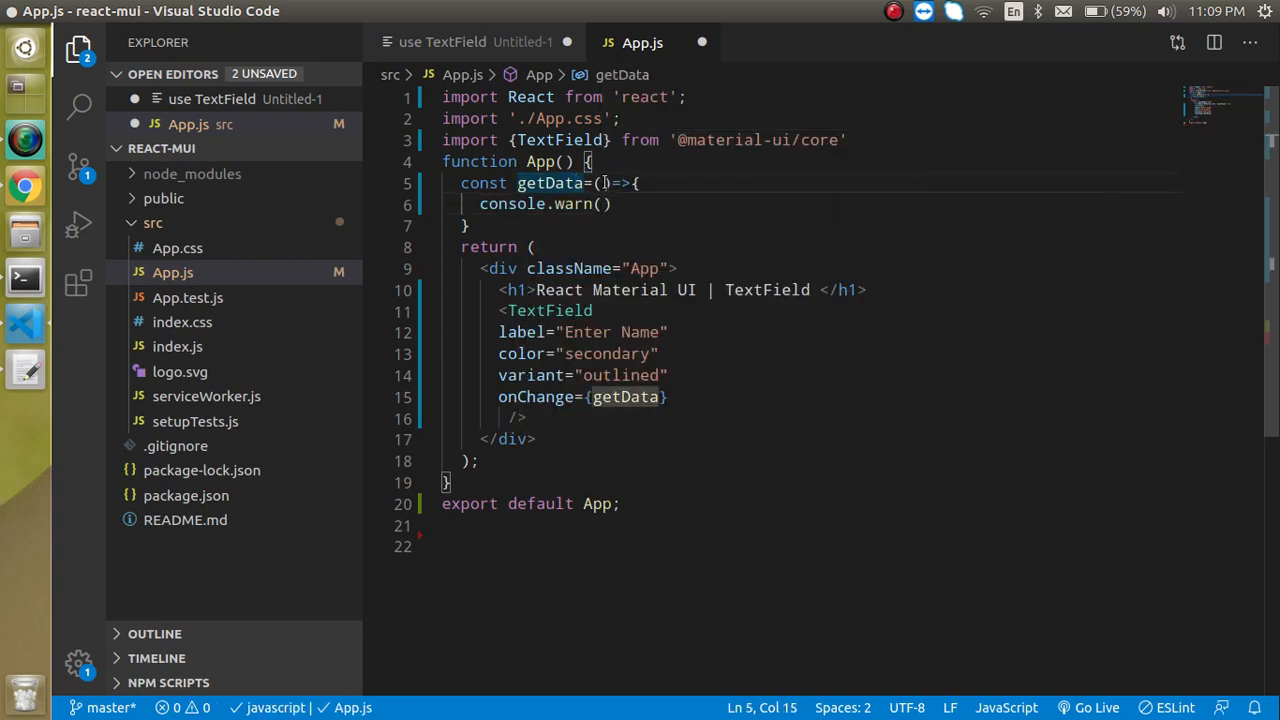
type("e")
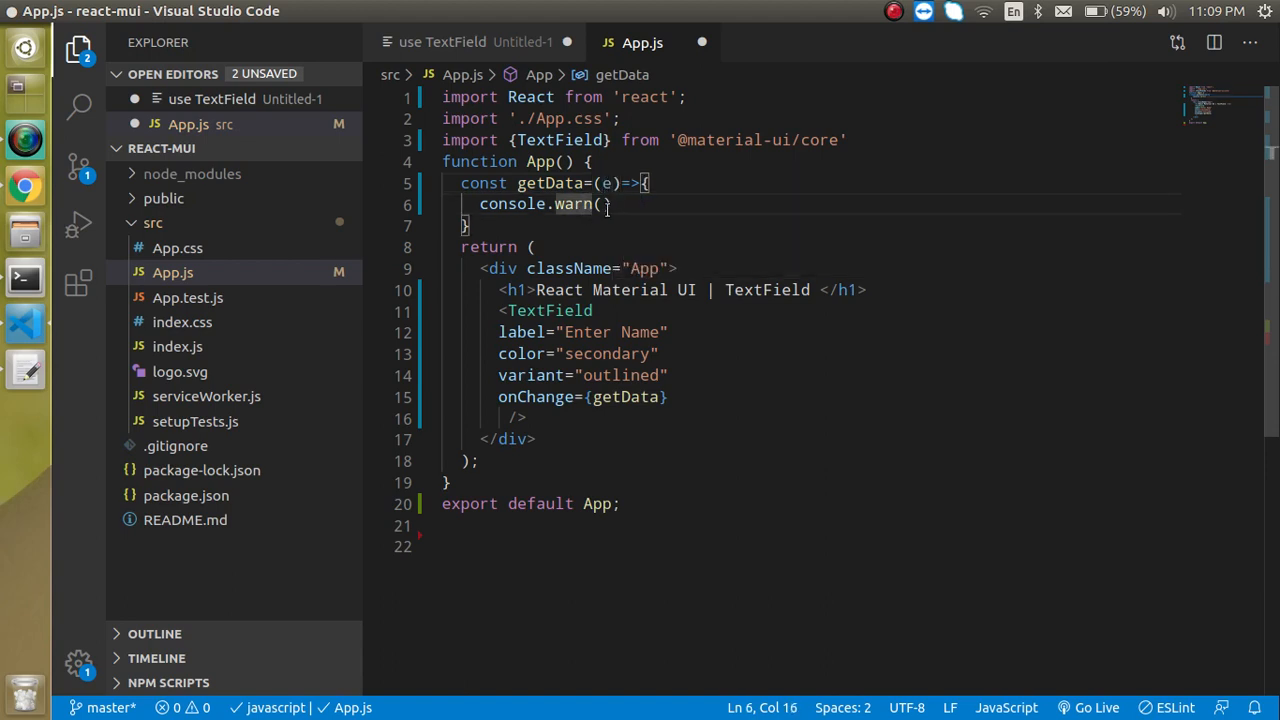
type("e.")
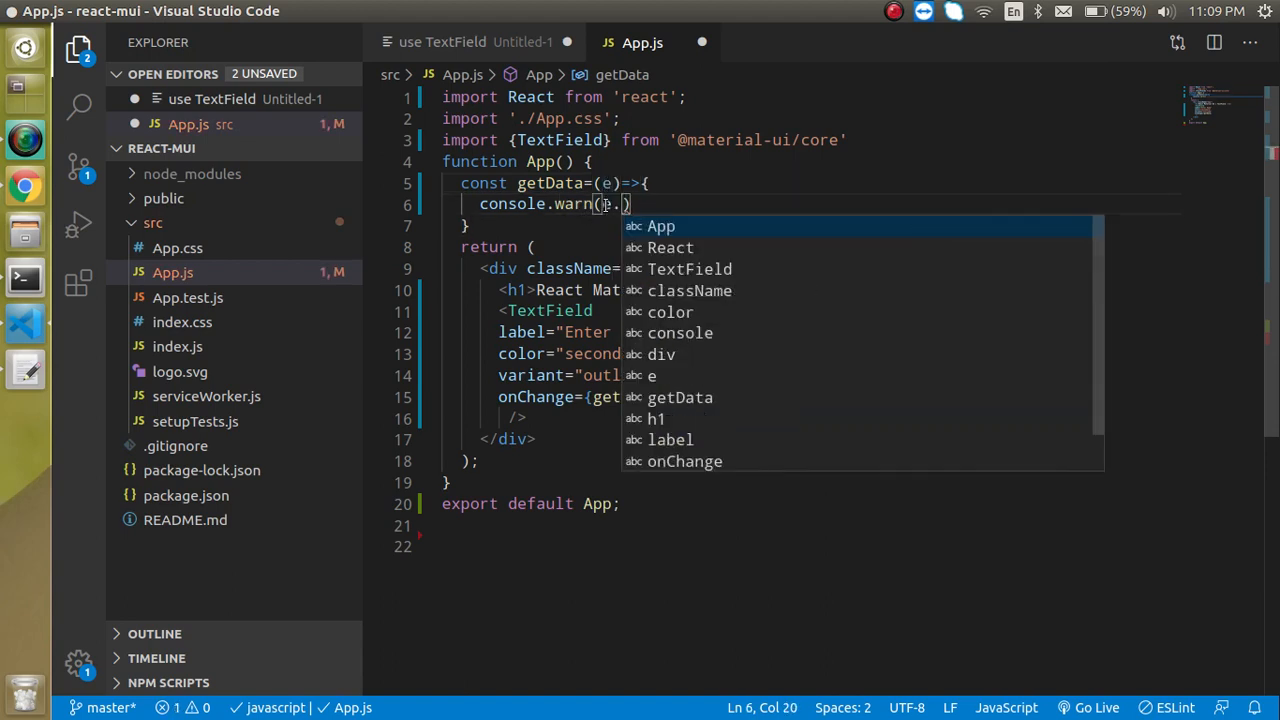
type("target")
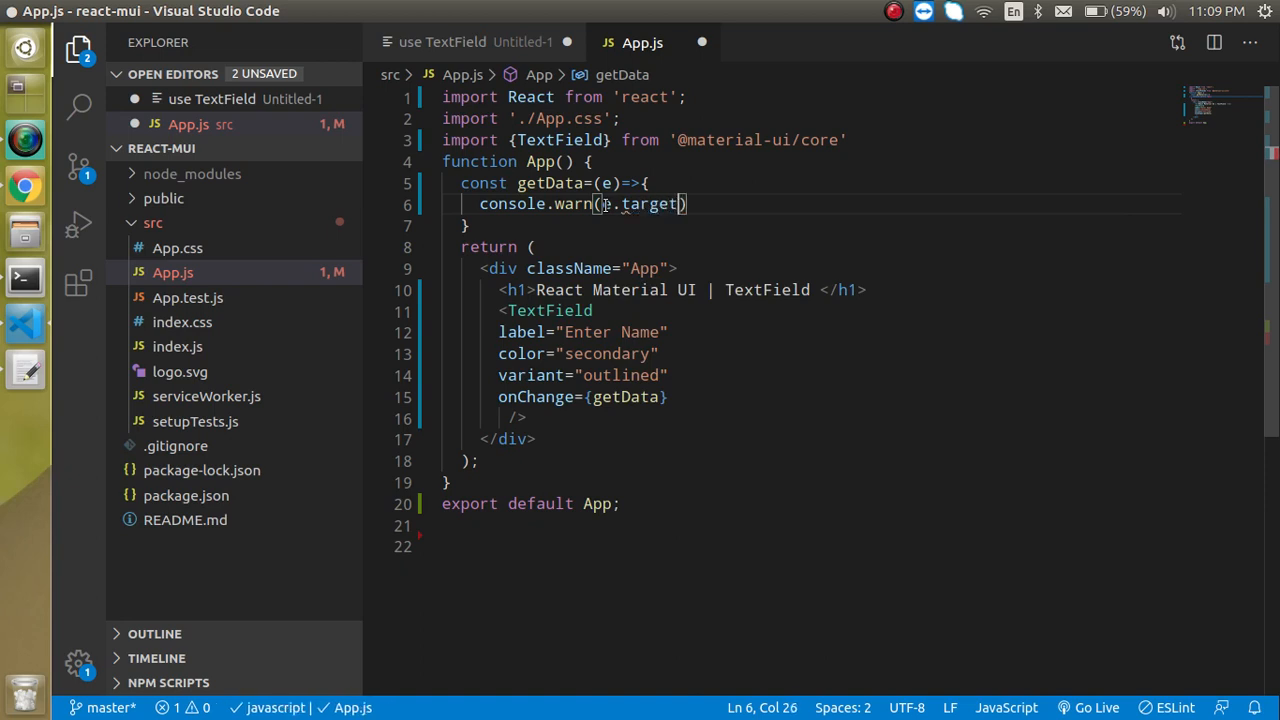
type(".value")
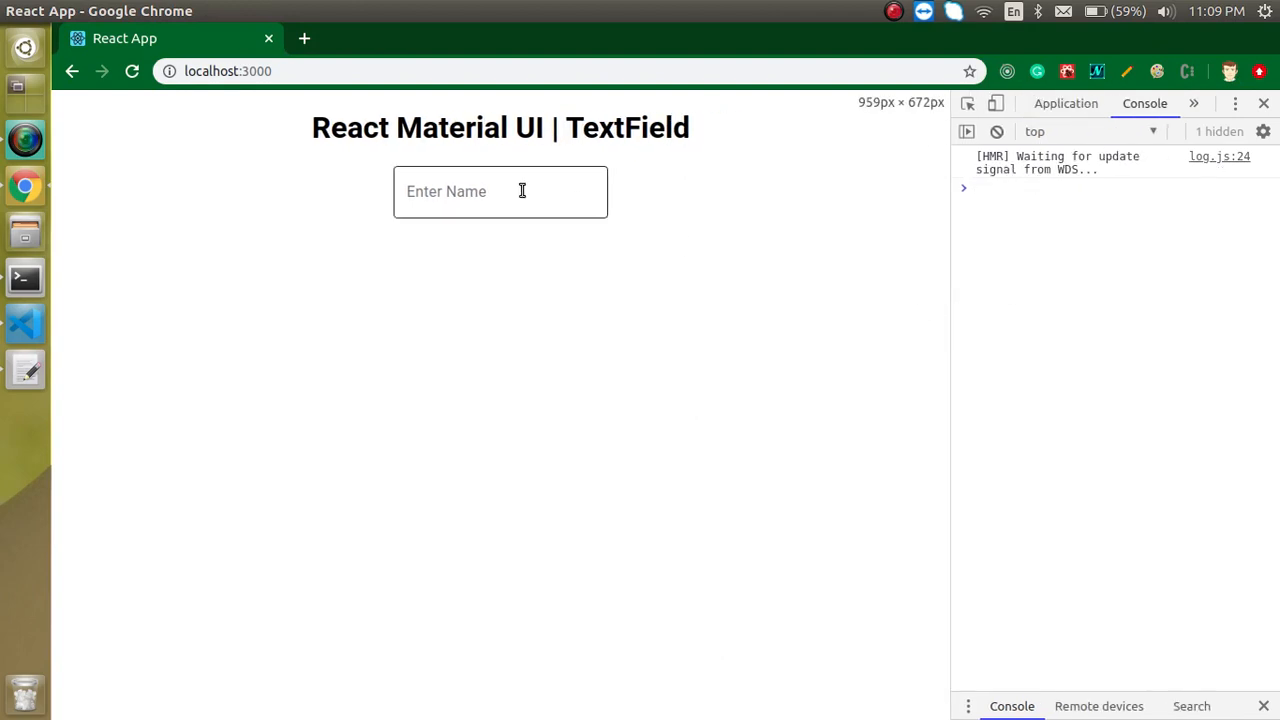
type("anil")
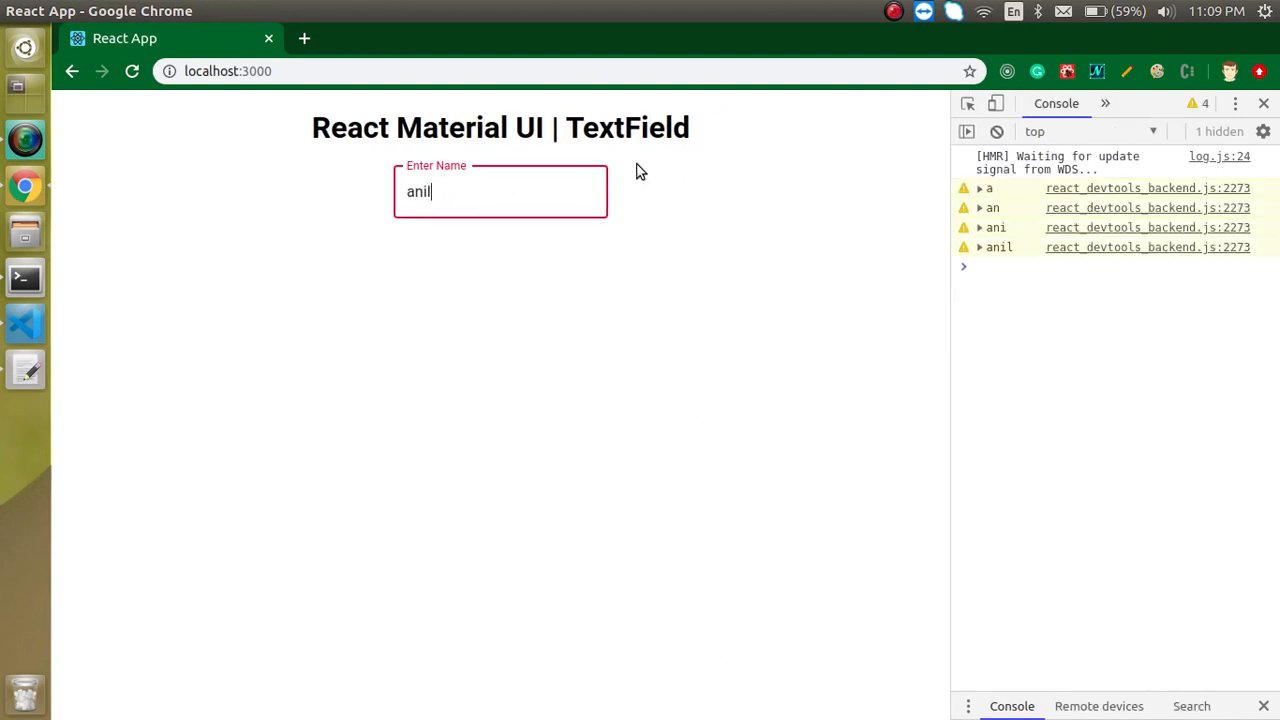